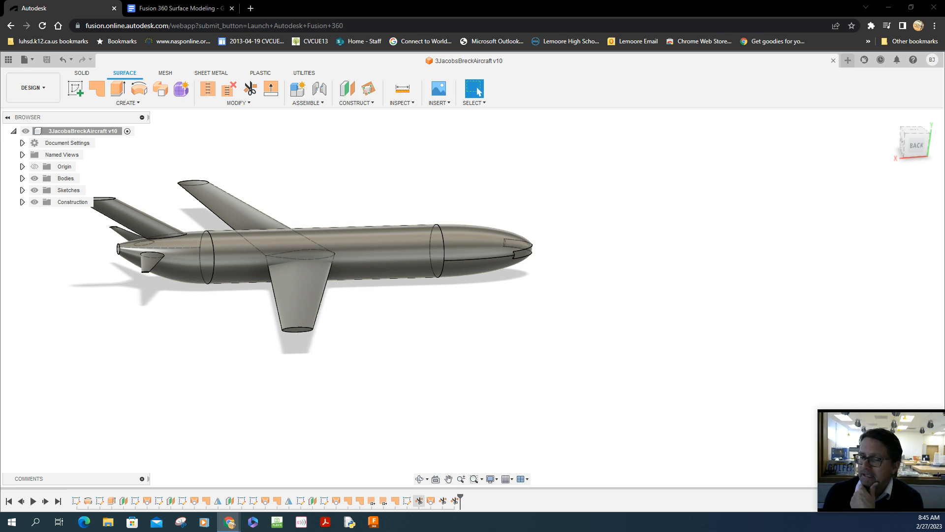
mouse_move(328, 182)
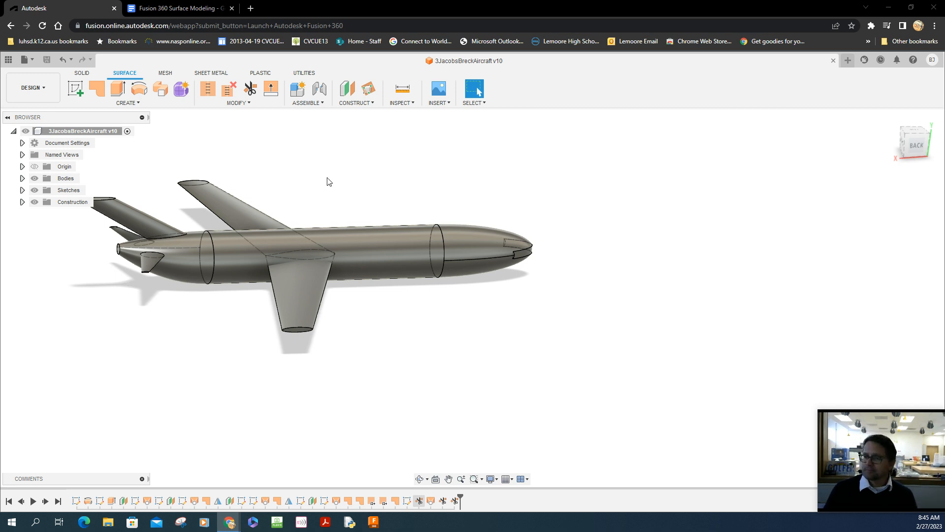
mouse_move(372, 199)
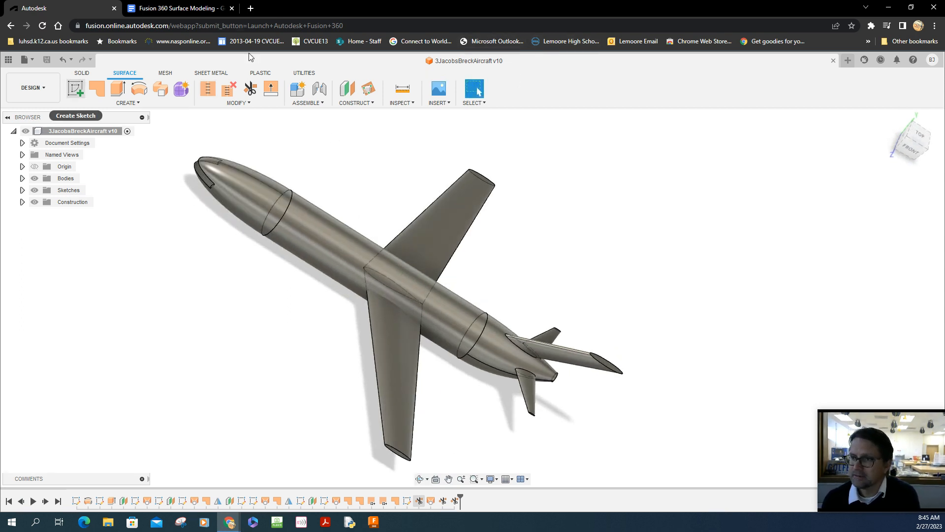
mouse_move(848, 60)
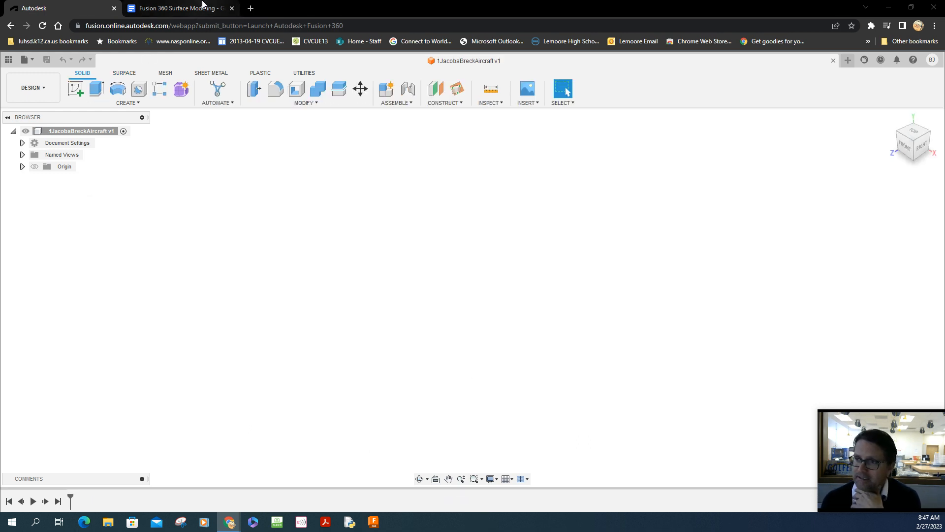
- Scroll the Practical 1 Google Doc to the first-sketch and nose-revolve steps
left_click(179, 8)
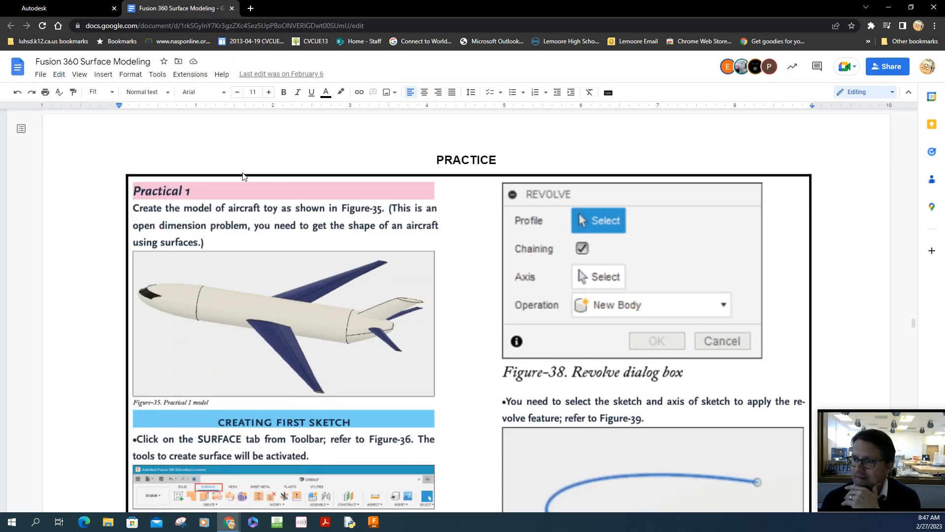
scroll("down", 3)
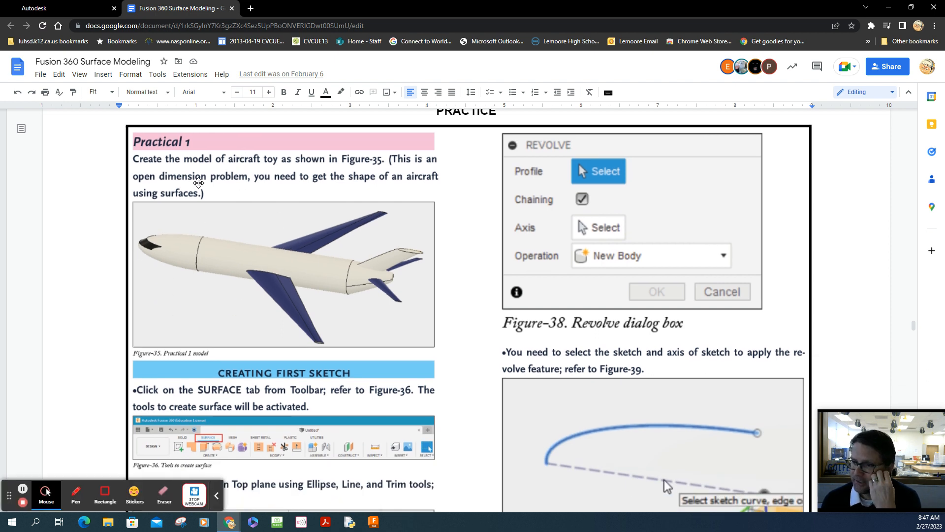
mouse_move(258, 272)
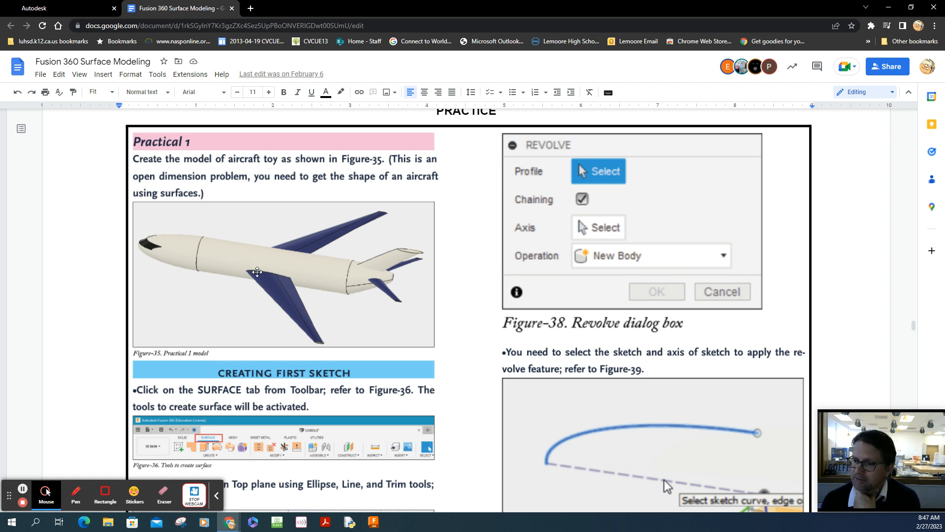
scroll("down", 3)
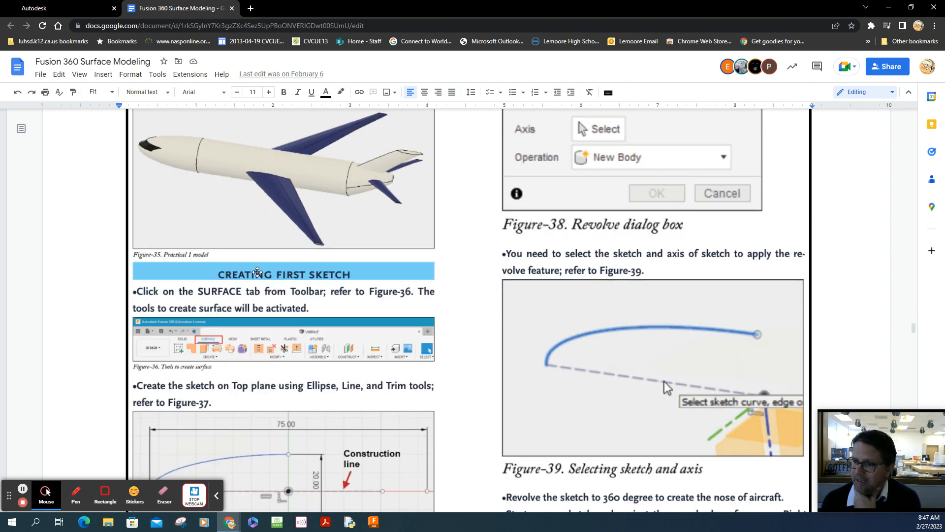
scroll("down", 3)
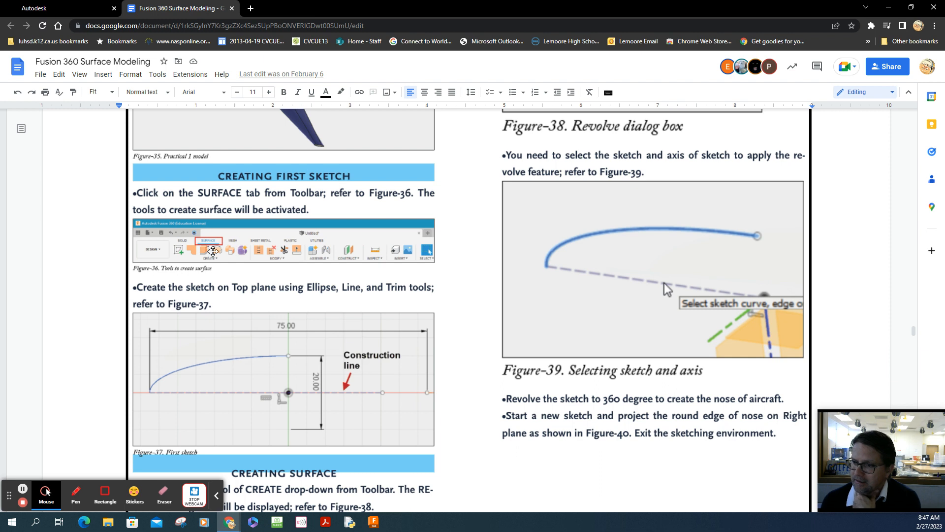
scroll("down", 3)
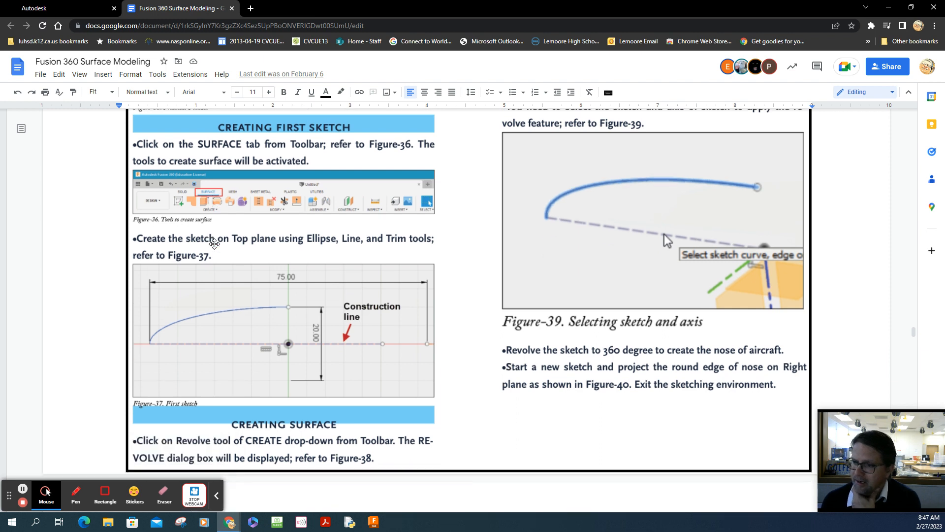
scroll("down", 3)
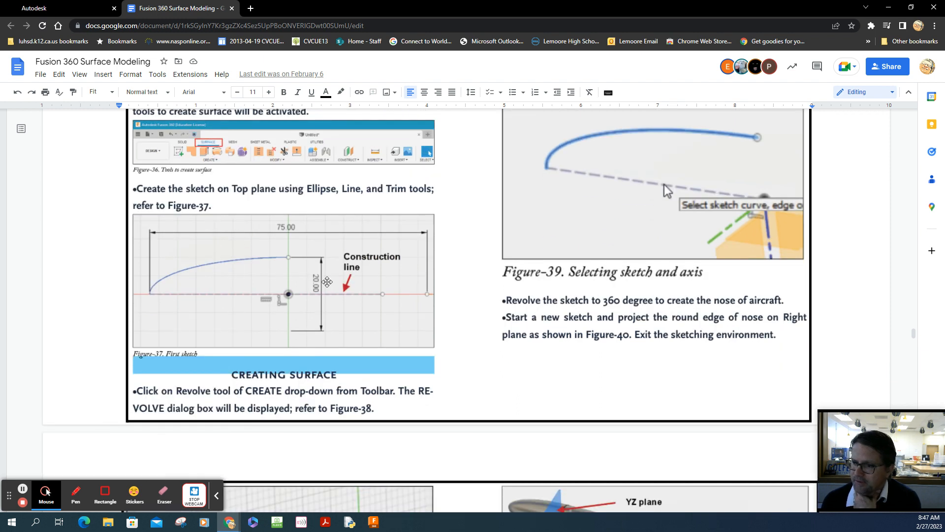
mouse_move(297, 200)
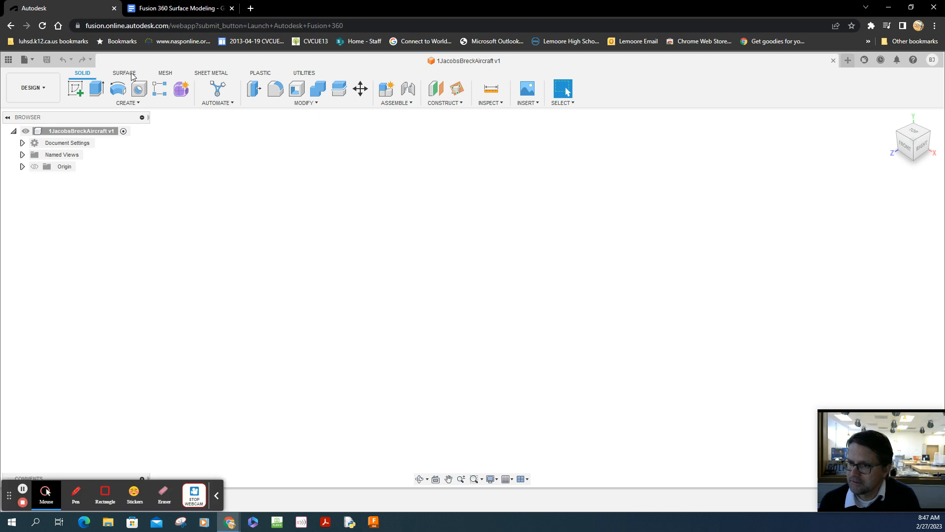
- From the SURFACE tab, sketch on the Top plane and start an ellipse at the origin
left_click(124, 72)
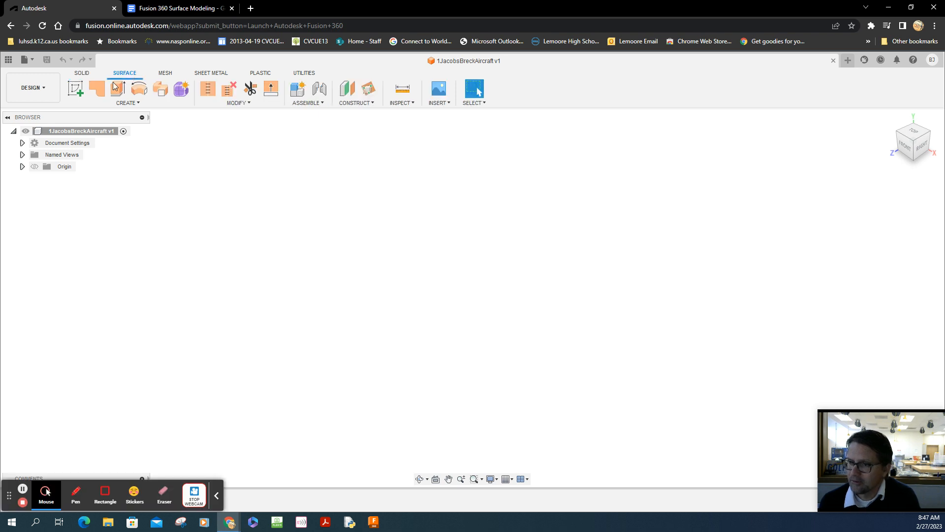
left_click(75, 88)
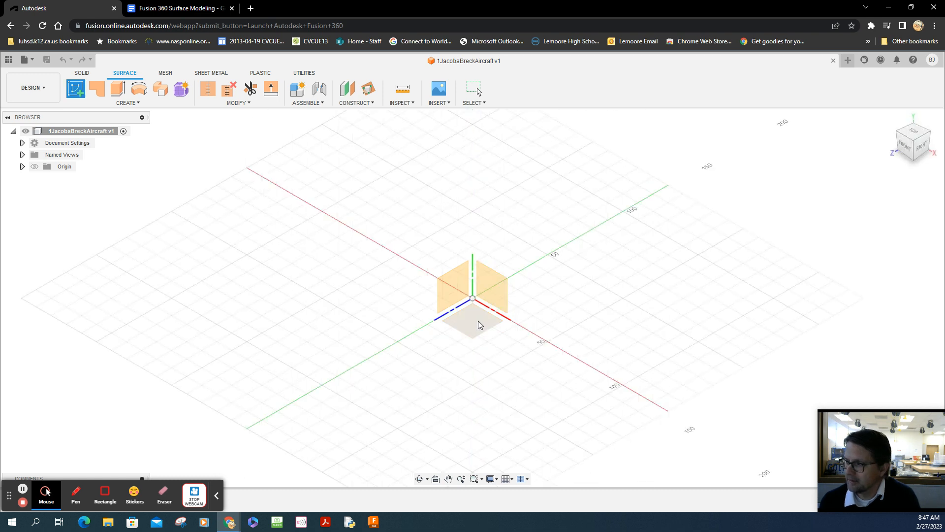
left_click(472, 311)
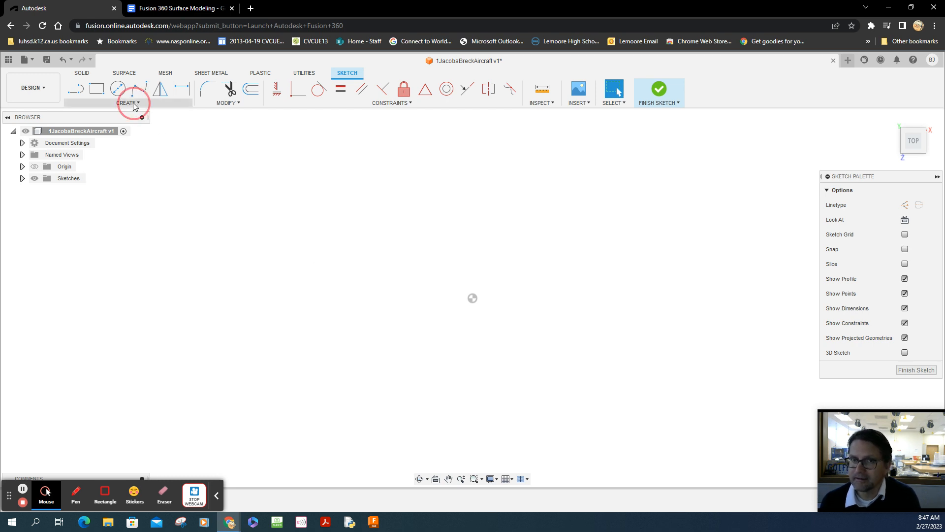
left_click(128, 102)
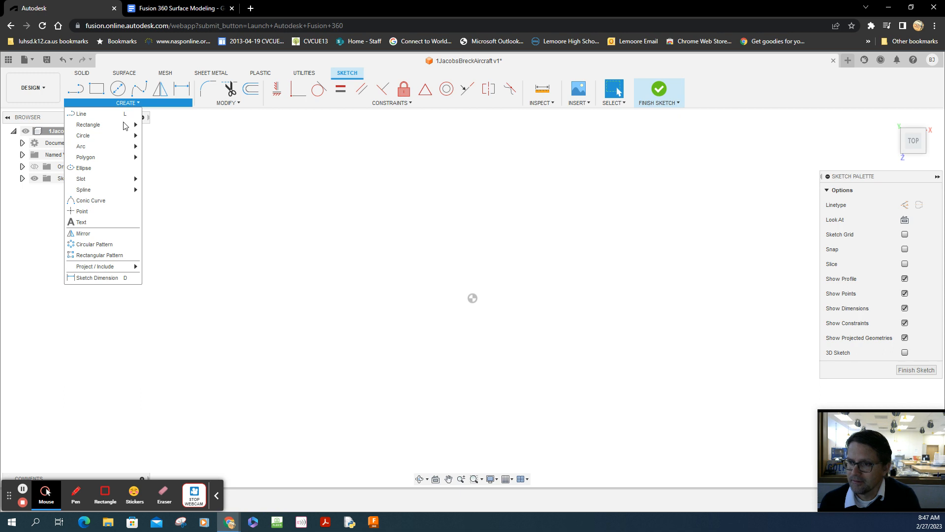
mouse_move(84, 167)
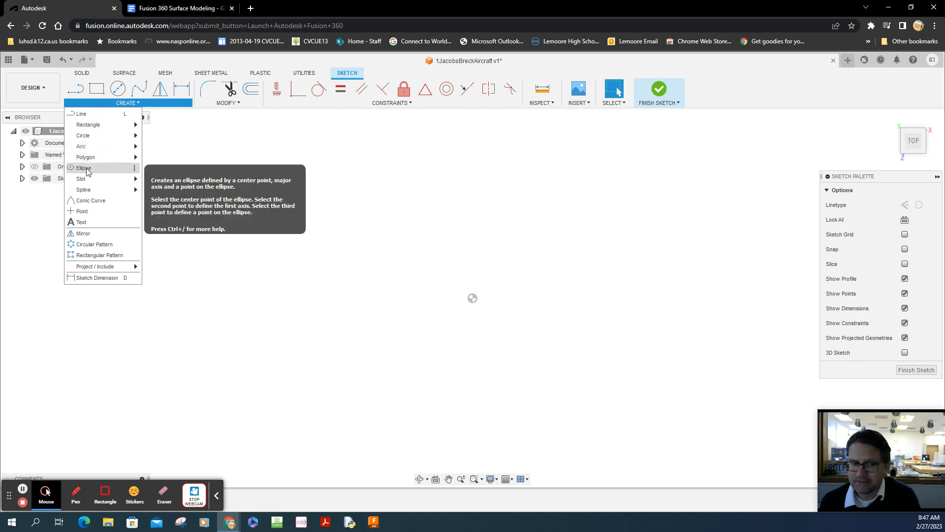
left_click(347, 236)
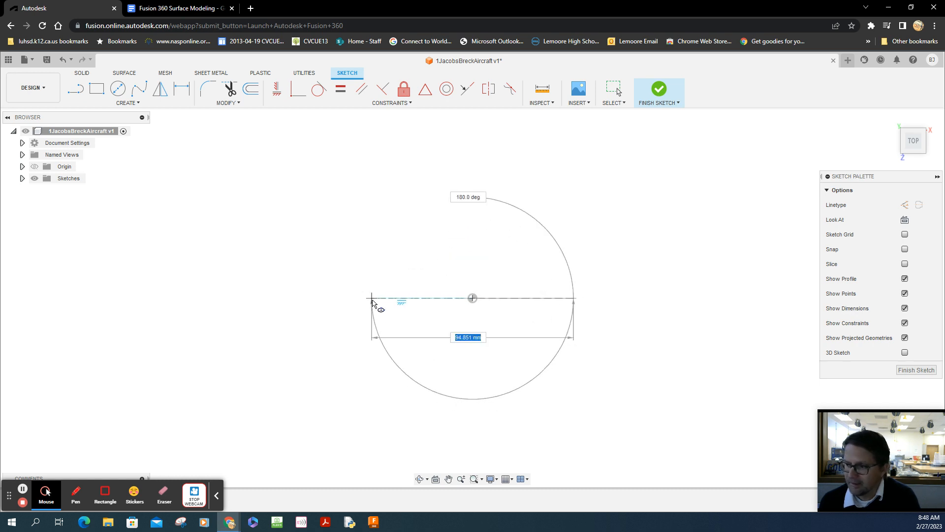
mouse_move(376, 308)
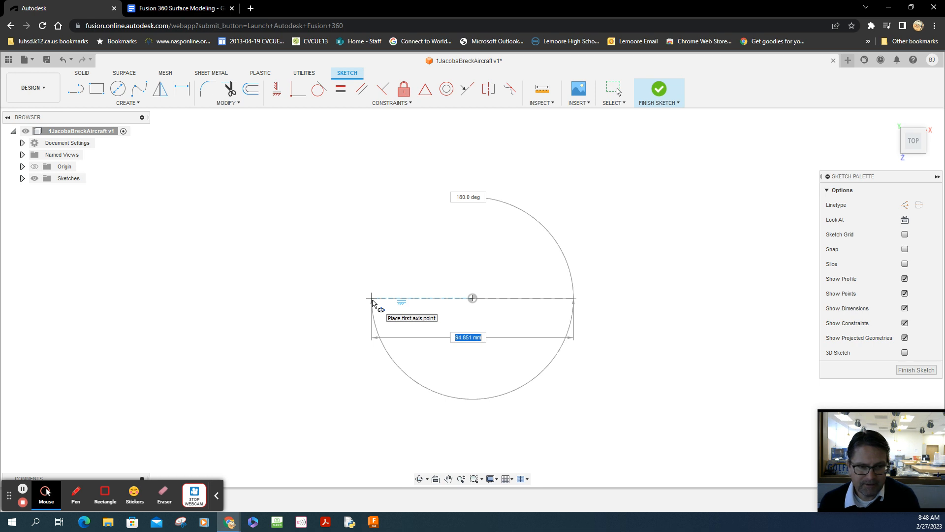
- Place the ellipse with a 75 mm major axis and 20 mm minor axis, positioning both dimensions
type("7")
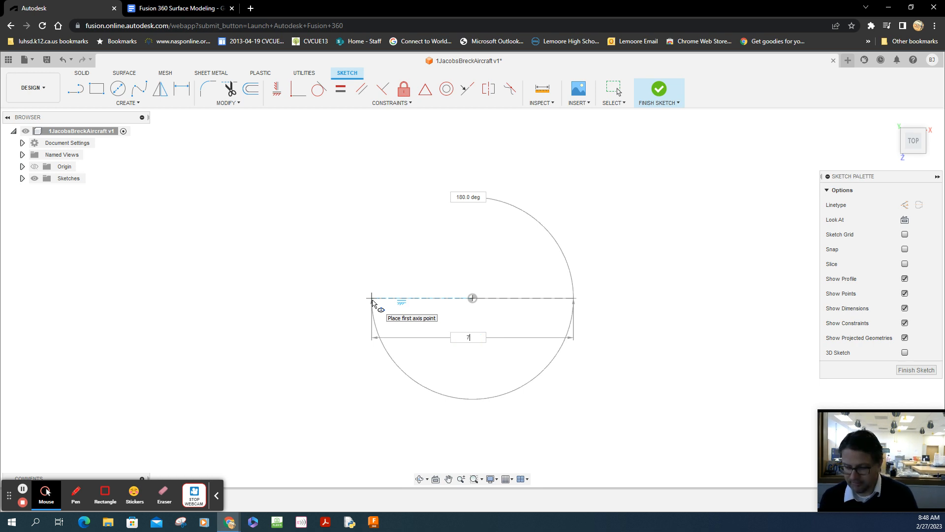
type("5 mm")
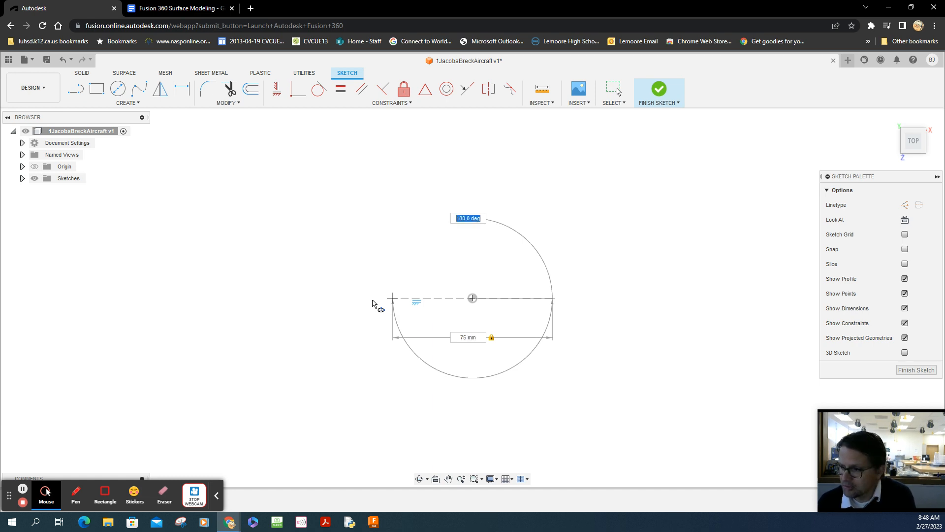
mouse_move(374, 305)
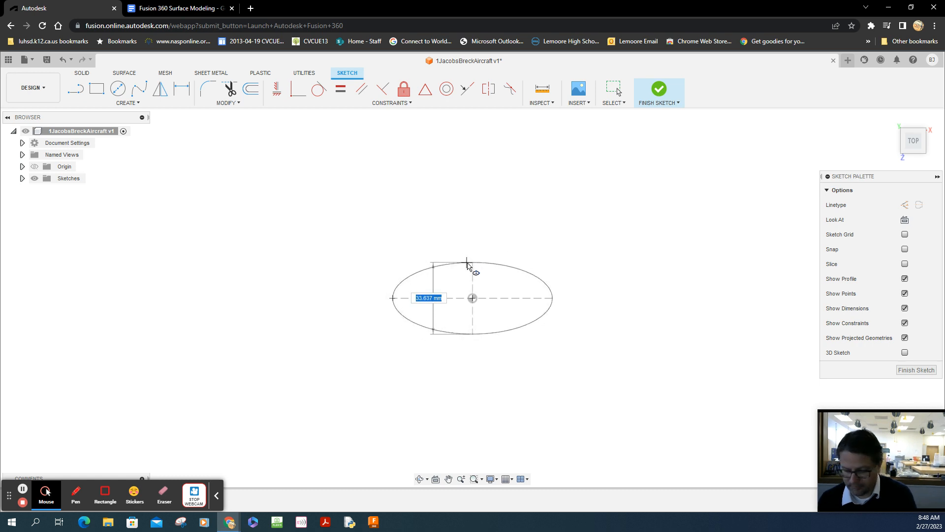
type("20")
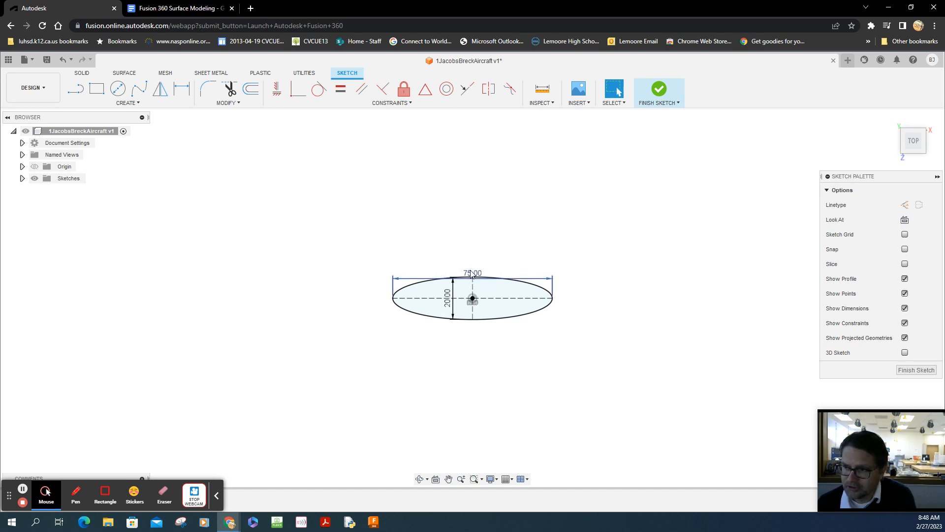
left_click(473, 253)
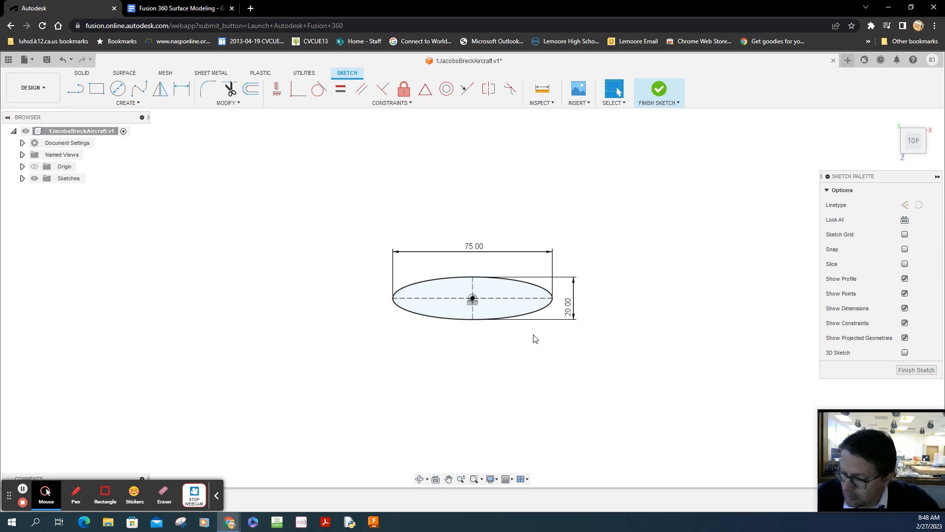
left_click(567, 301)
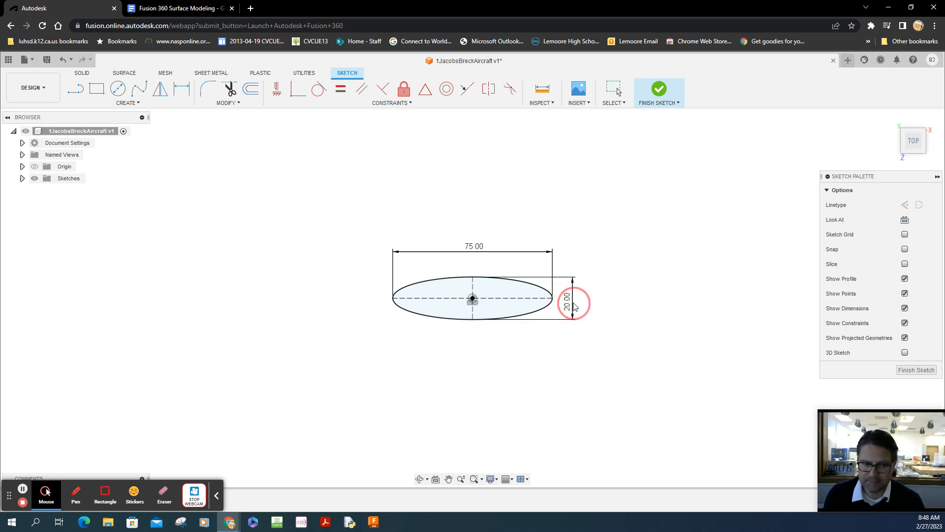
mouse_move(189, 8)
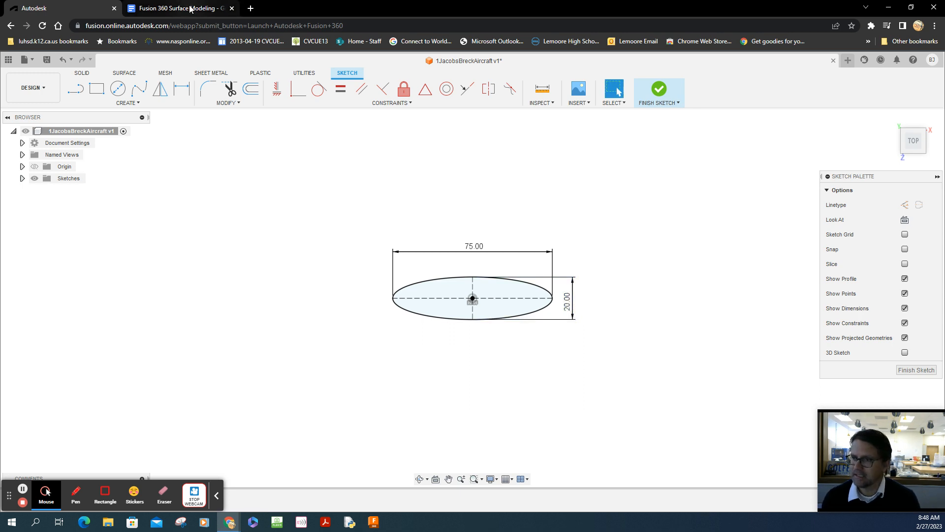
left_click(178, 8)
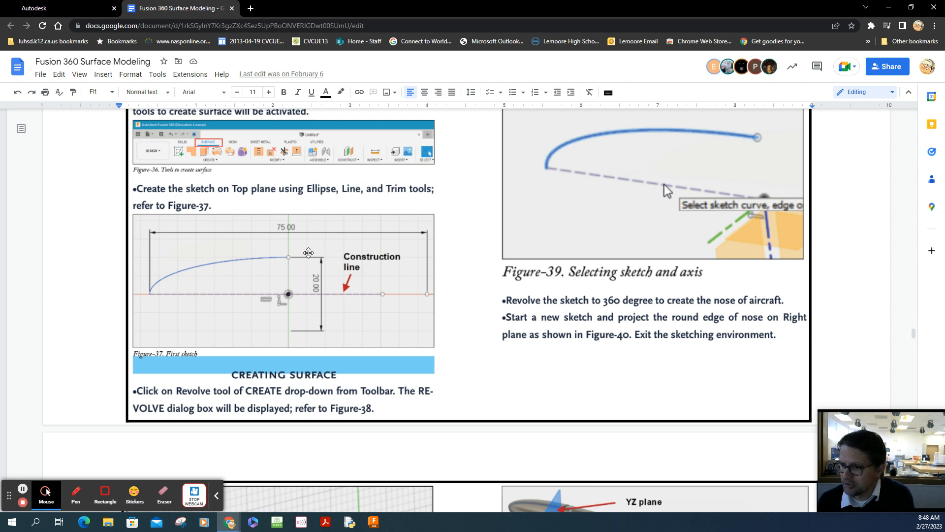
mouse_move(148, 293)
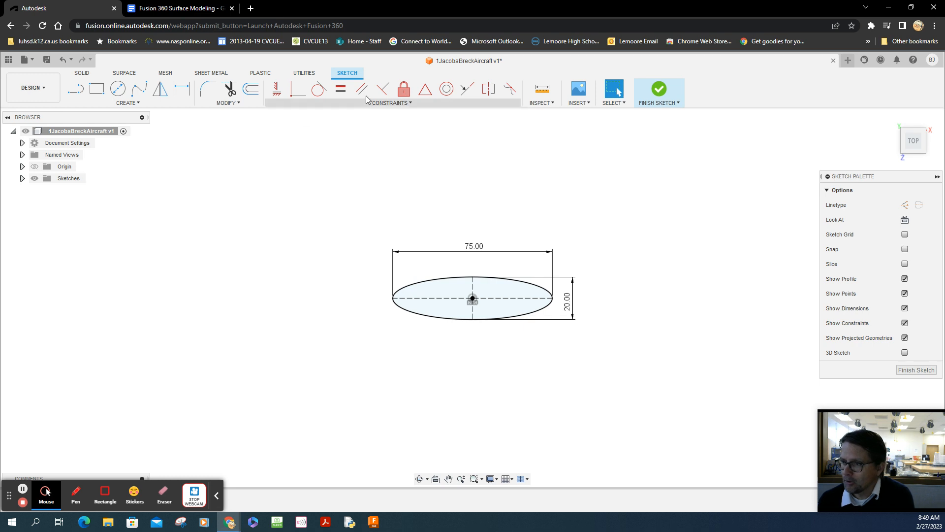
mouse_move(255, 100)
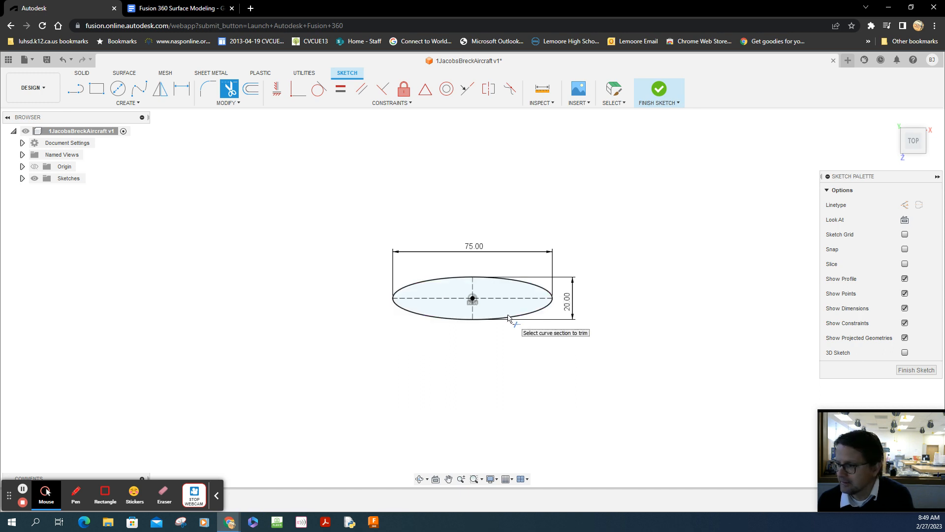
mouse_move(304, 175)
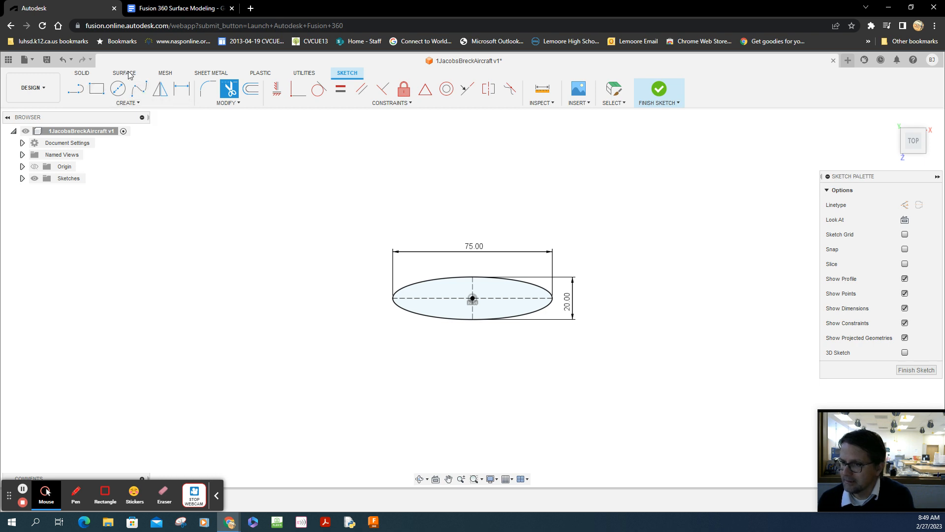
mouse_move(75, 89)
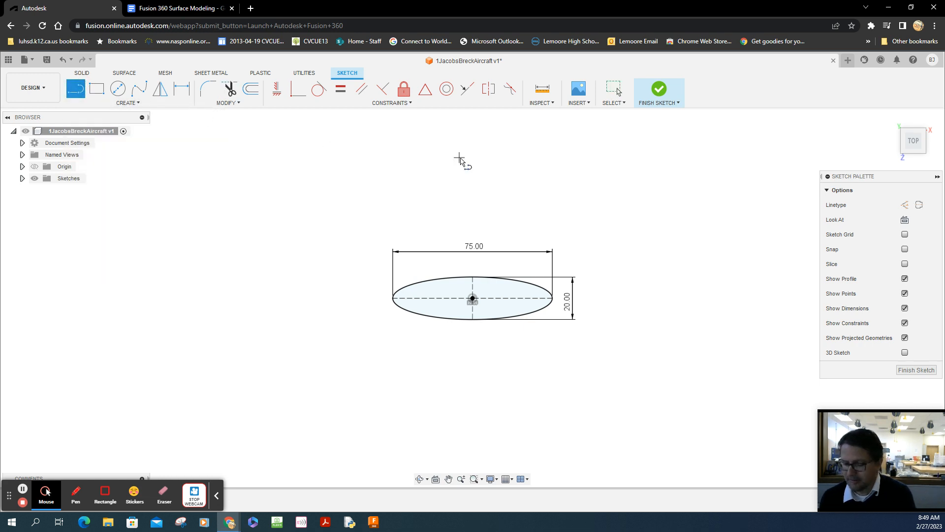
mouse_move(470, 276)
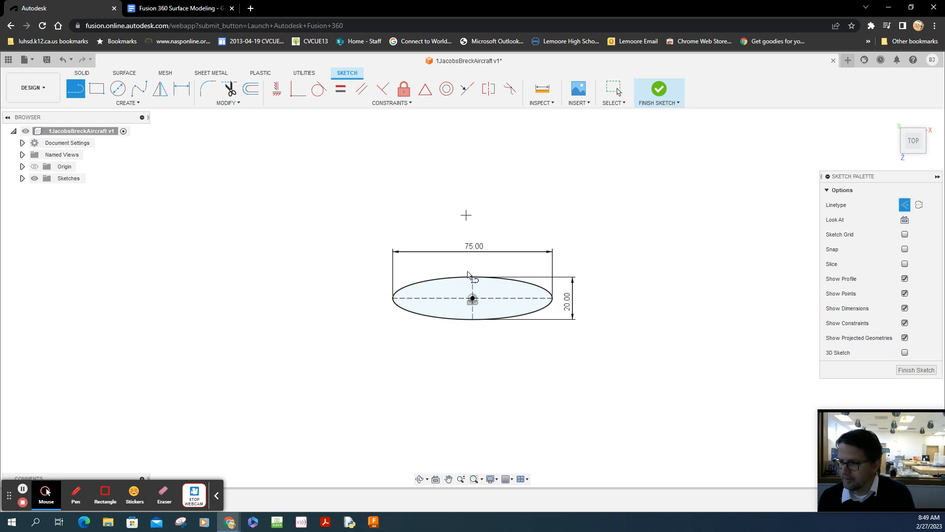
mouse_move(477, 235)
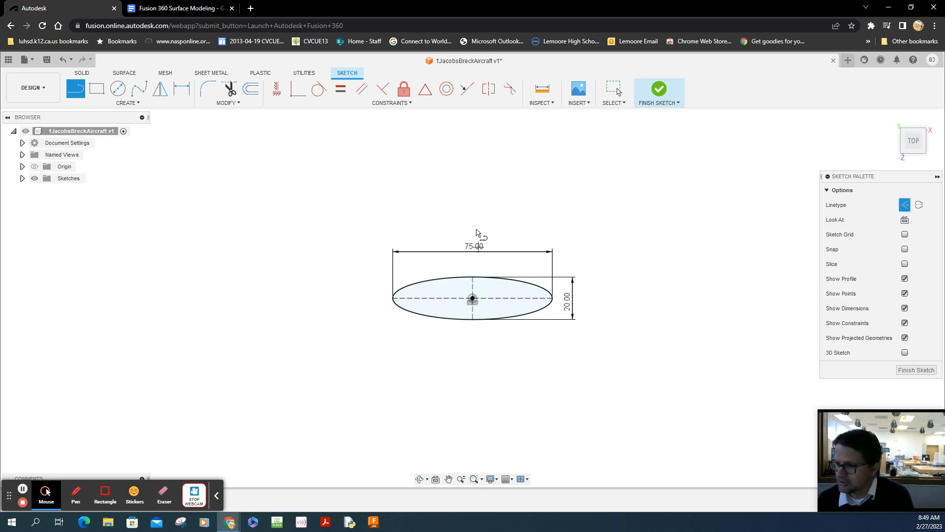
mouse_move(472, 215)
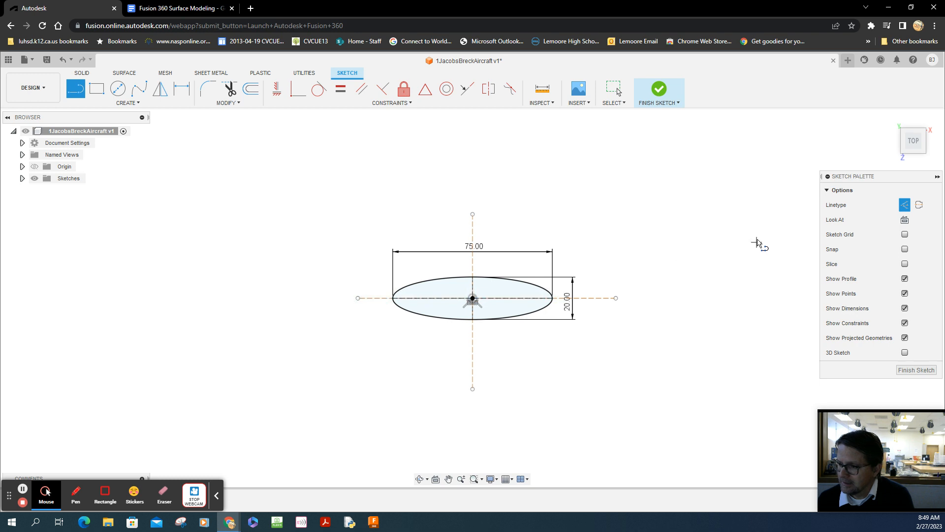
mouse_move(332, 180)
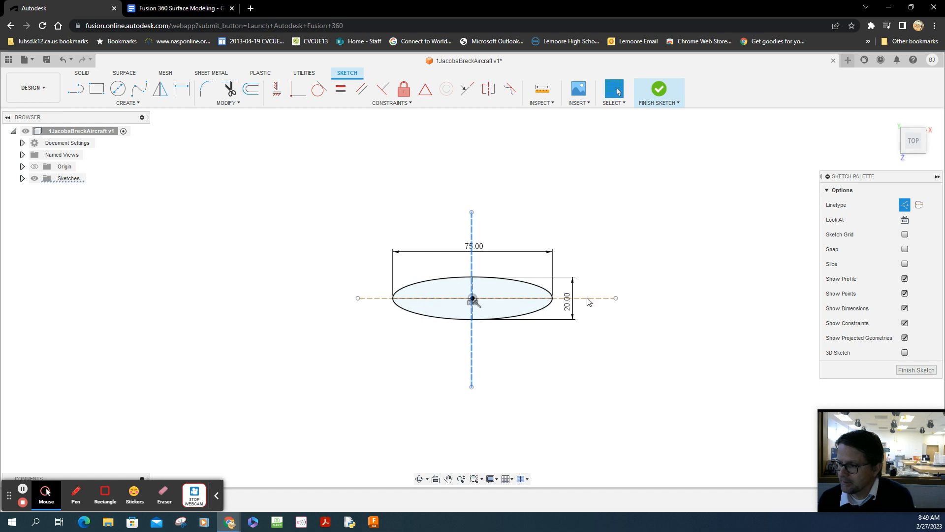
- Trim the ellipse at the construction lines, keeping only the upper-left quarter arc
left_click(593, 317)
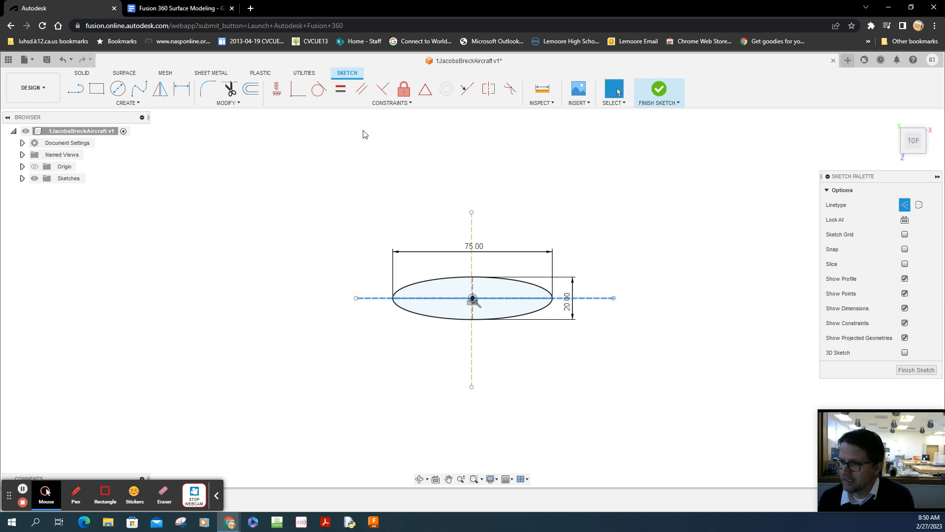
mouse_move(297, 89)
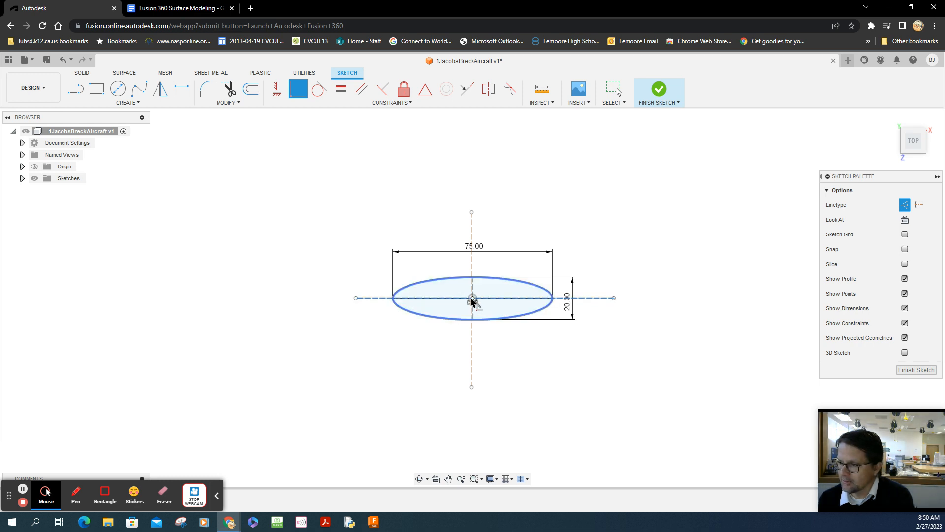
left_click(473, 242)
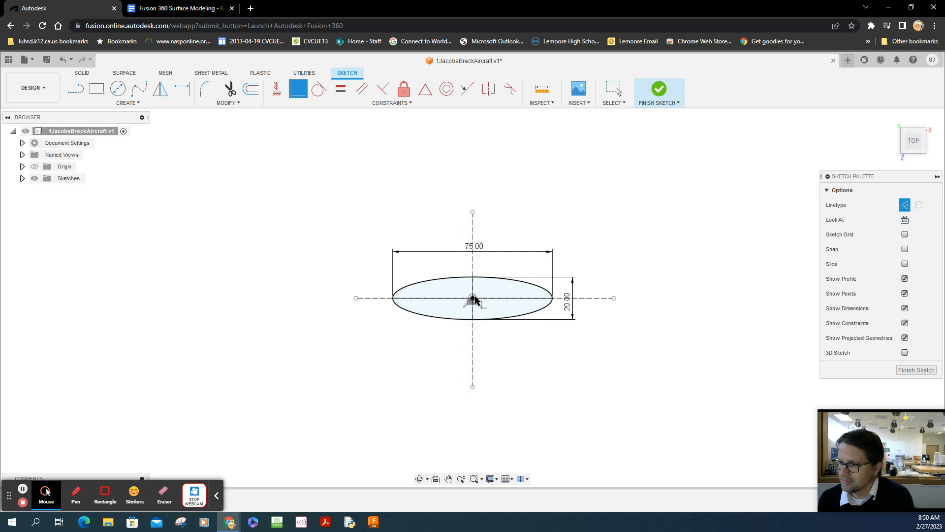
mouse_move(701, 288)
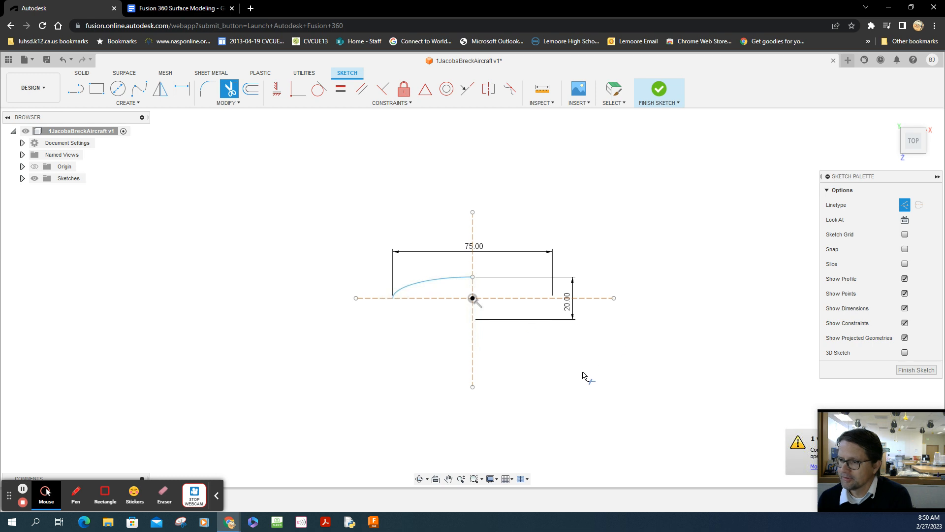
mouse_move(411, 287)
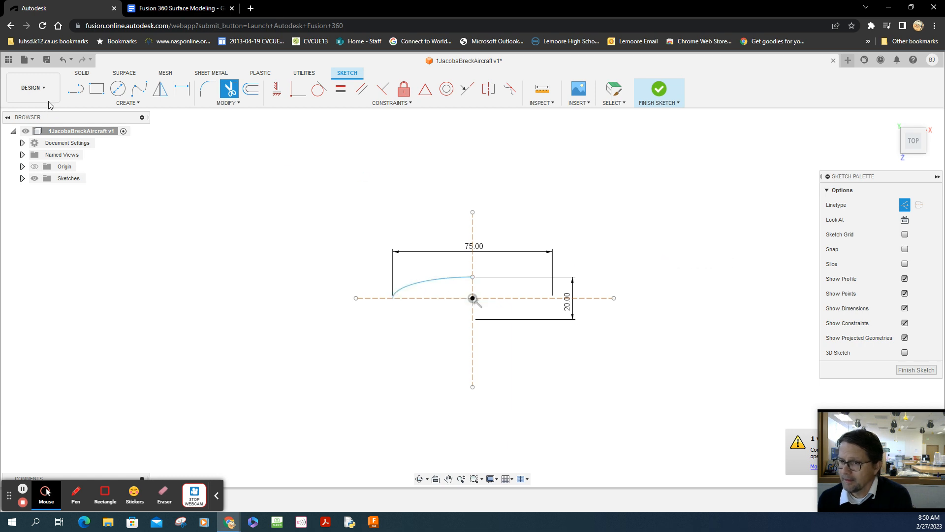
mouse_move(206, 177)
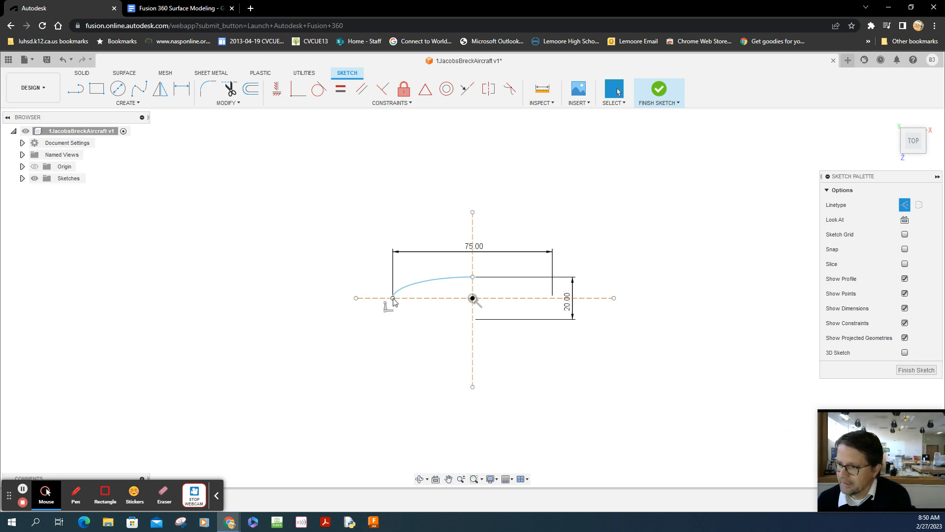
left_click(472, 297)
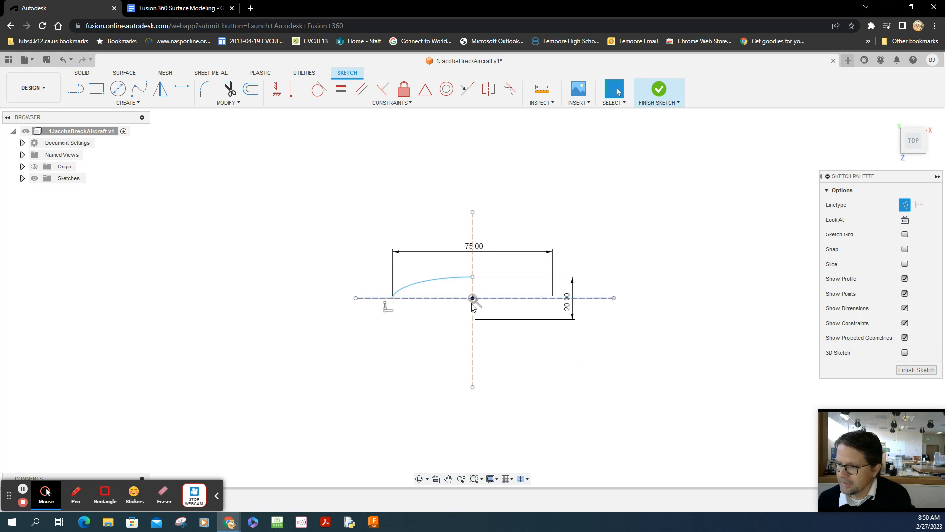
left_click(412, 287)
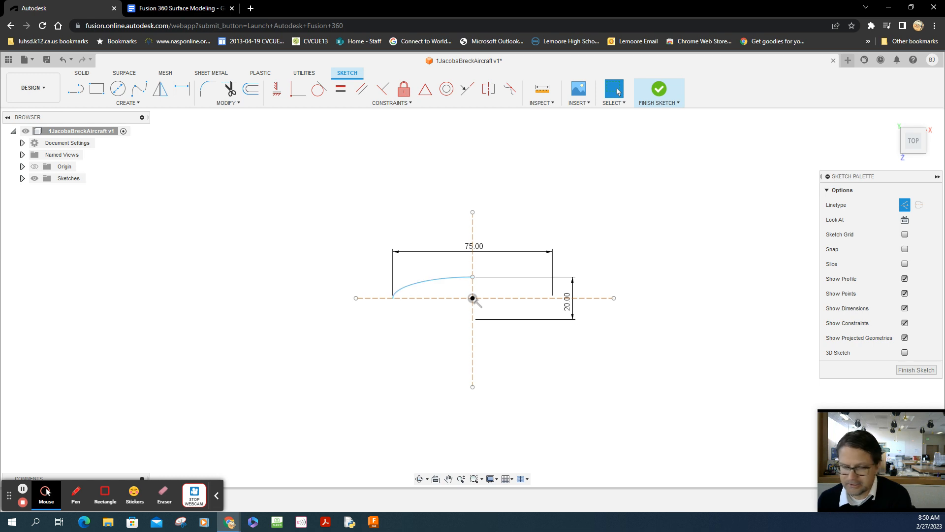
mouse_move(26, 300)
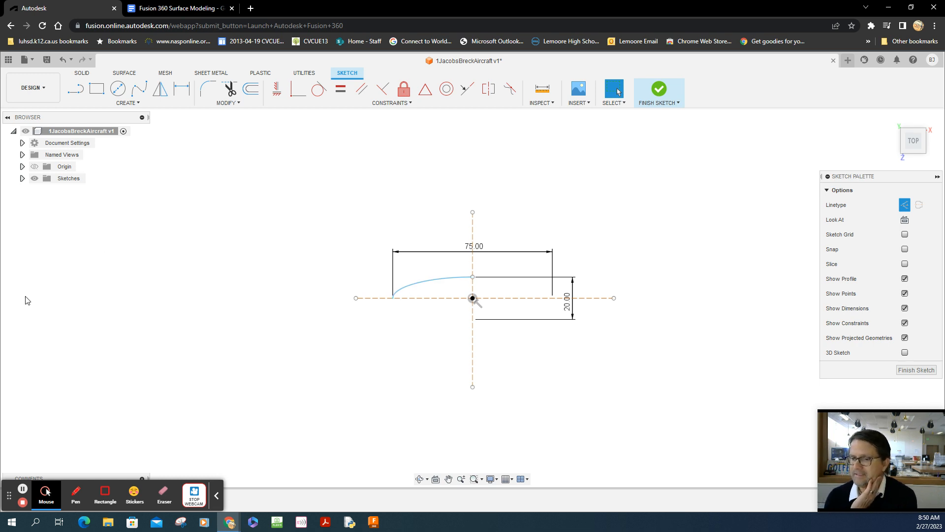
mouse_move(543, 399)
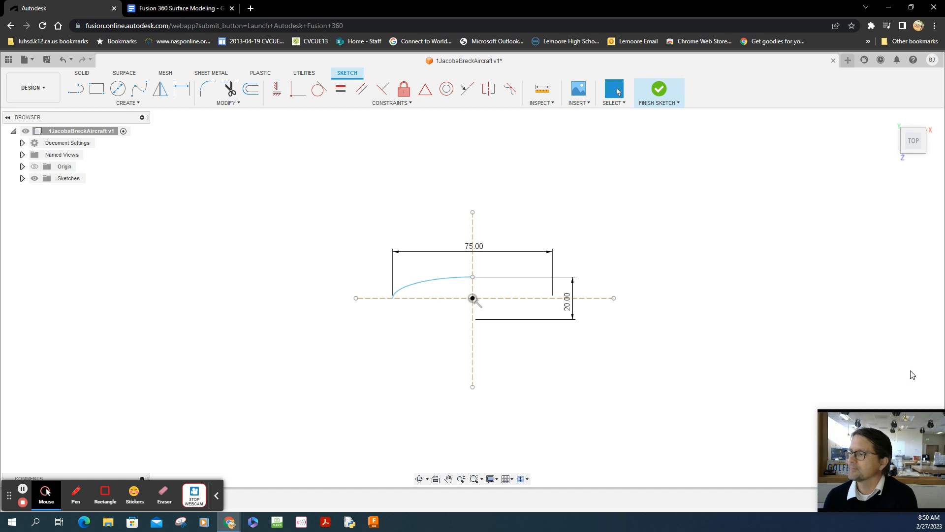
- Finish the quarter-arc sketch and check it from the Front and Top ViewCube views
left_click(658, 89)
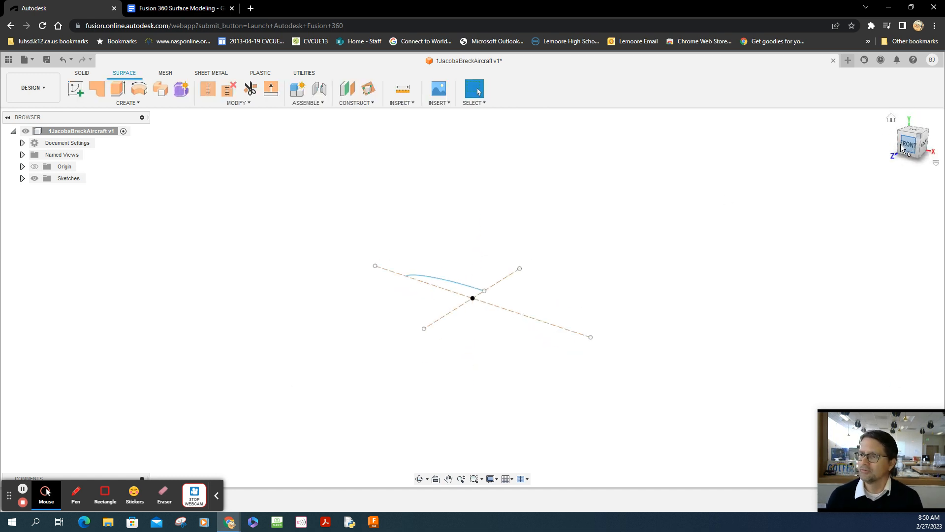
left_click(913, 142)
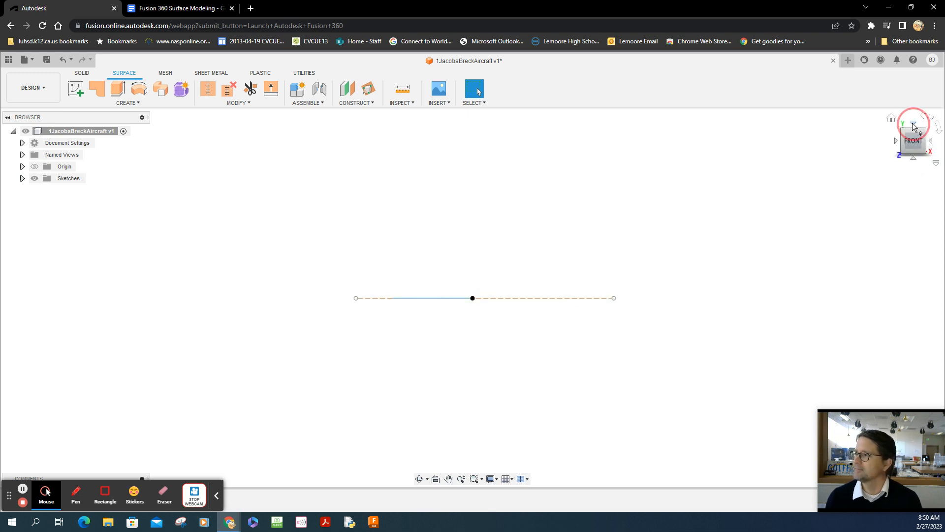
left_click(913, 140)
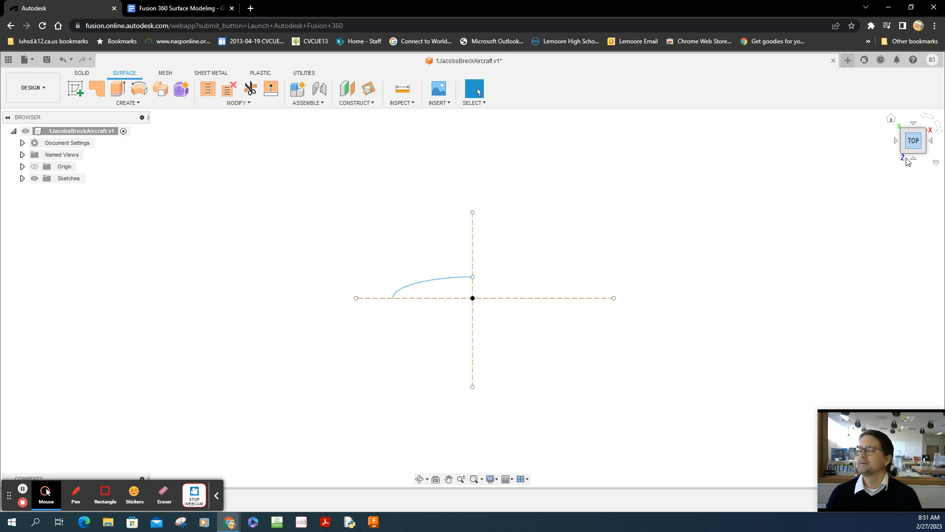
mouse_move(784, 153)
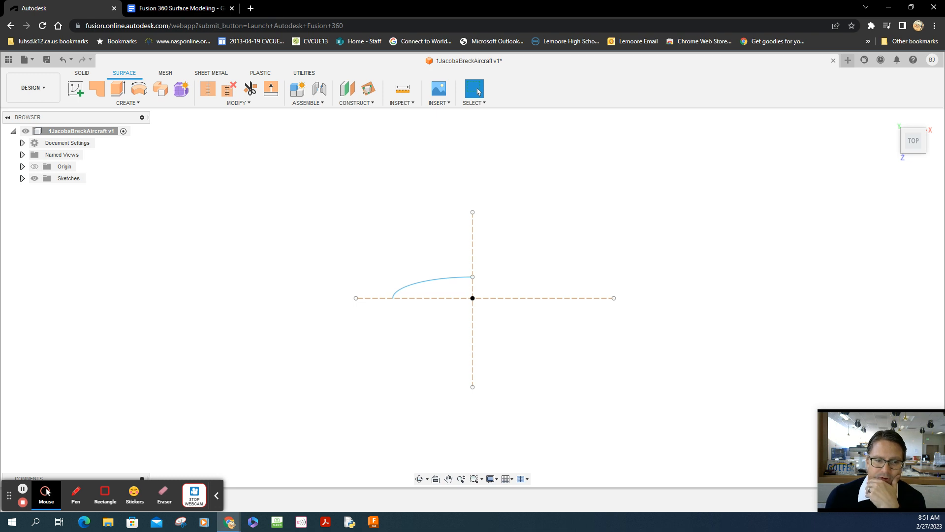
mouse_move(133, 97)
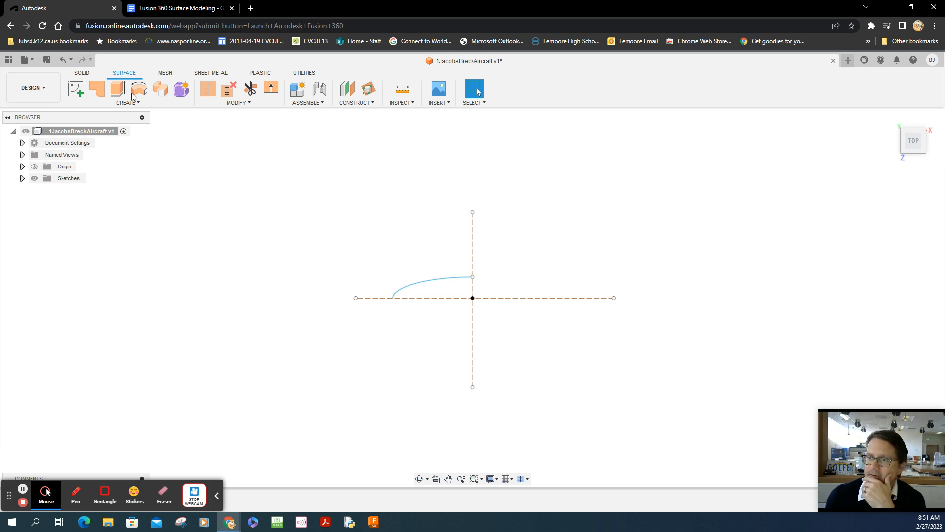
mouse_move(139, 89)
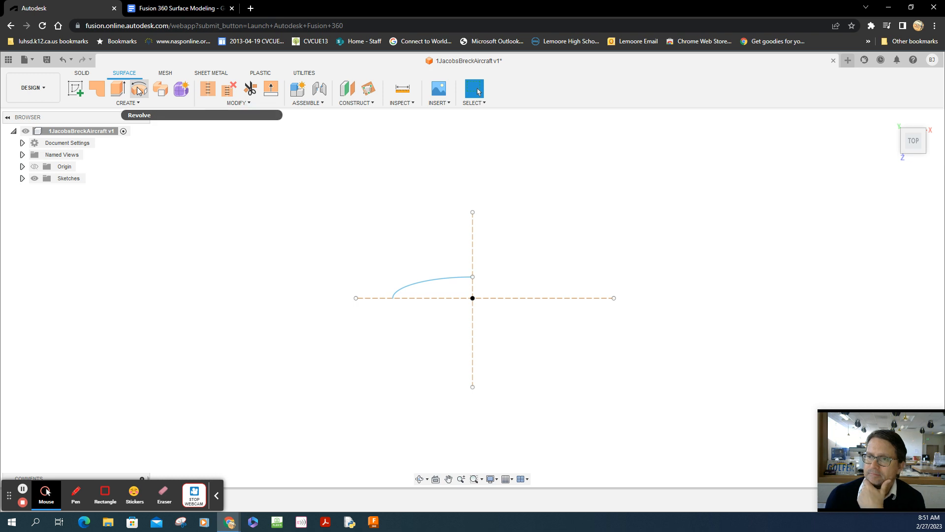
mouse_move(139, 89)
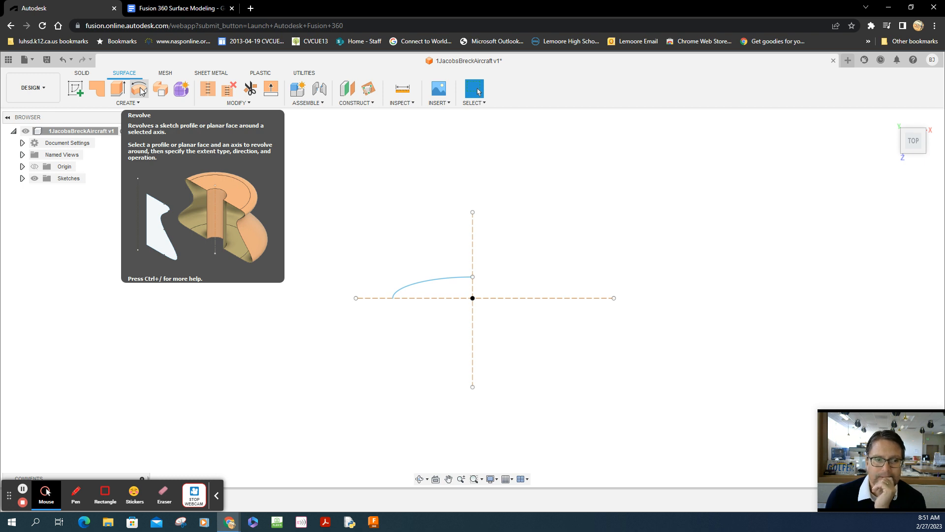
- Start a surface Revolve and pick the quarter arc as its profile
left_click(138, 89)
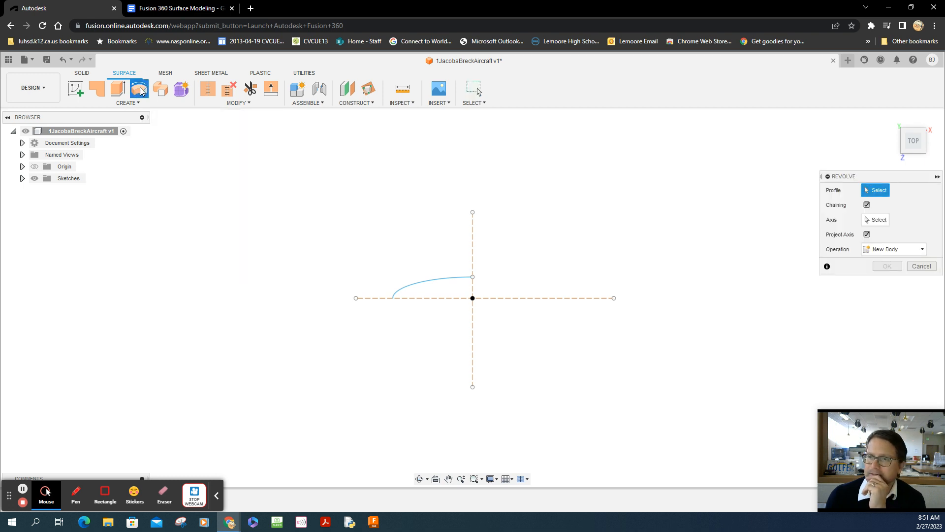
mouse_move(125, 70)
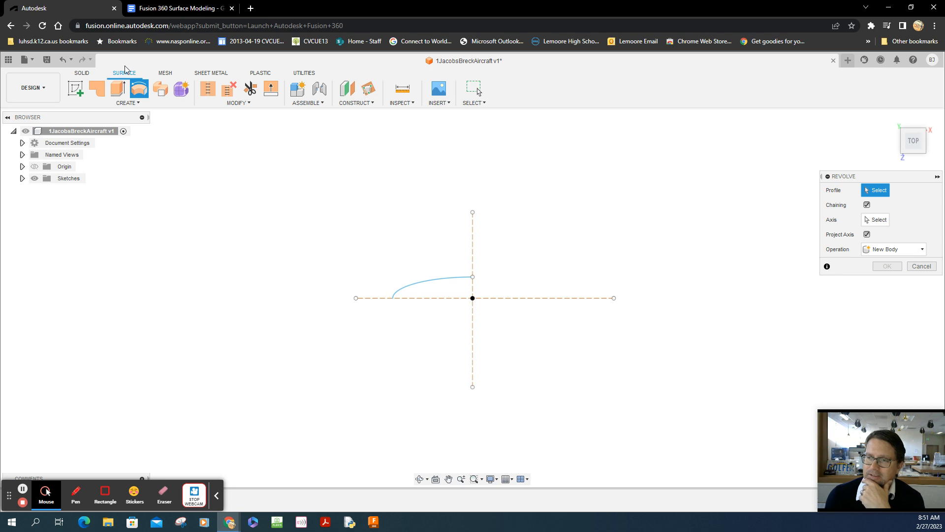
mouse_move(435, 285)
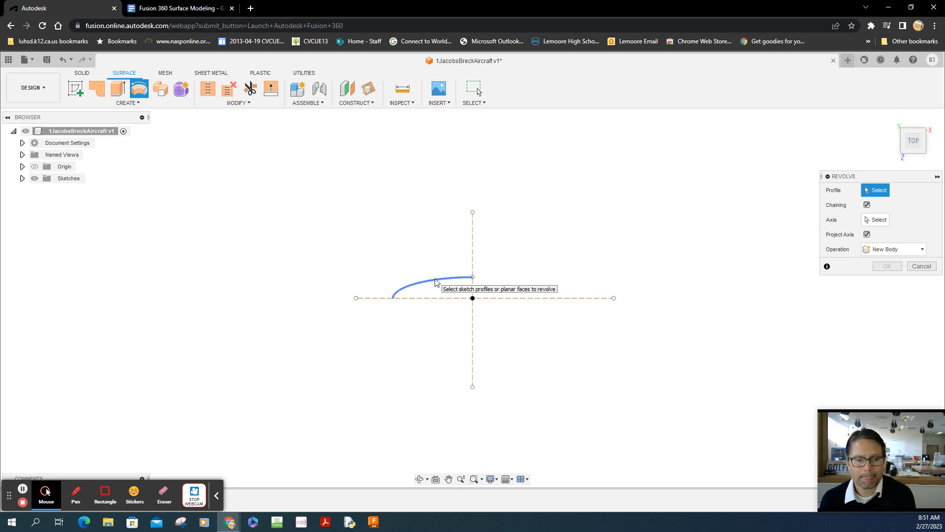
left_click(435, 282)
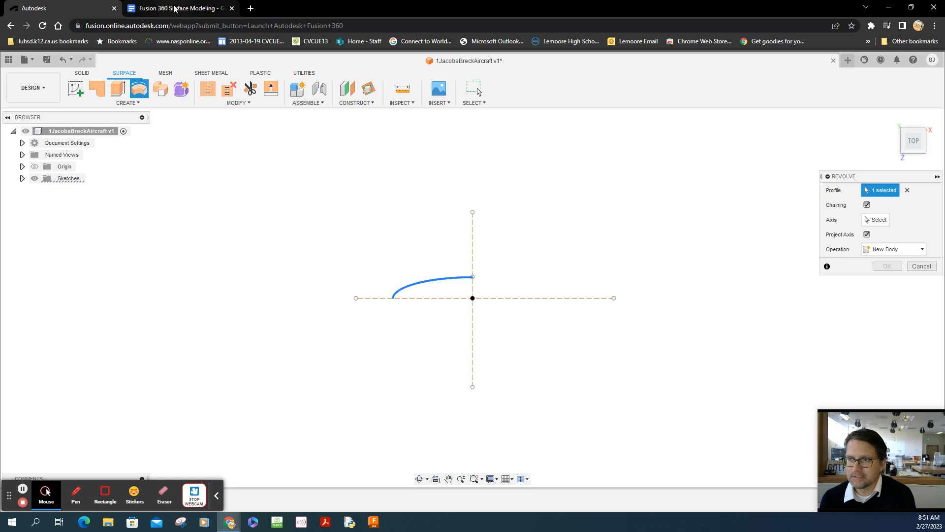
- Scroll the tutorial document to Figure-39 on choosing the revolve sketch and axis
left_click(177, 8)
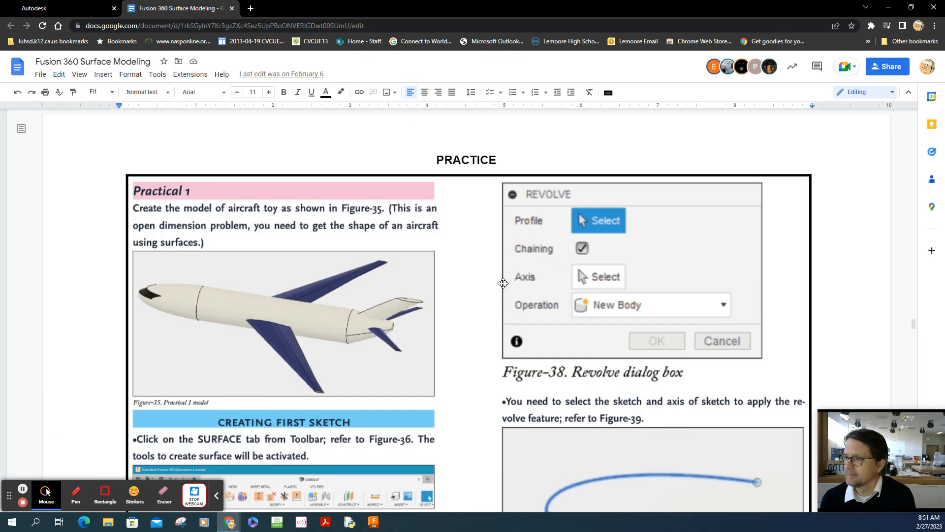
scroll("down", 3)
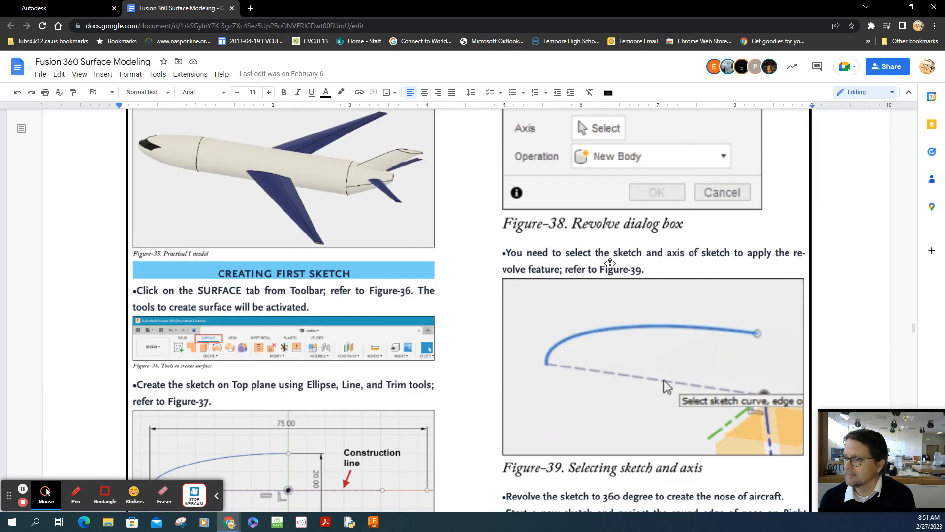
scroll("down", 3)
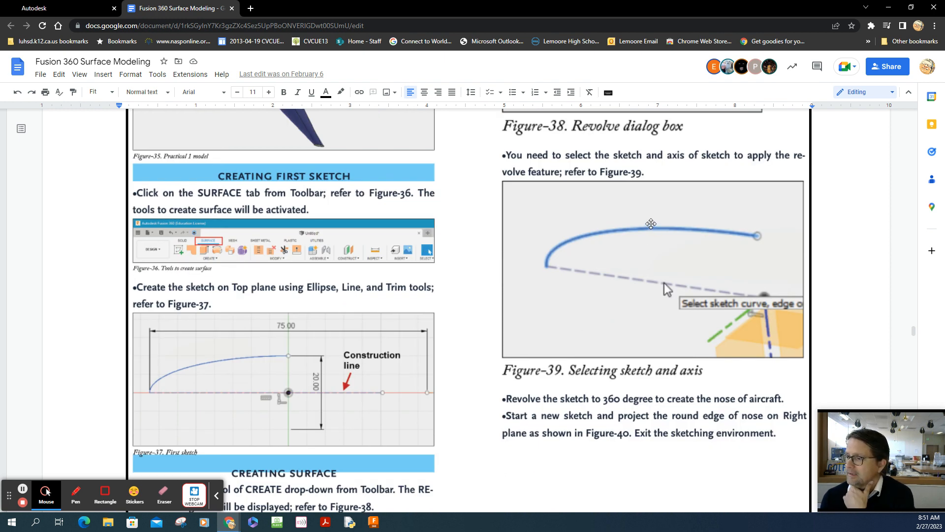
mouse_move(623, 230)
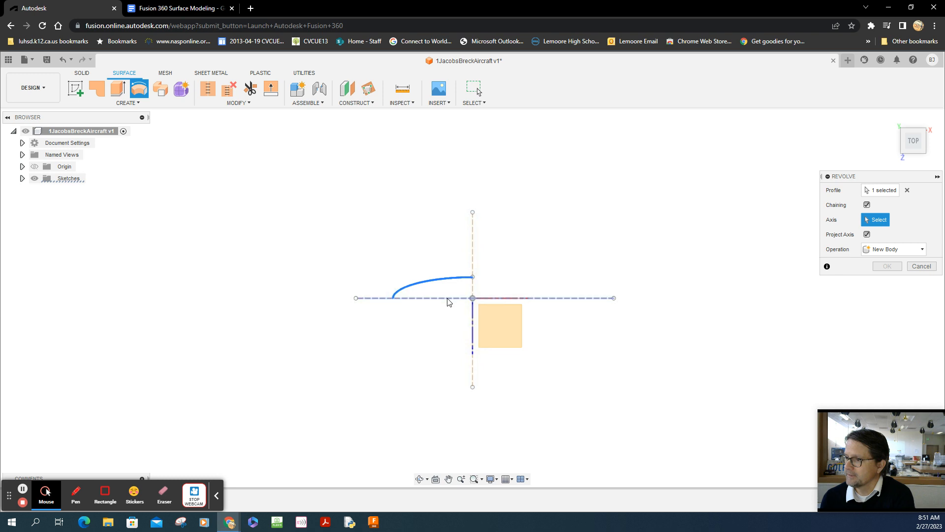
mouse_move(494, 301)
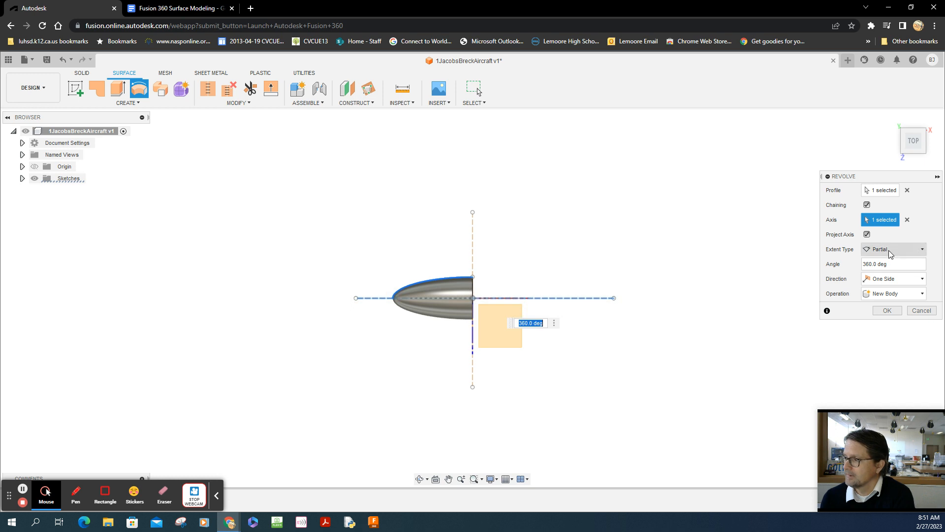
mouse_move(878, 305)
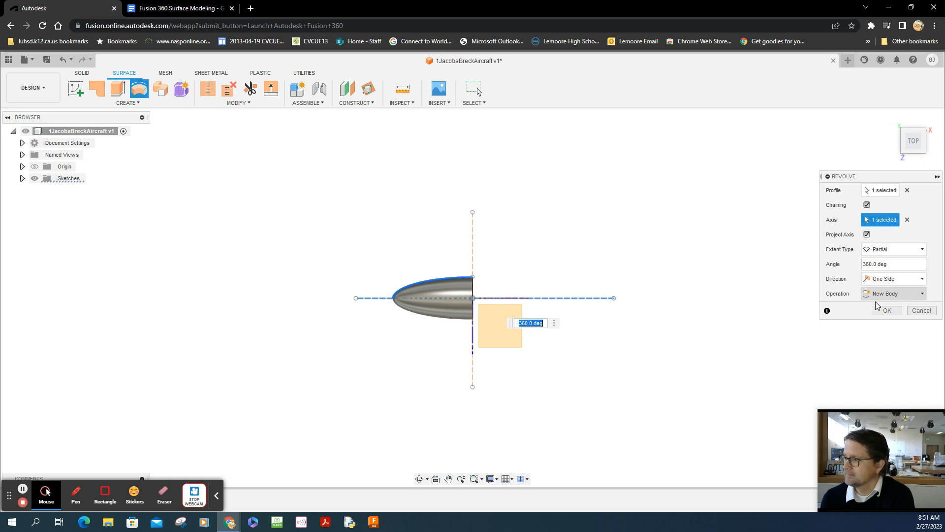
- Confirm the 360-degree nose revolve and return to the tutorial document
left_click(178, 8)
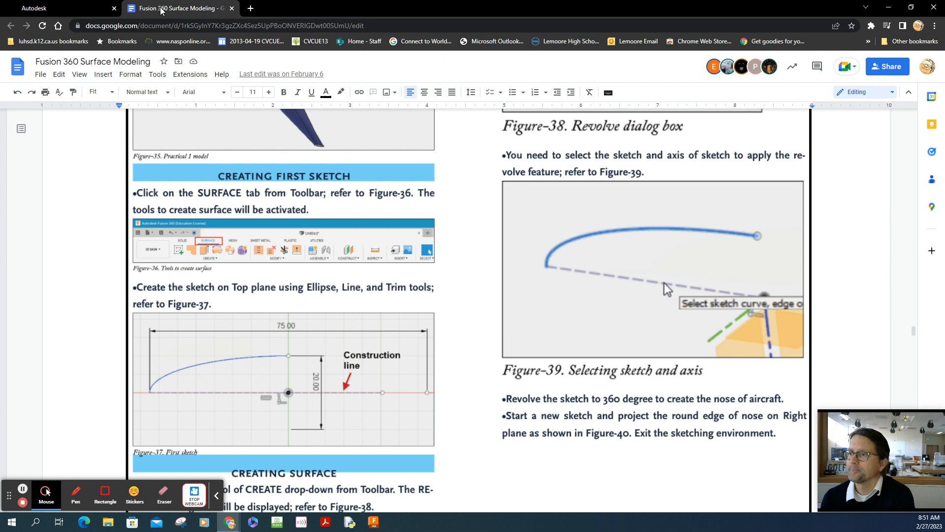
mouse_move(599, 403)
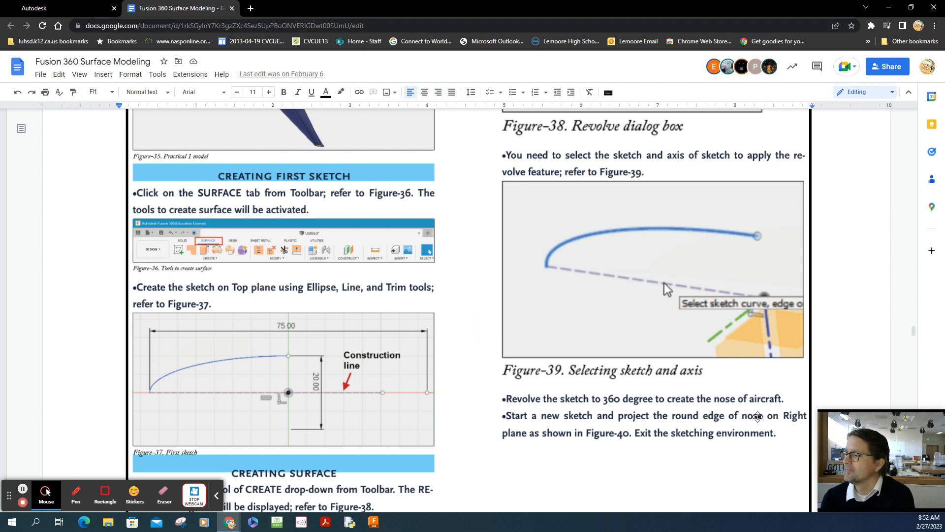
- Scroll the tutorial, check the revolved nose in Fusion 360, and return to the Doc
scroll("up", 3)
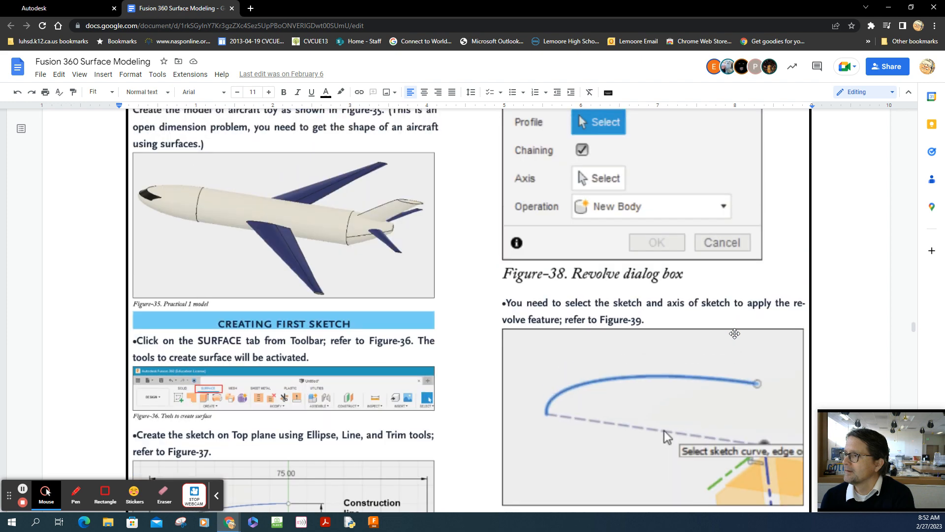
scroll("down", 3)
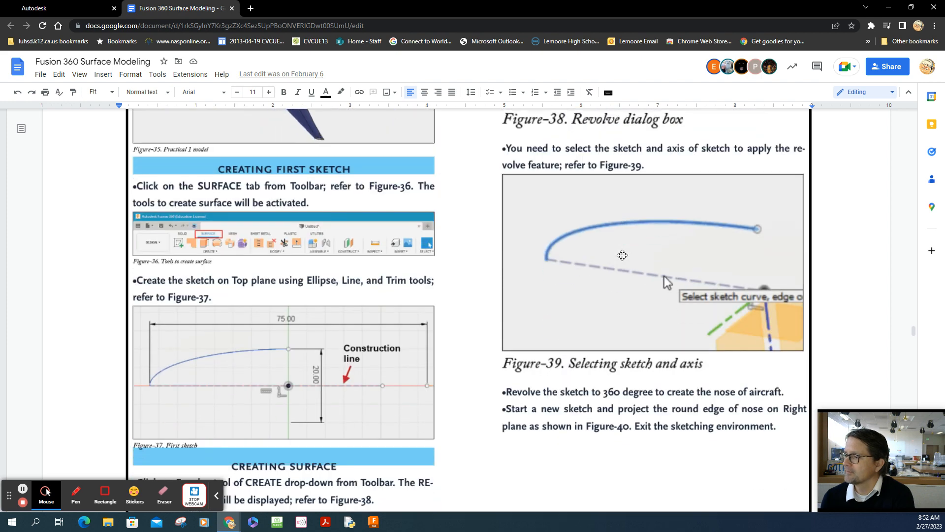
scroll("down", 3)
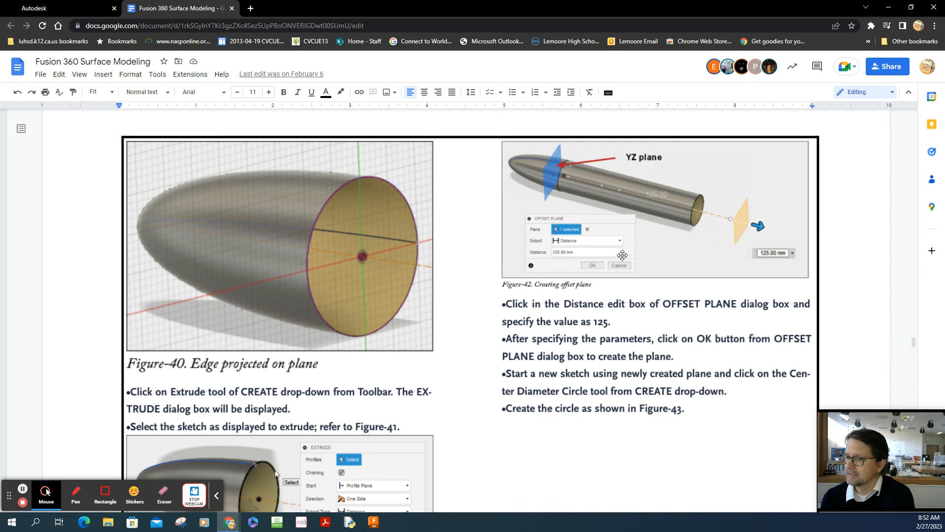
scroll("up", 3)
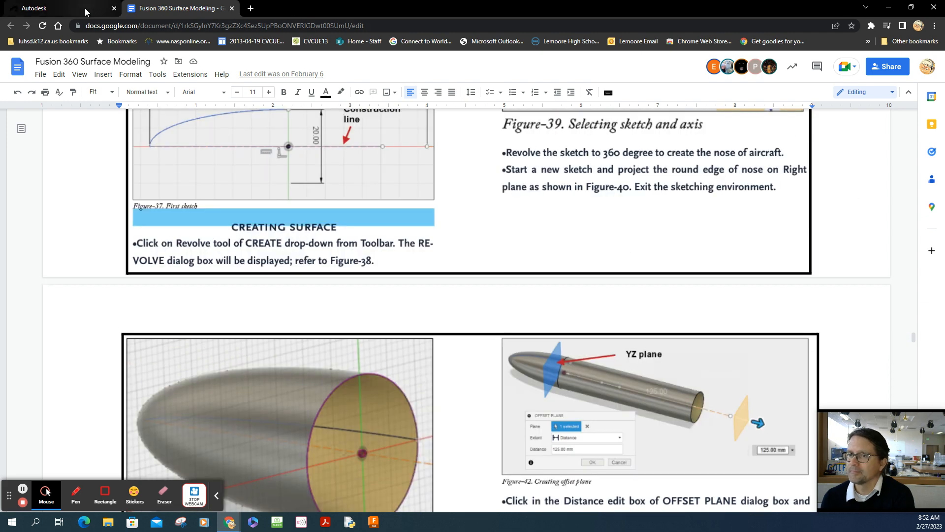
left_click(60, 8)
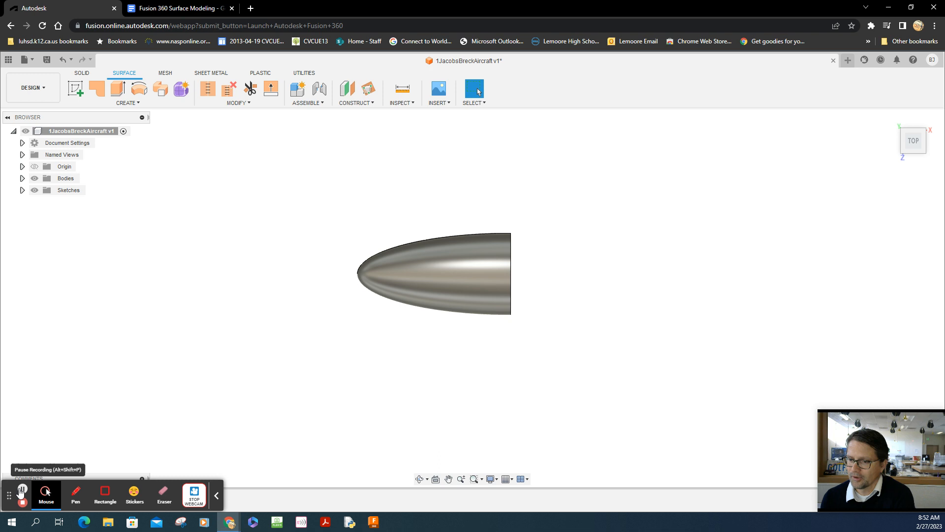
left_click(178, 8)
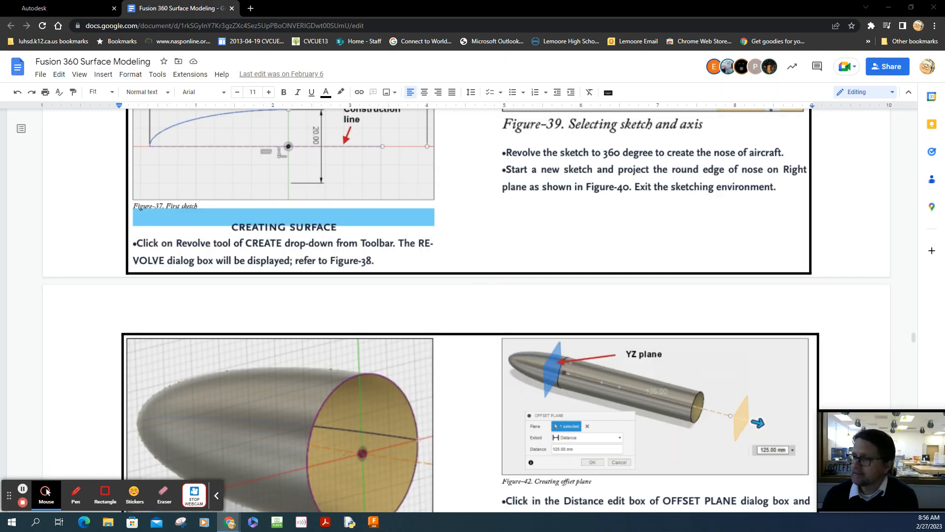
- Scroll the Google Doc to the Figure-40 projected-edge and Figure-42 offset-plane steps
scroll("up", 3)
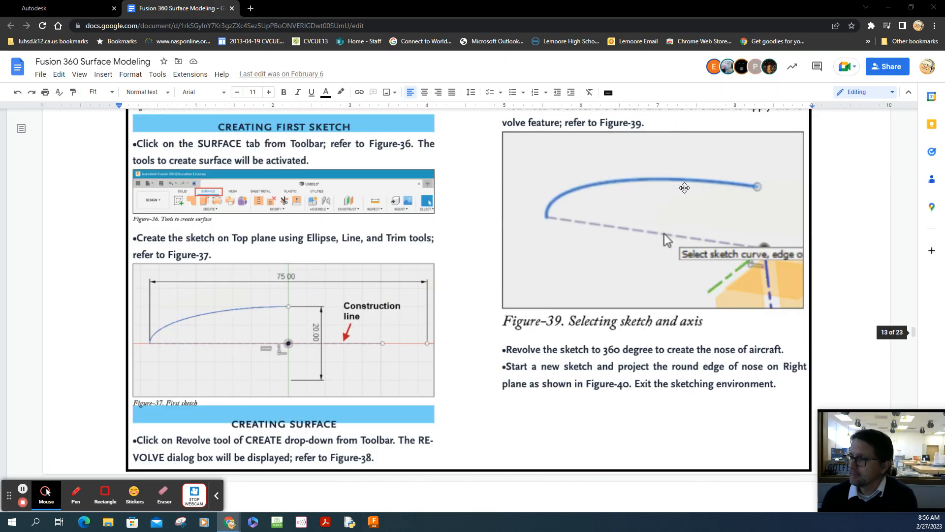
scroll("down", 3)
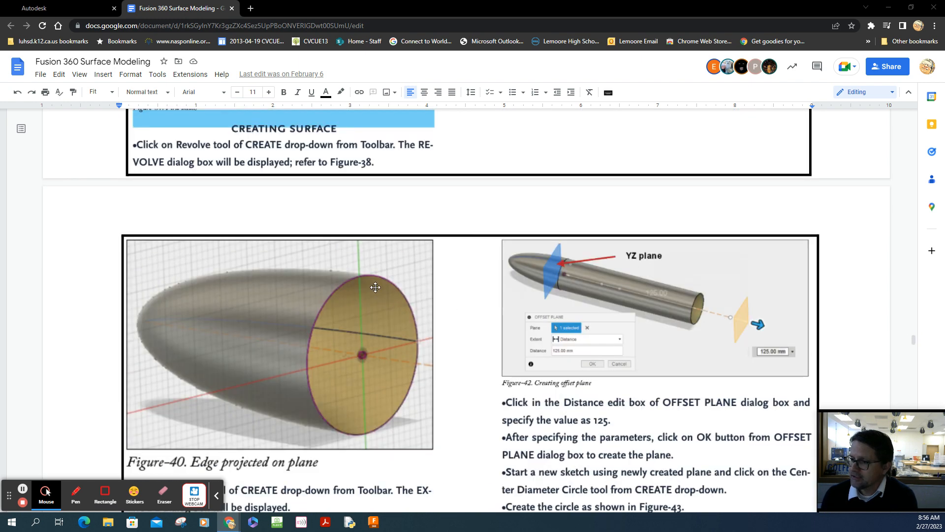
mouse_move(390, 275)
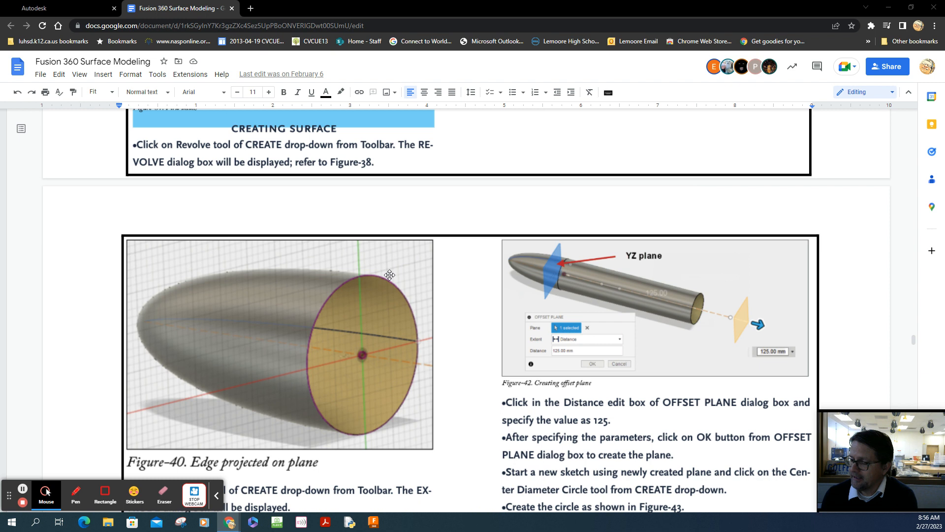
mouse_move(333, 318)
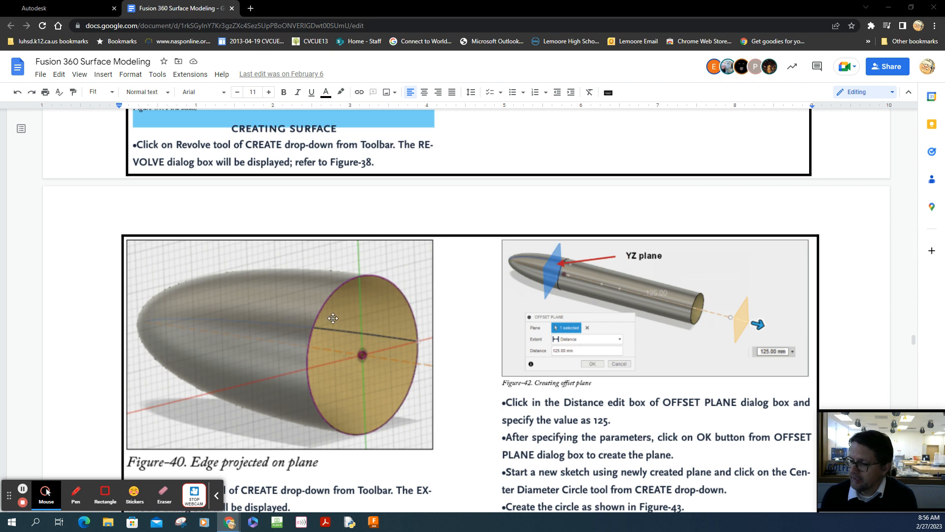
scroll("up", 3)
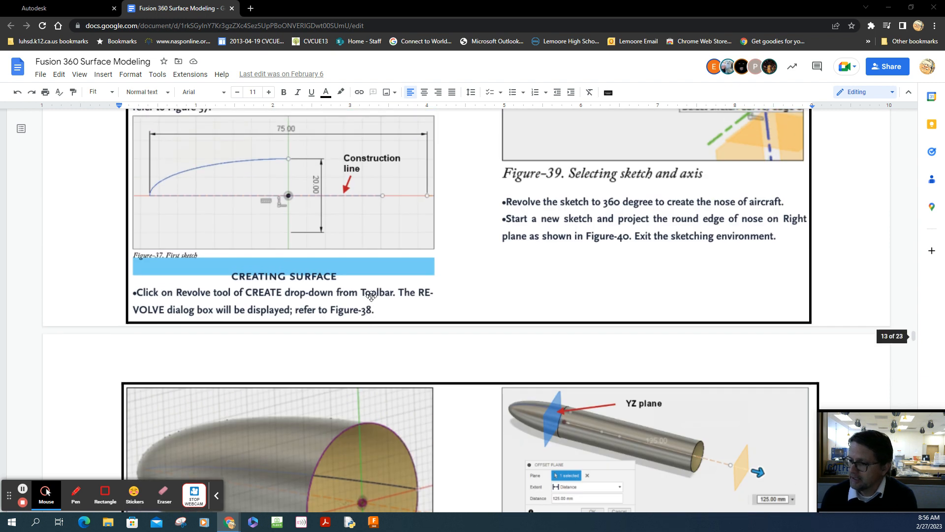
mouse_move(529, 248)
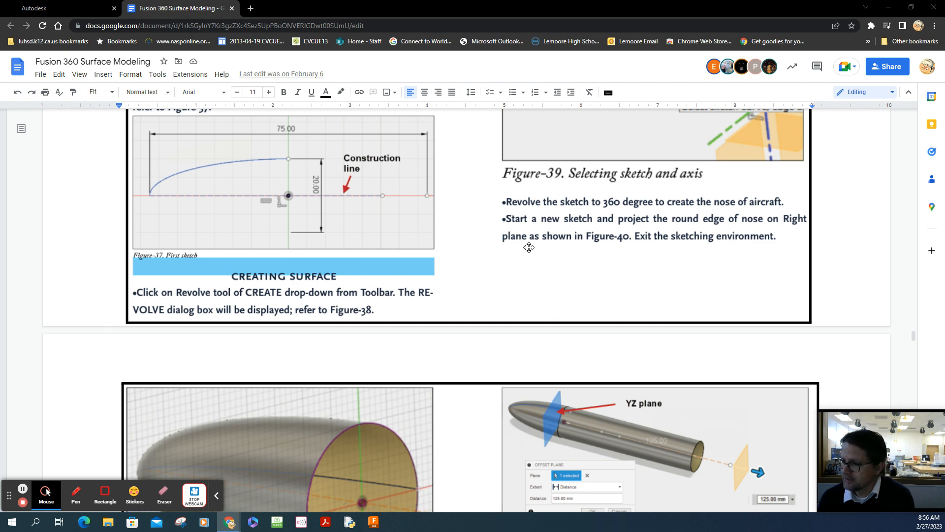
mouse_move(505, 217)
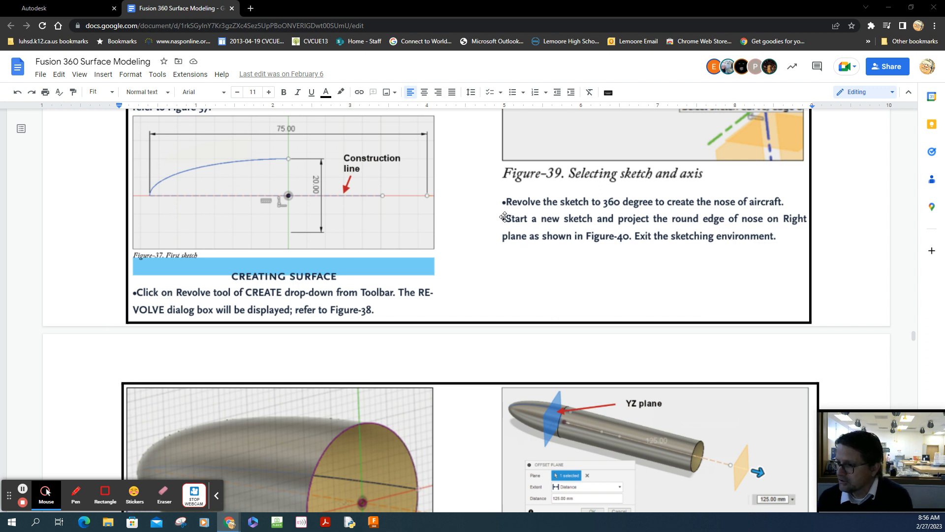
mouse_move(731, 217)
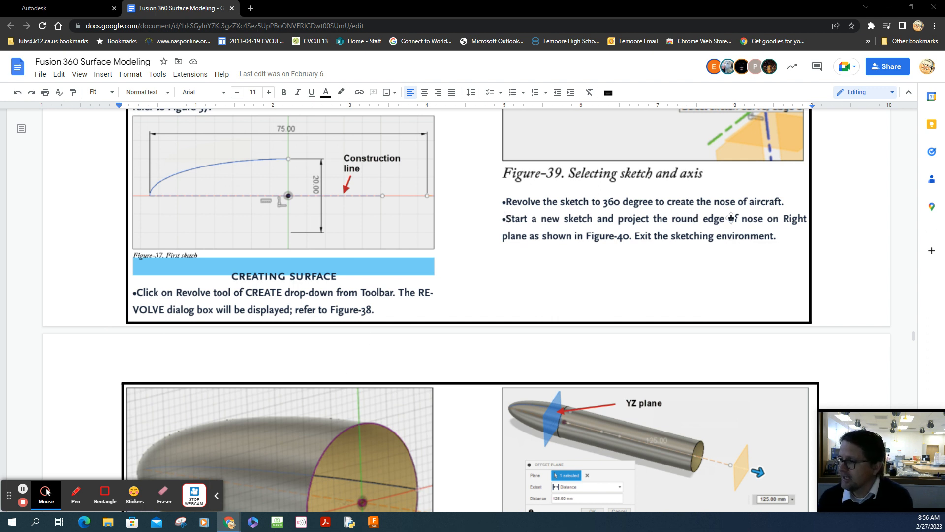
mouse_move(538, 235)
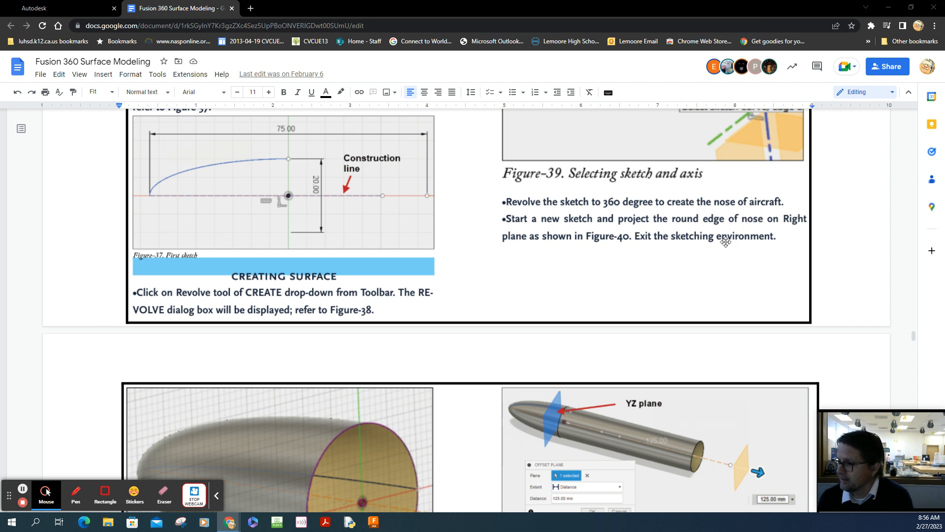
scroll("down", 3)
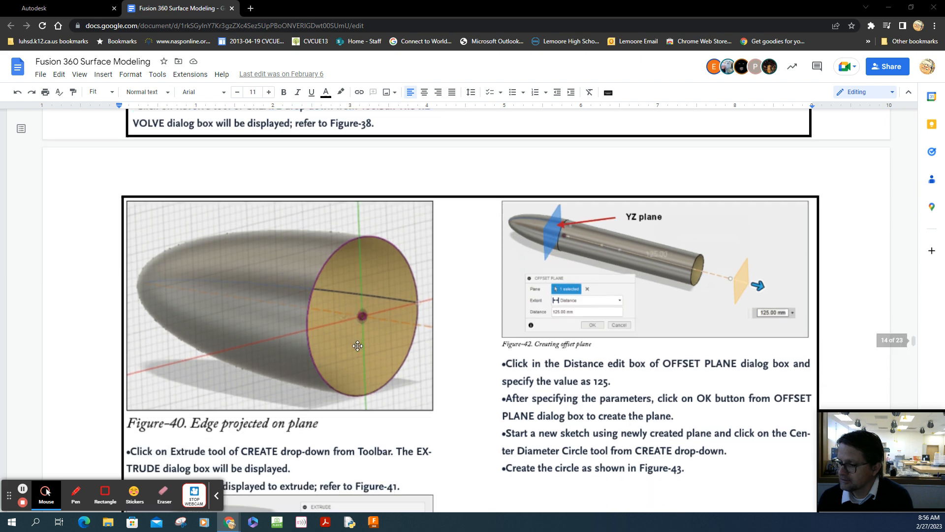
scroll("down", 3)
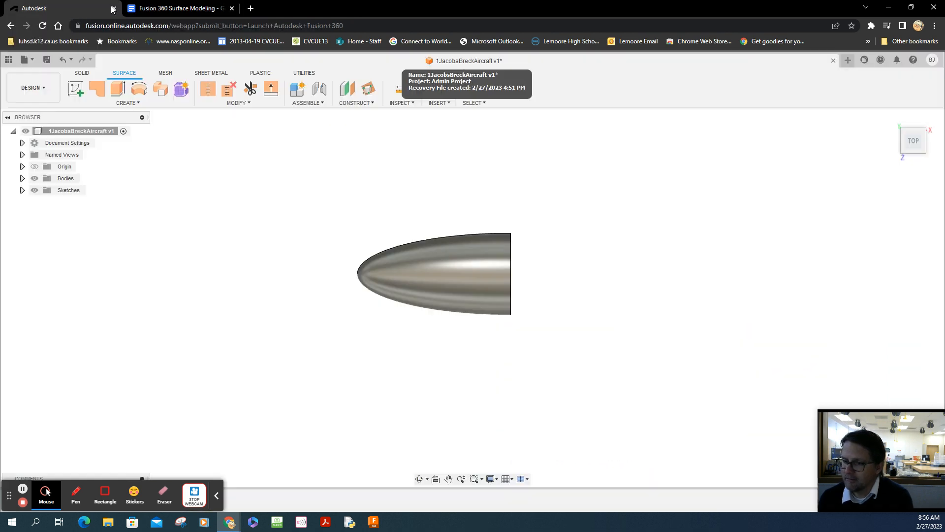
mouse_move(645, 215)
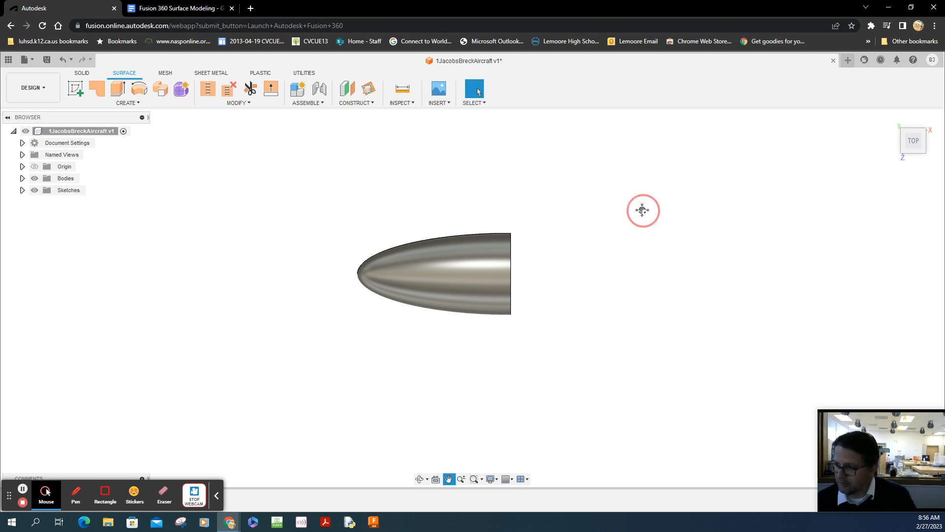
mouse_move(587, 215)
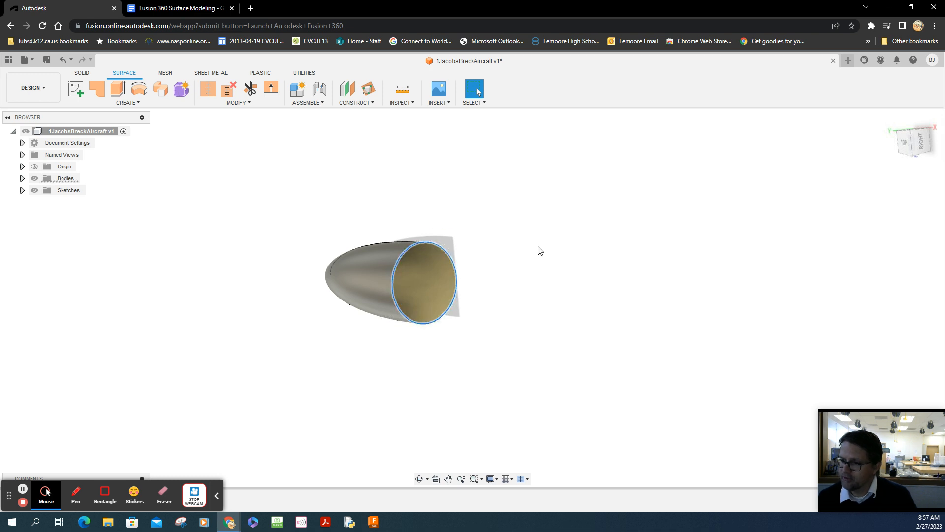
mouse_move(511, 255)
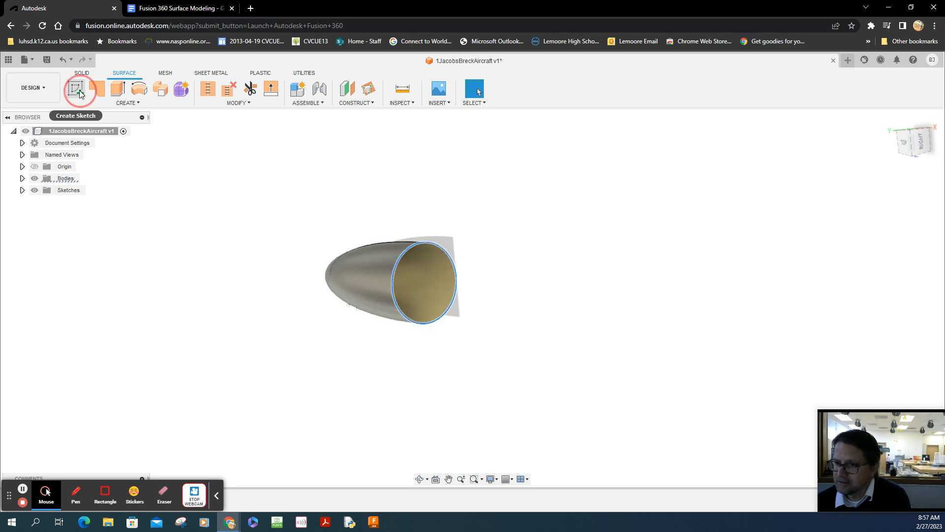
- Begin a new sketch on the revolved nose's flat rear face, aligned straight on
left_click(75, 88)
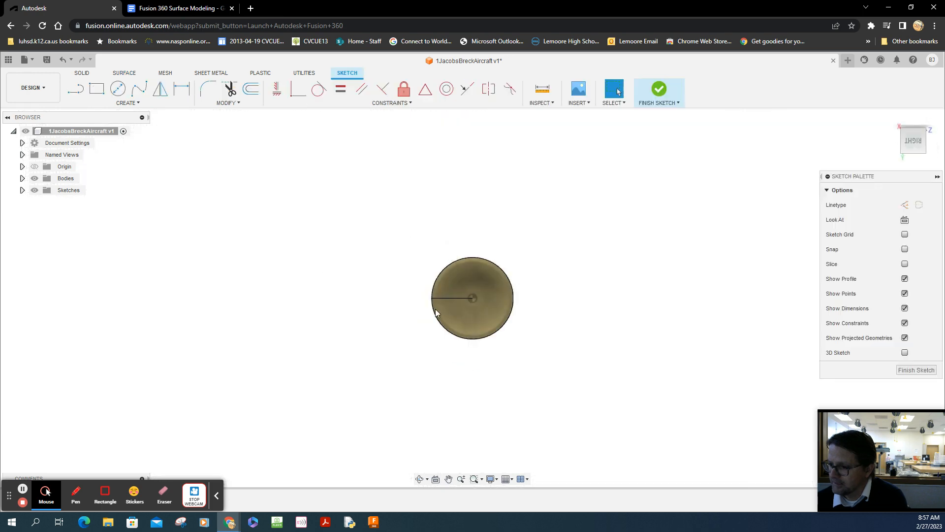
mouse_move(154, 97)
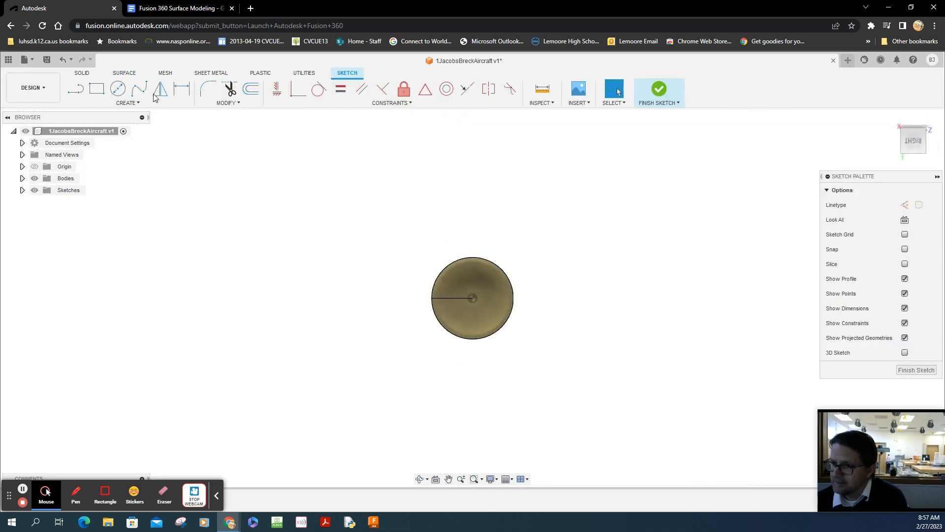
- Project the nose's circular rear edge into the active sketch
left_click(127, 103)
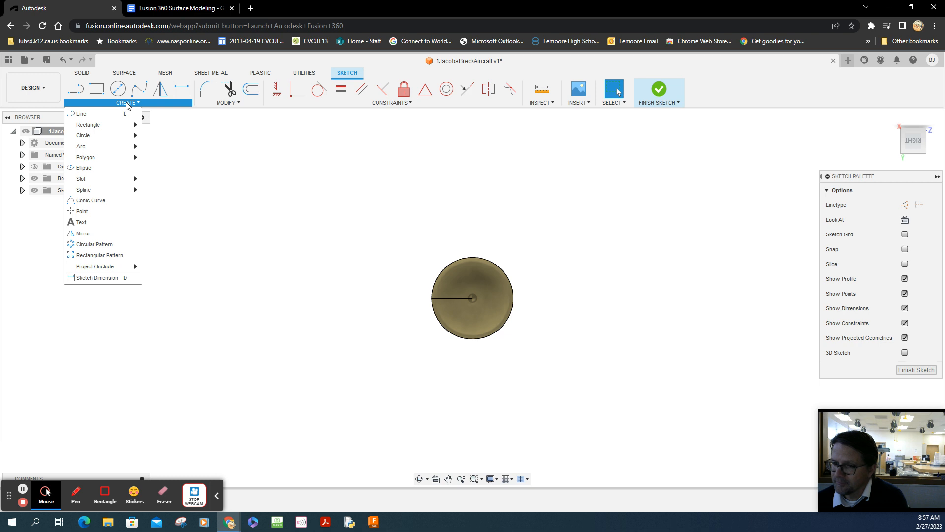
mouse_move(94, 245)
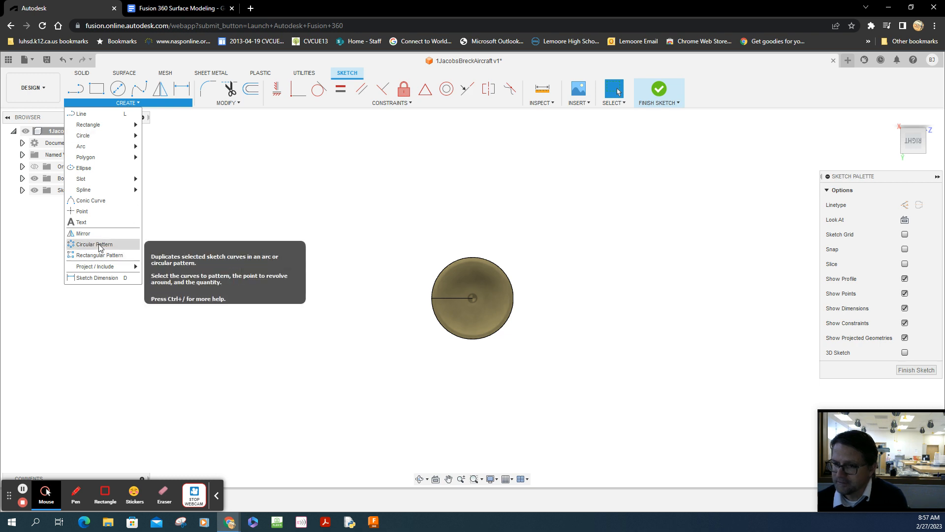
mouse_move(94, 266)
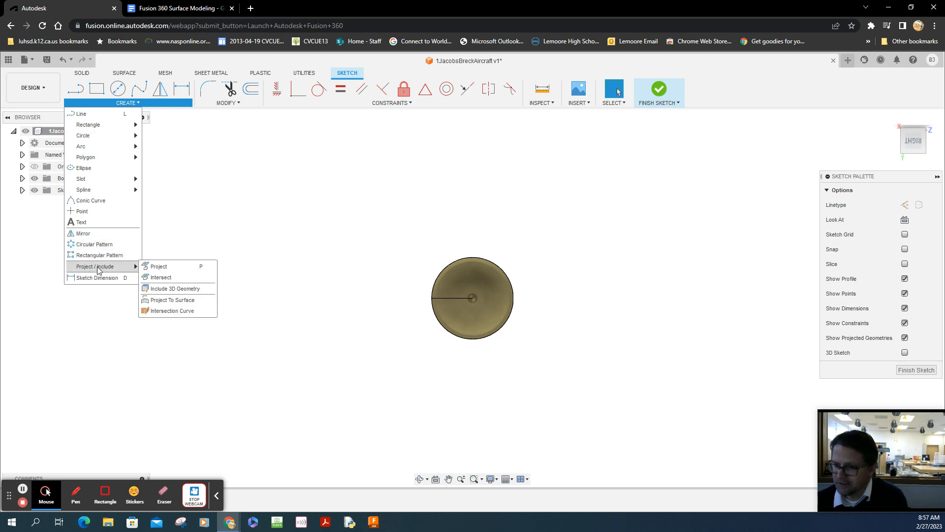
mouse_move(159, 266)
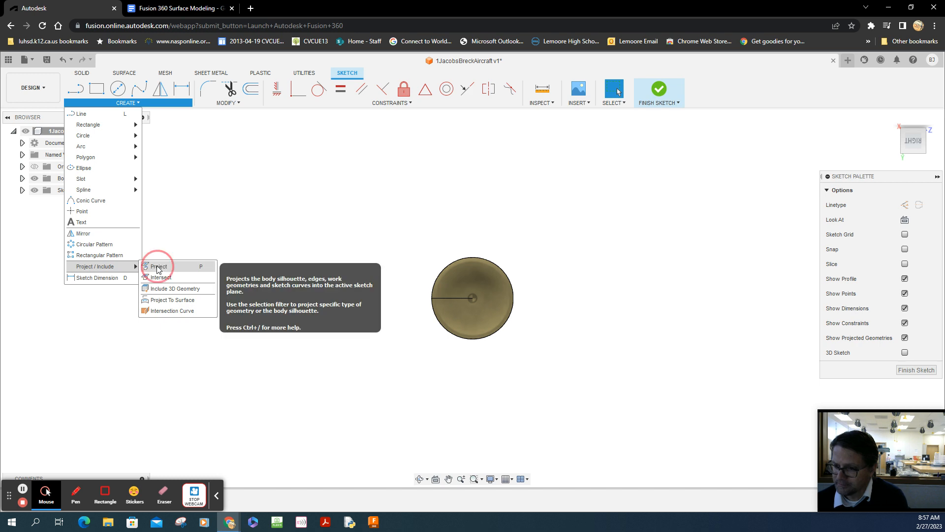
left_click(159, 266)
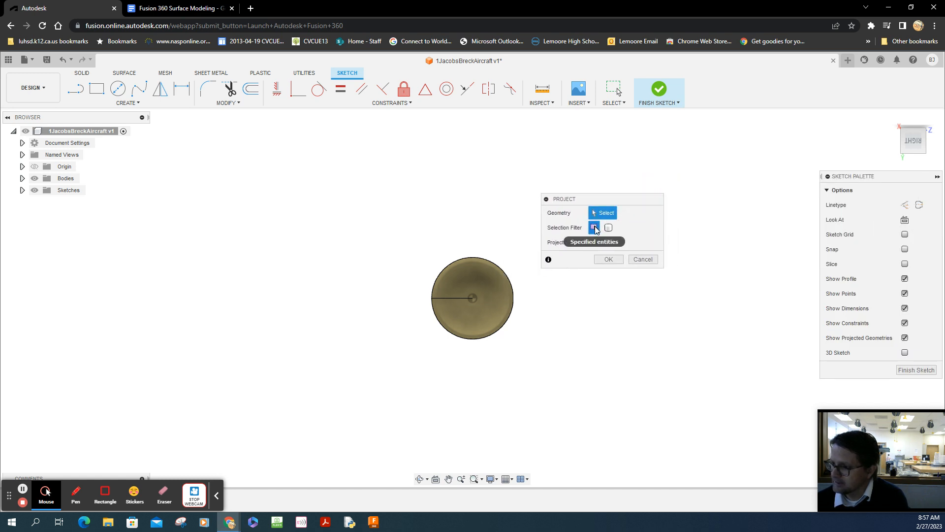
left_click(593, 227)
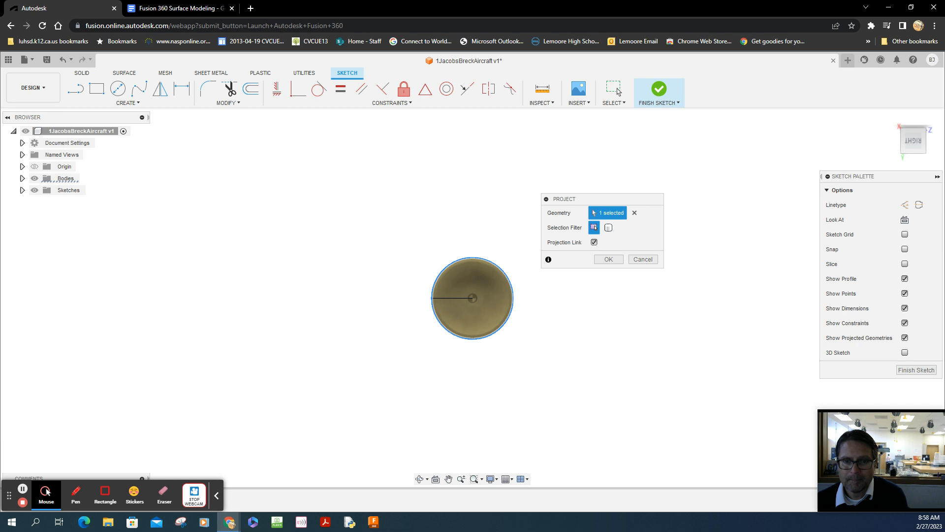
mouse_move(546, 292)
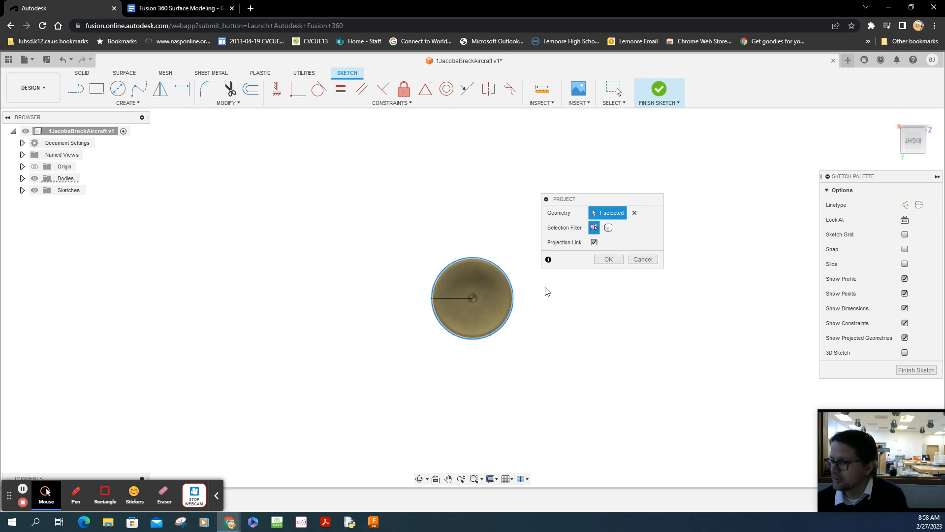
left_click(609, 259)
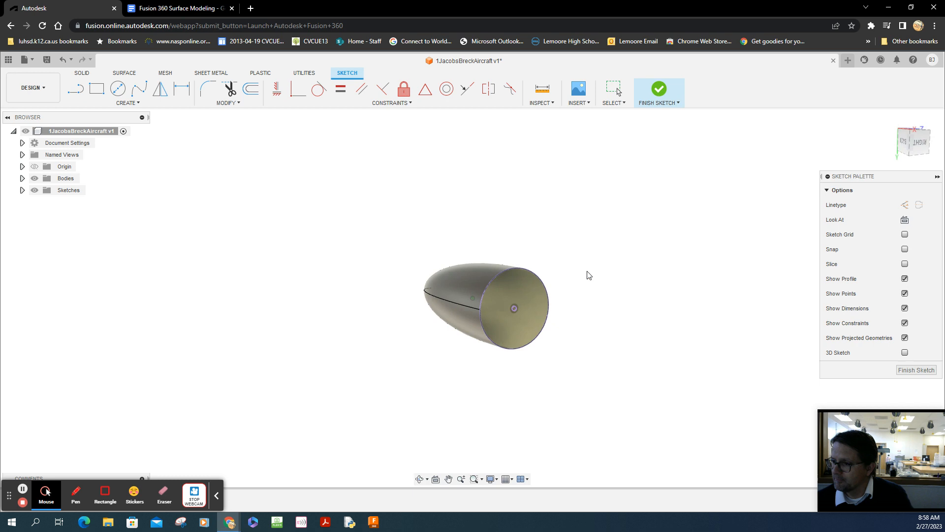
mouse_move(355, 296)
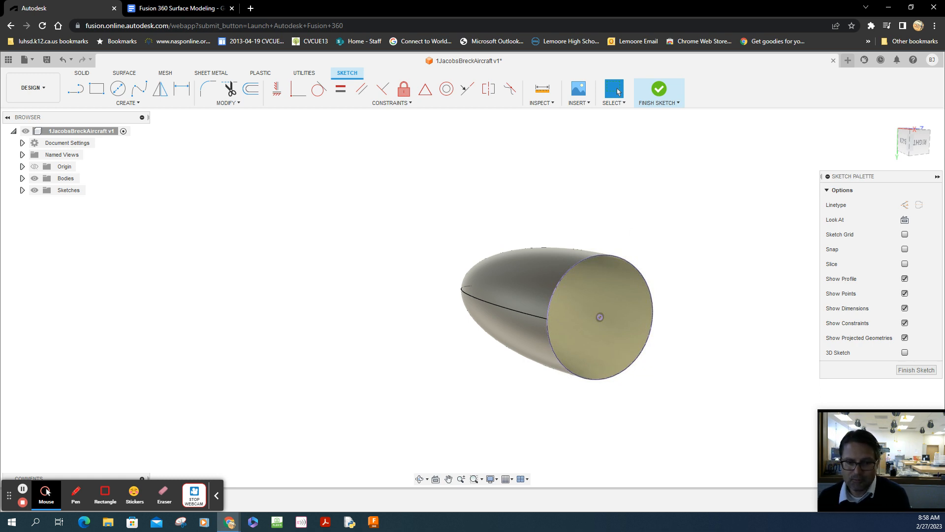
mouse_move(845, 397)
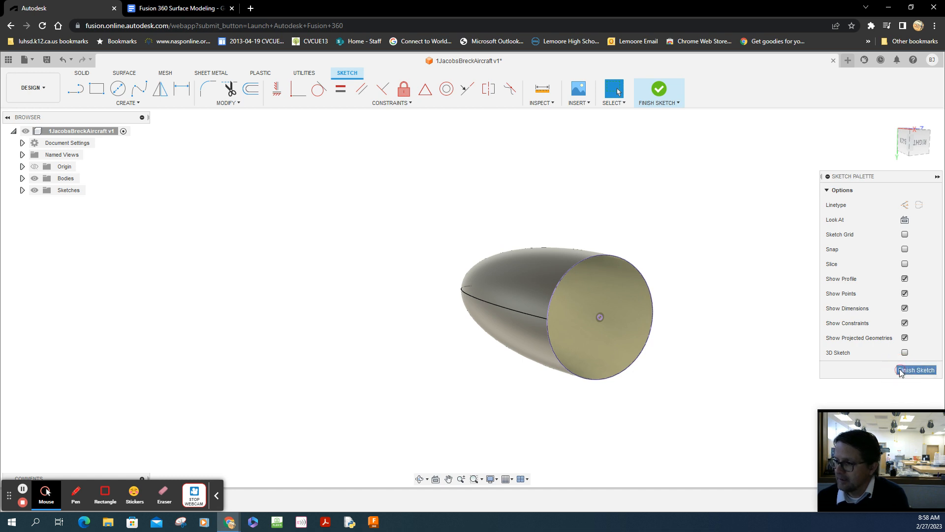
- Finish the sketch holding the projected rear circle
left_click(916, 370)
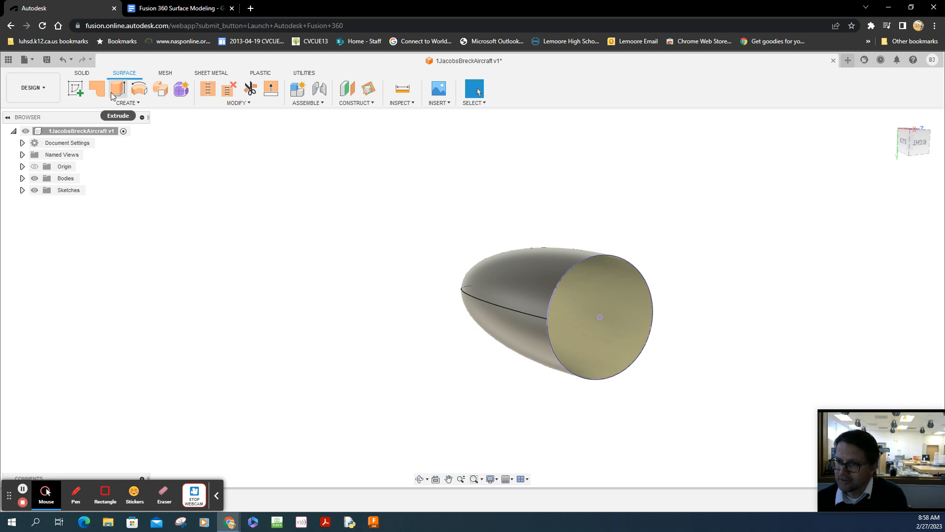
mouse_move(118, 89)
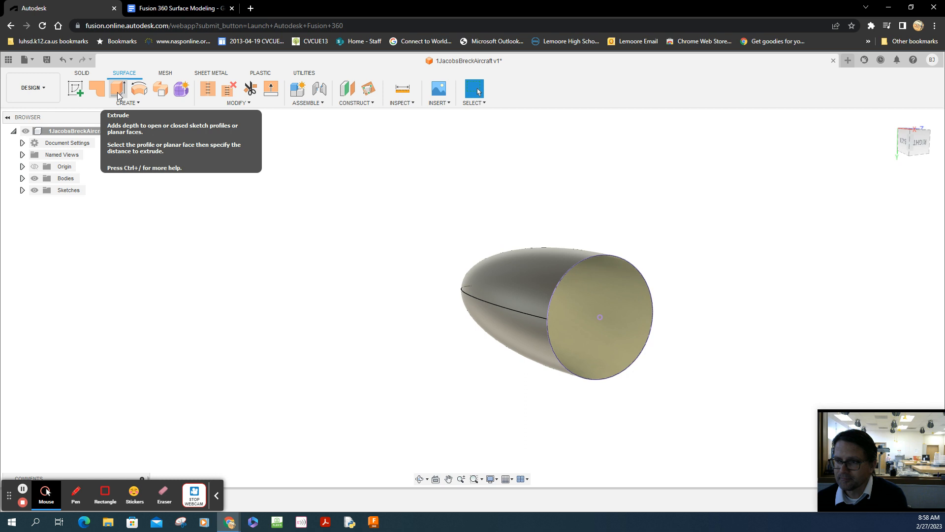
- Extrude the projected circle into a 90 mm cylindrical body surface
left_click(117, 88)
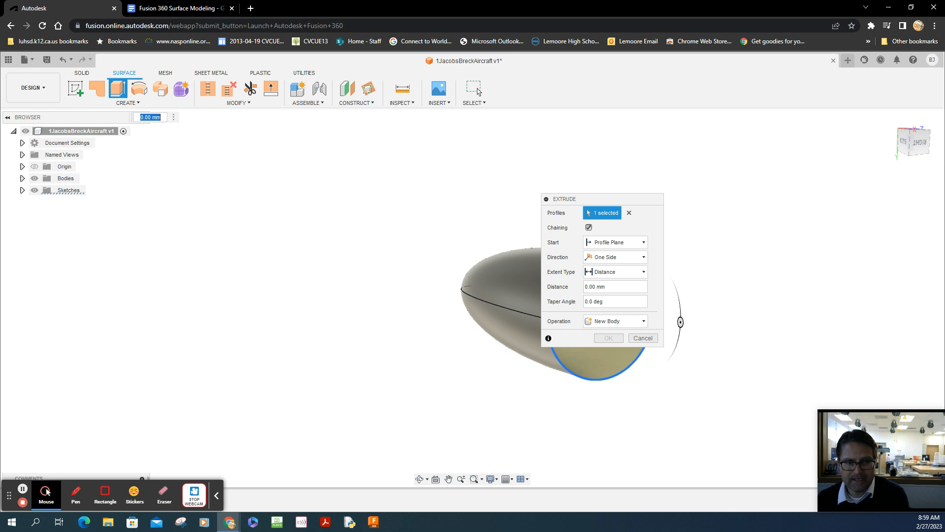
mouse_move(655, 172)
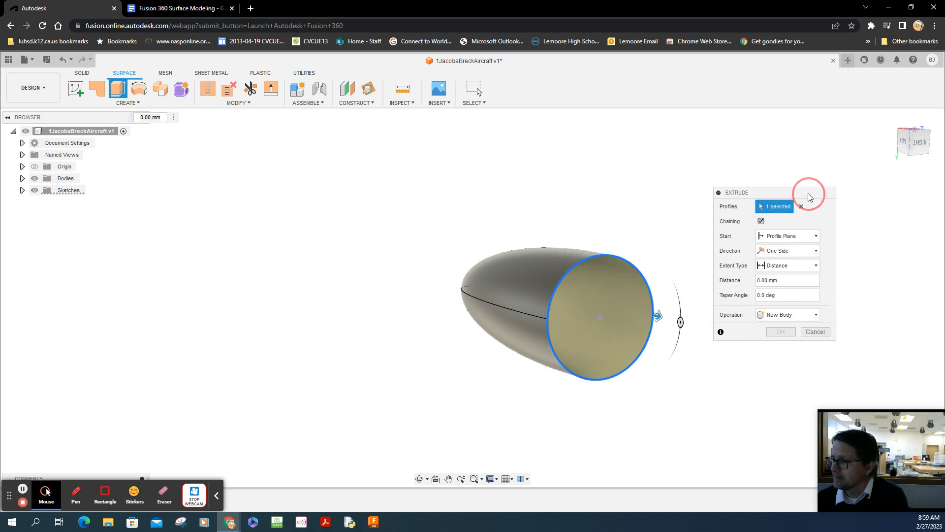
mouse_move(606, 260)
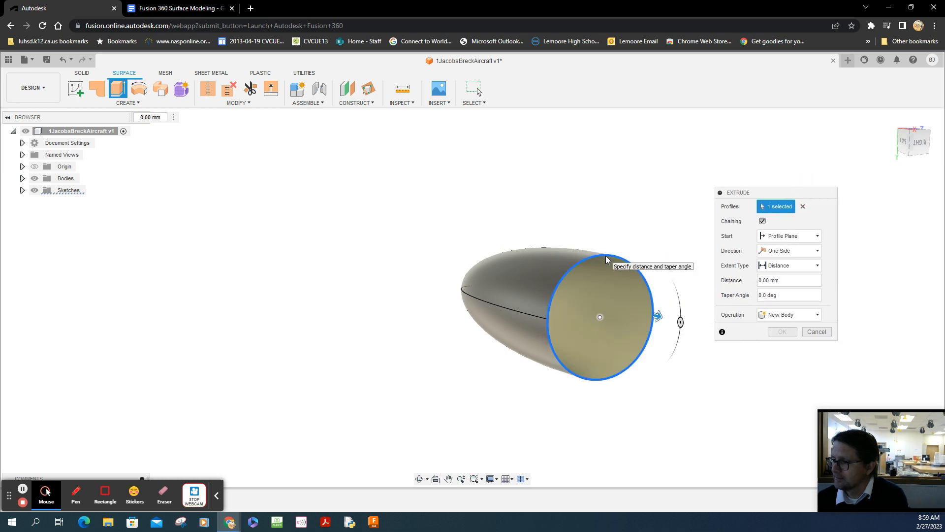
mouse_move(660, 324)
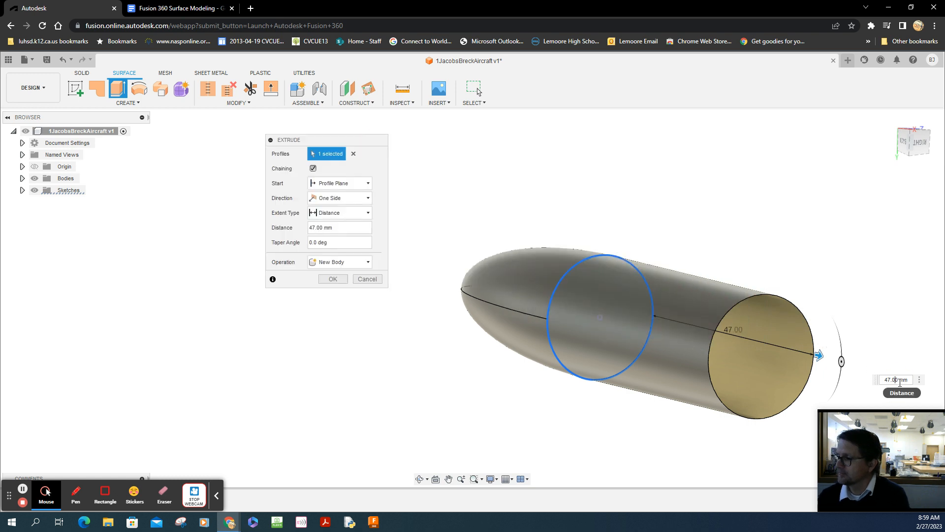
mouse_move(913, 367)
type("90")
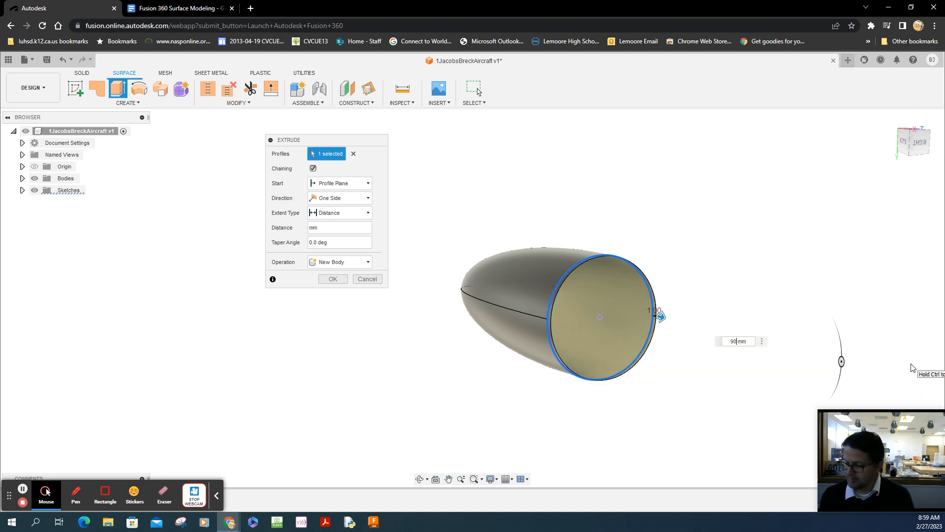
left_click(332, 279)
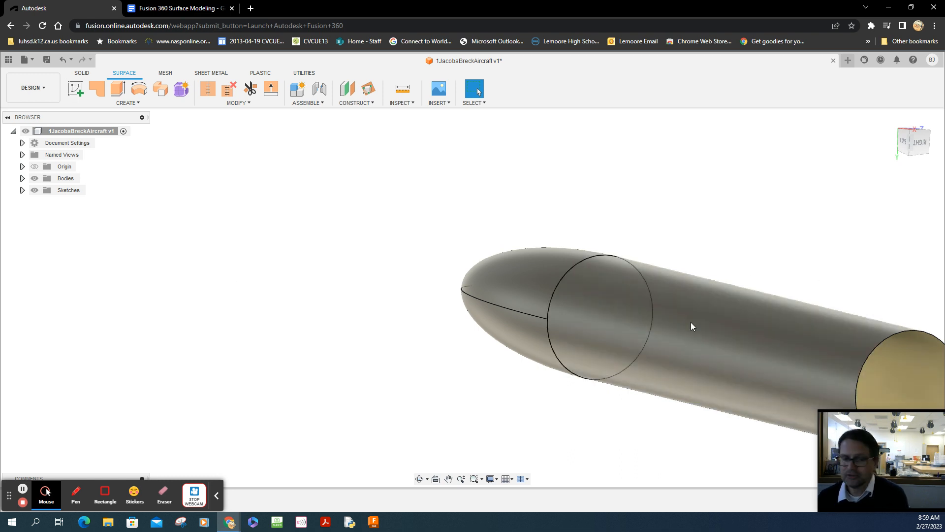
mouse_move(434, 298)
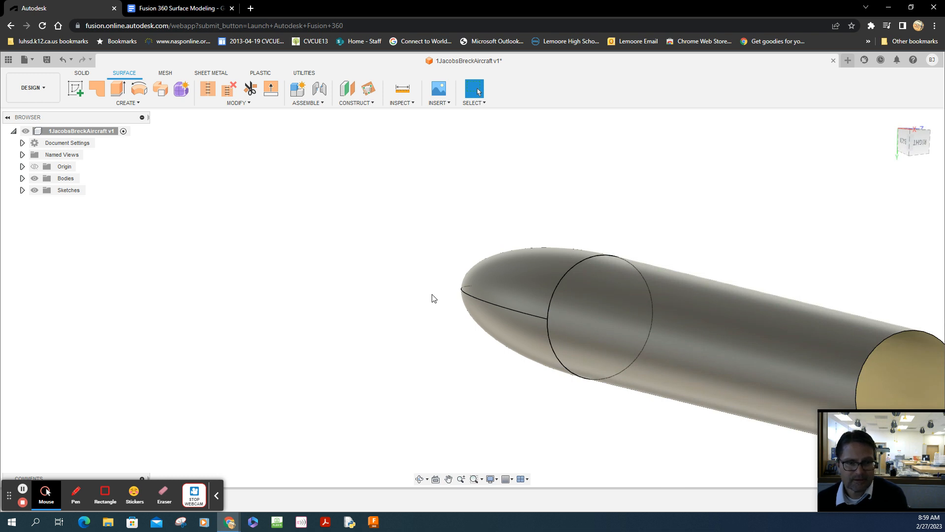
mouse_move(802, 197)
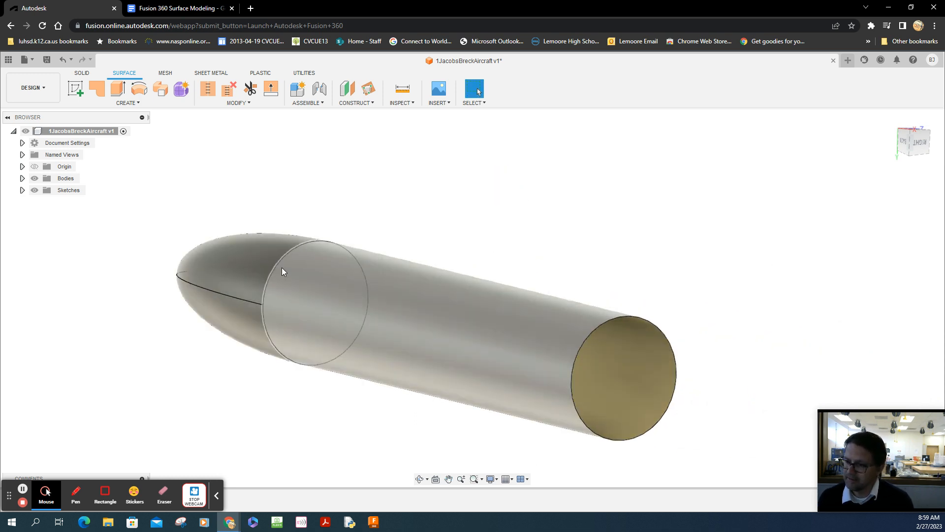
mouse_move(492, 479)
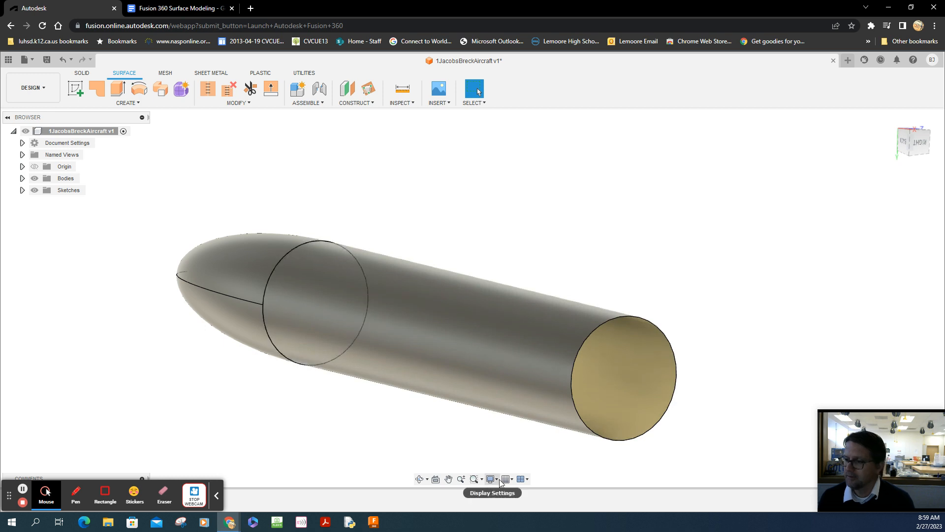
left_click(491, 478)
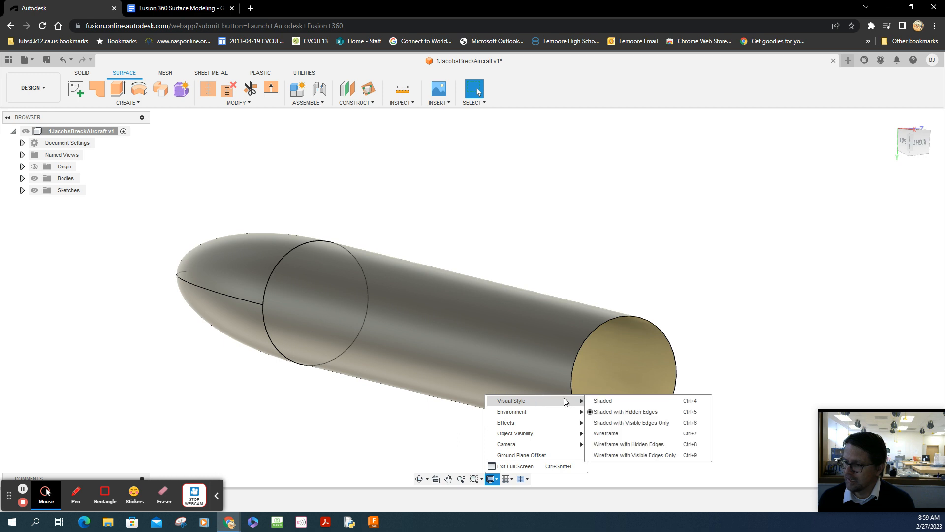
mouse_move(623, 411)
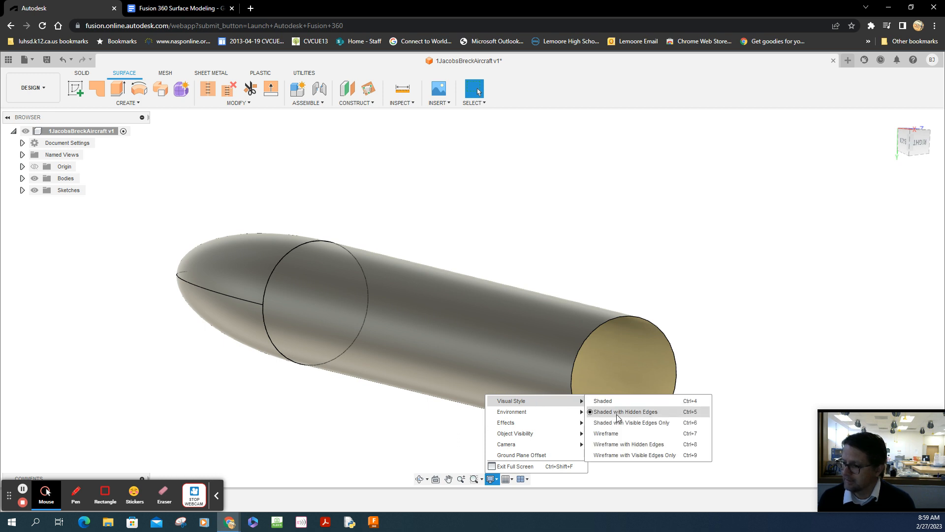
mouse_move(618, 425)
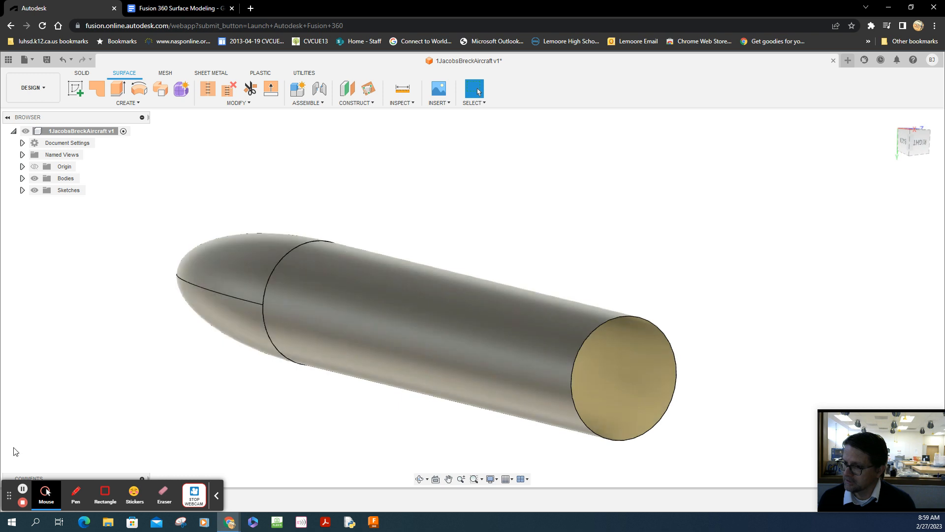
mouse_move(540, 515)
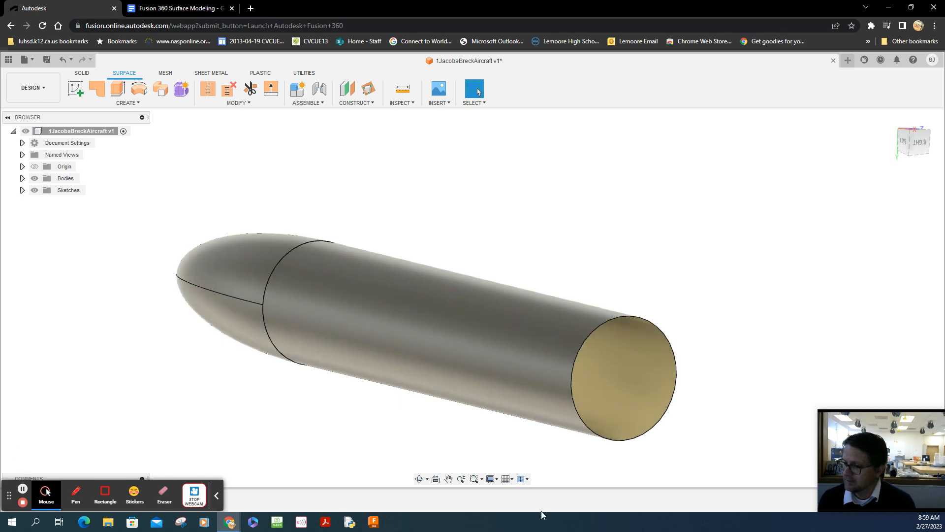
left_click(491, 479)
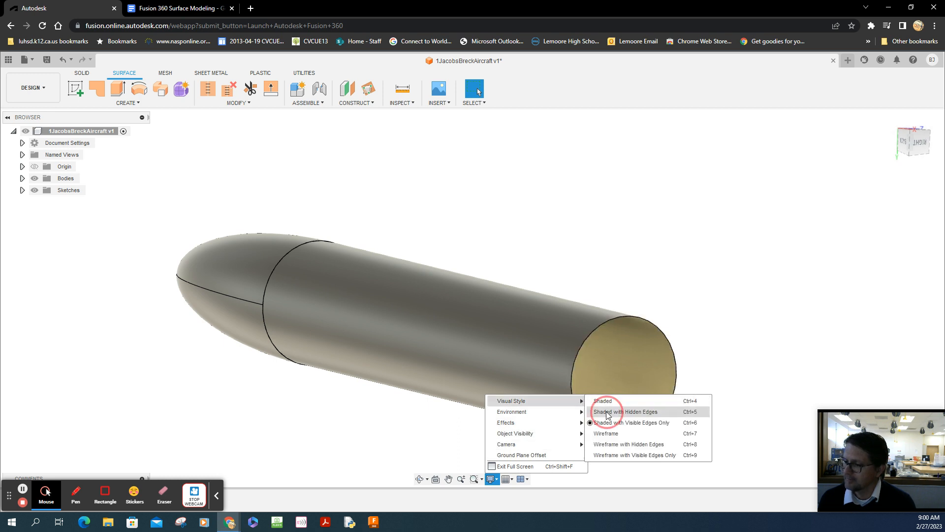
left_click(623, 412)
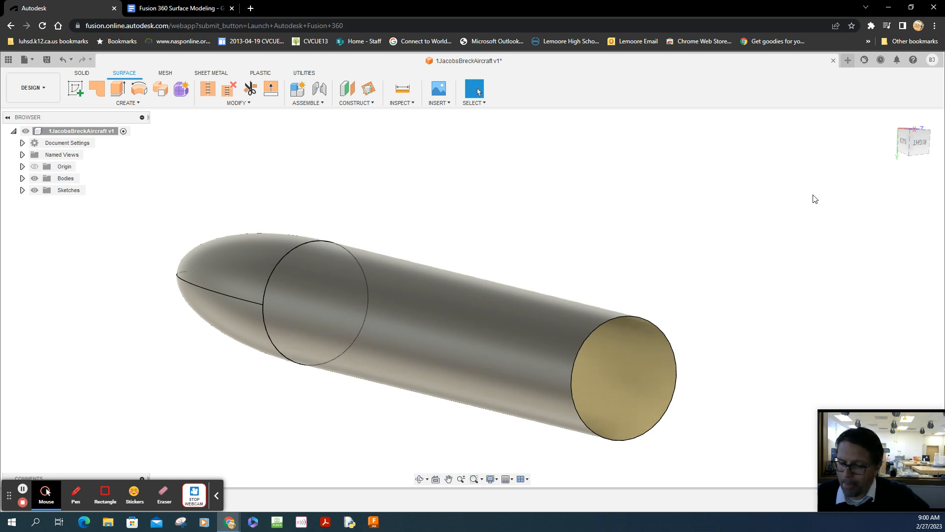
mouse_move(693, 215)
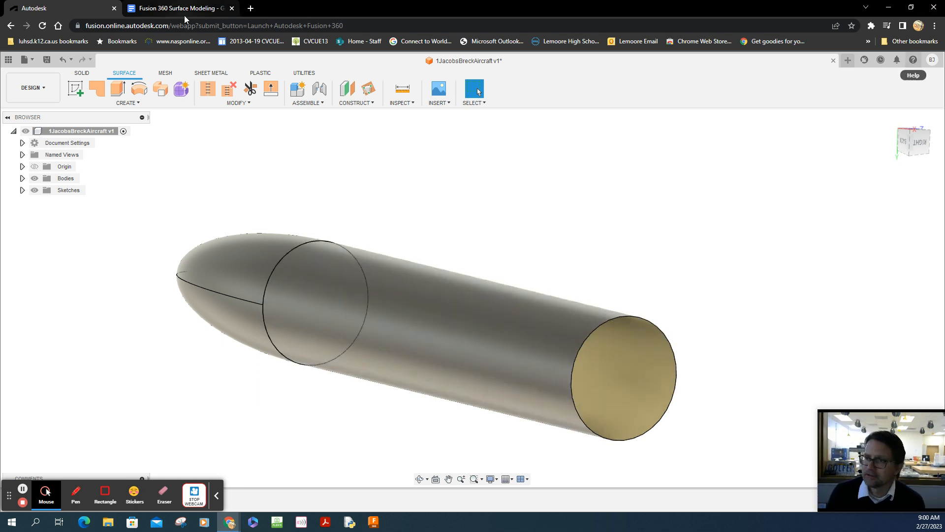
- Scroll the tutorial doc to Figure-42's offset-plane and circle-sketch instructions
left_click(178, 8)
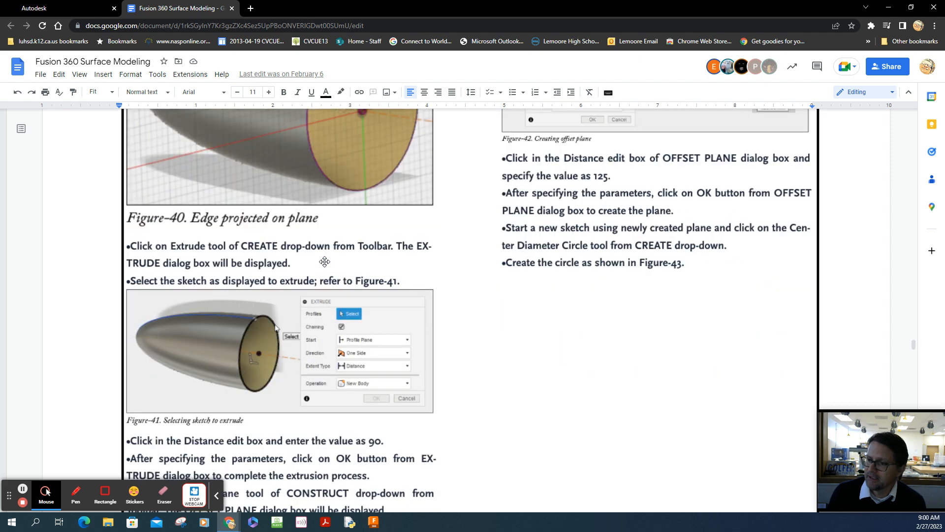
scroll("down", 3)
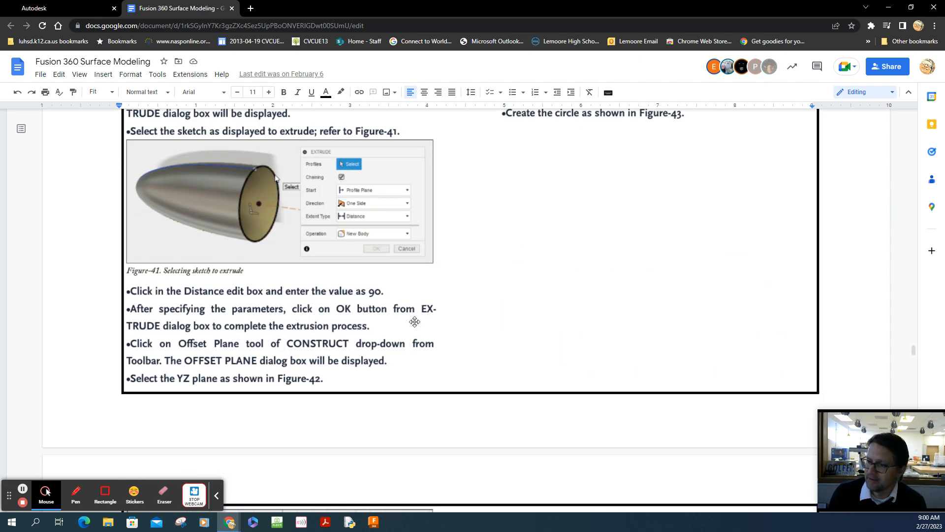
mouse_move(153, 341)
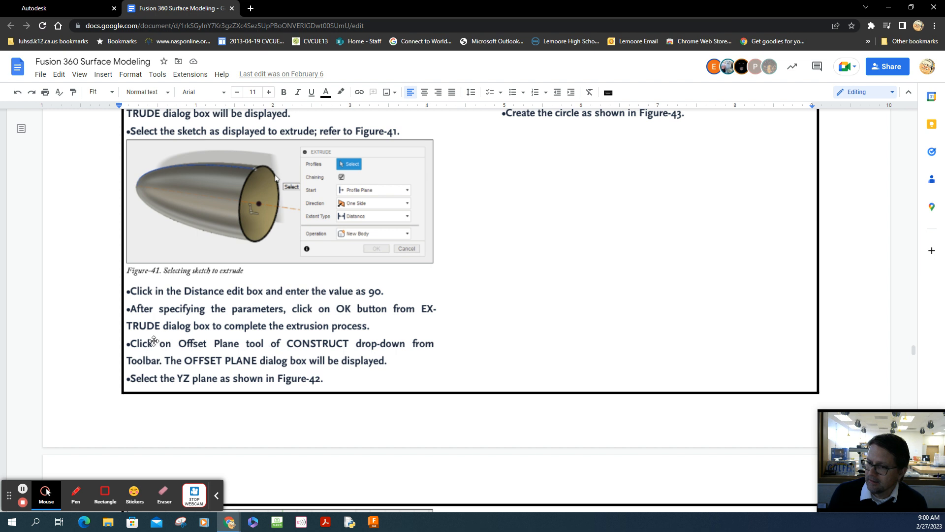
mouse_move(262, 344)
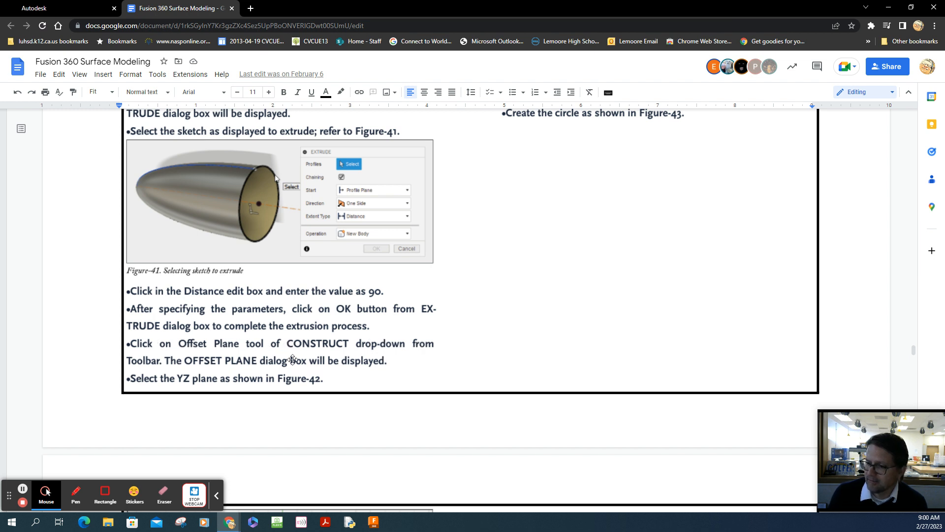
mouse_move(316, 390)
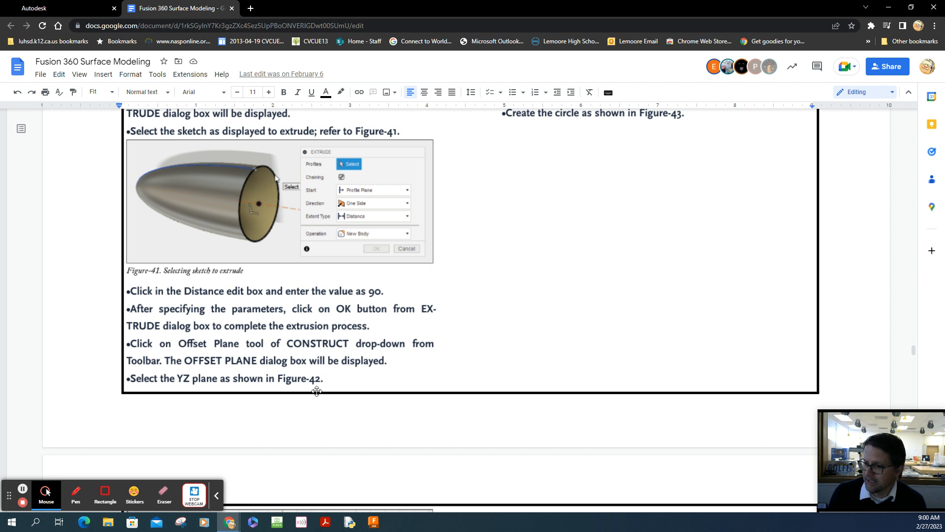
mouse_move(230, 387)
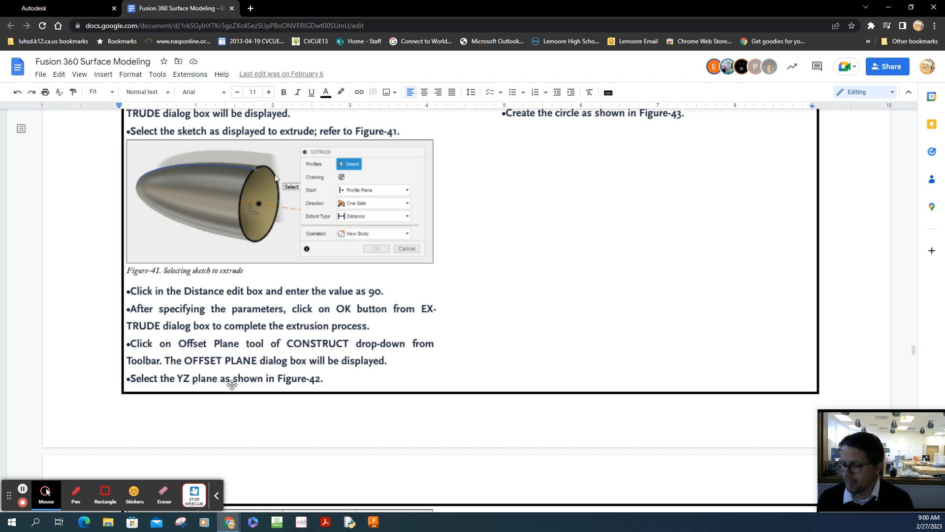
scroll("up", 3)
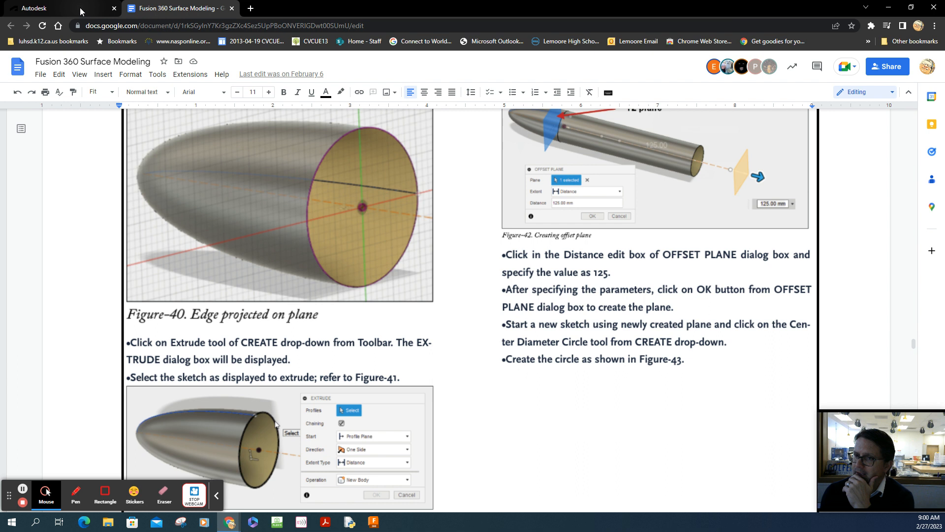
- Create a construction plane offset 125 mm from the YZ plane
left_click(33, 8)
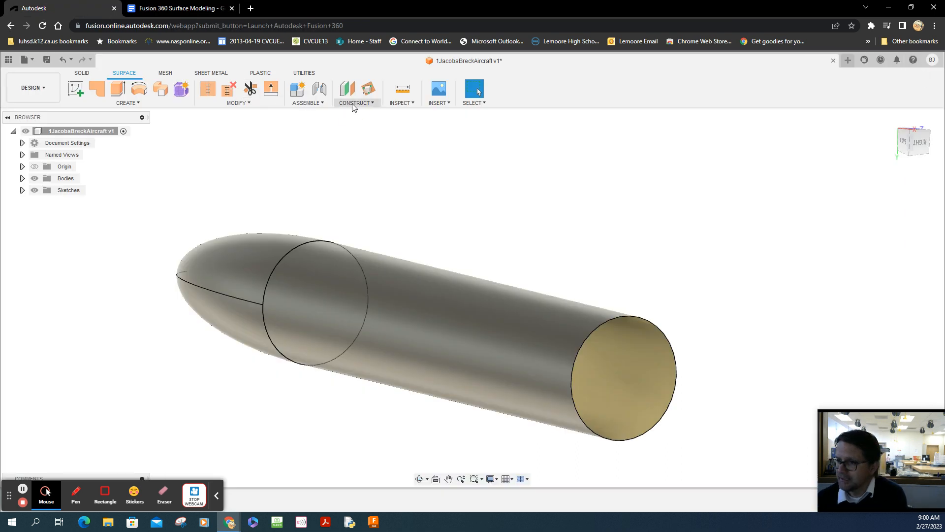
left_click(356, 102)
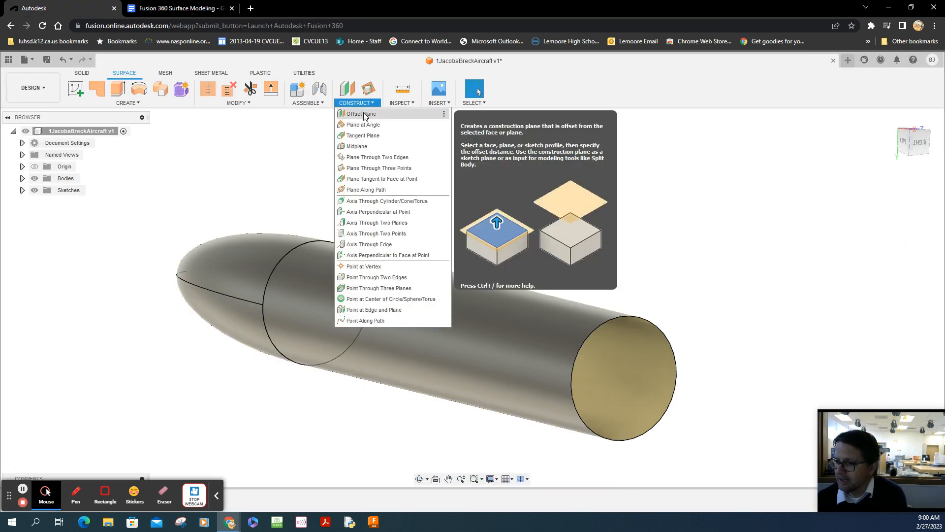
left_click(360, 113)
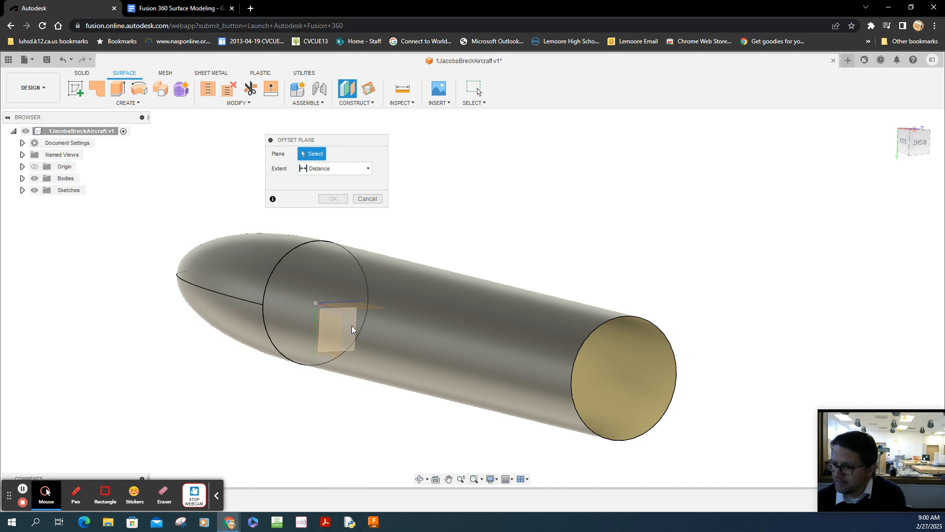
mouse_move(353, 330)
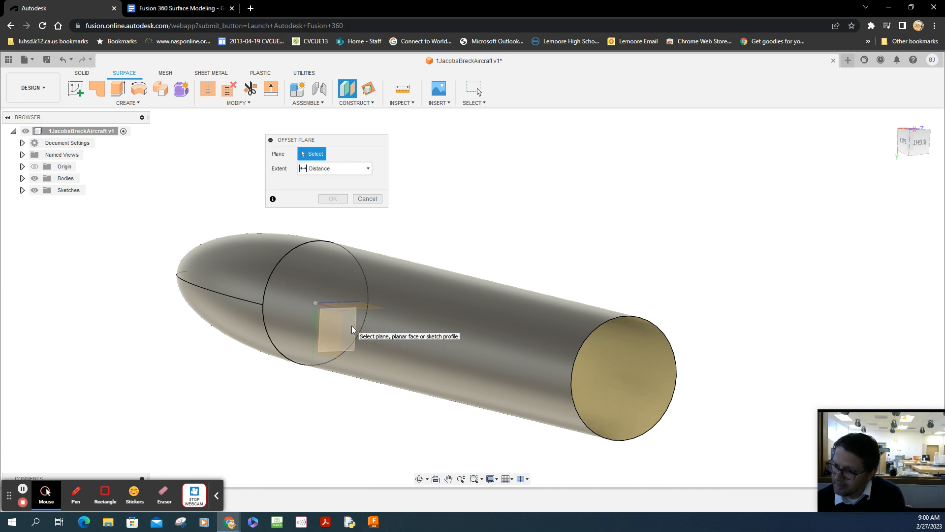
left_click(335, 328)
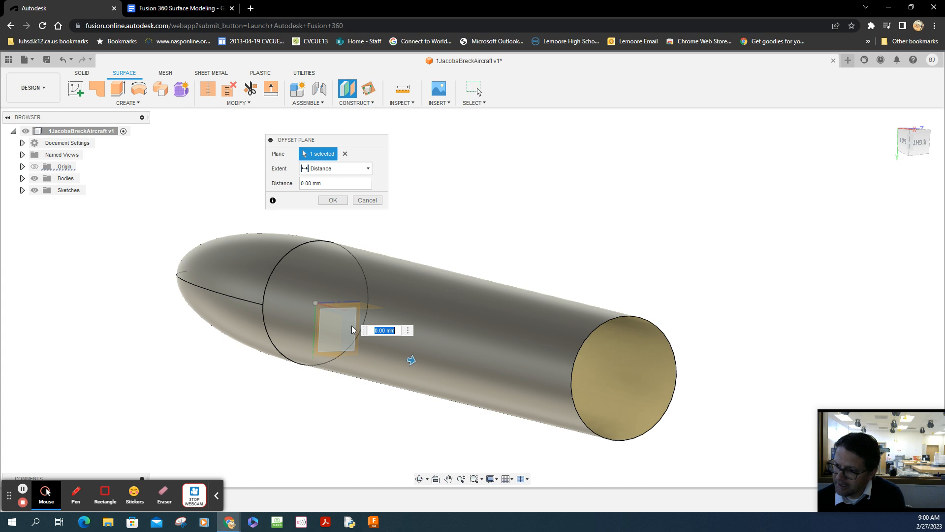
type("125")
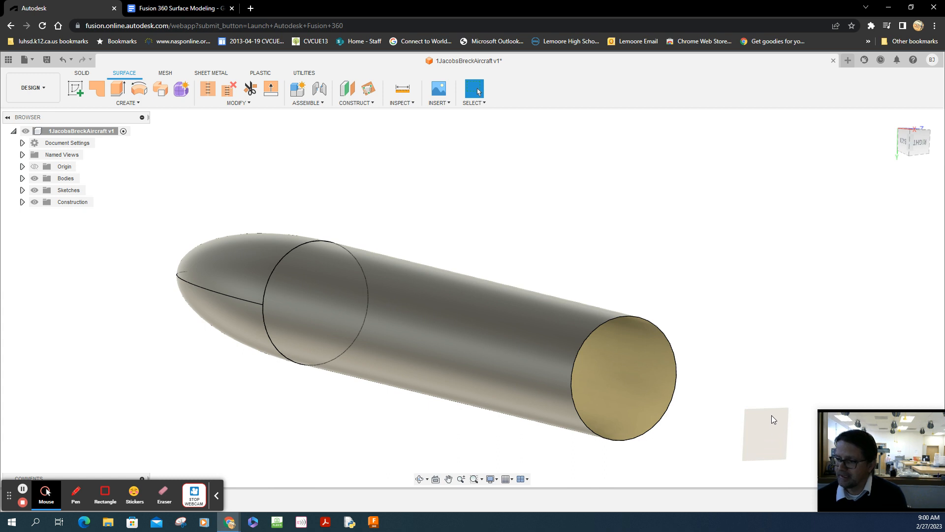
left_click(763, 439)
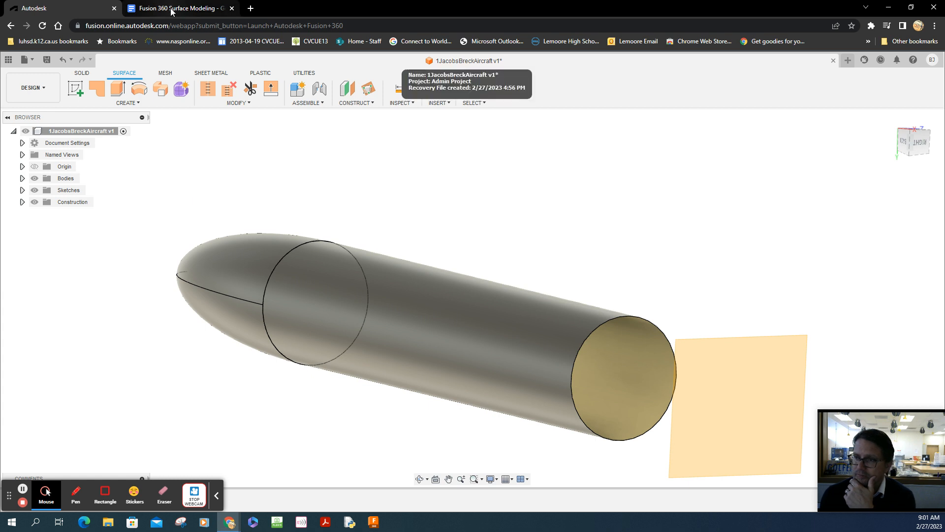
- Scroll the tutorial to Figure-43, the small-circle sketch
left_click(180, 8)
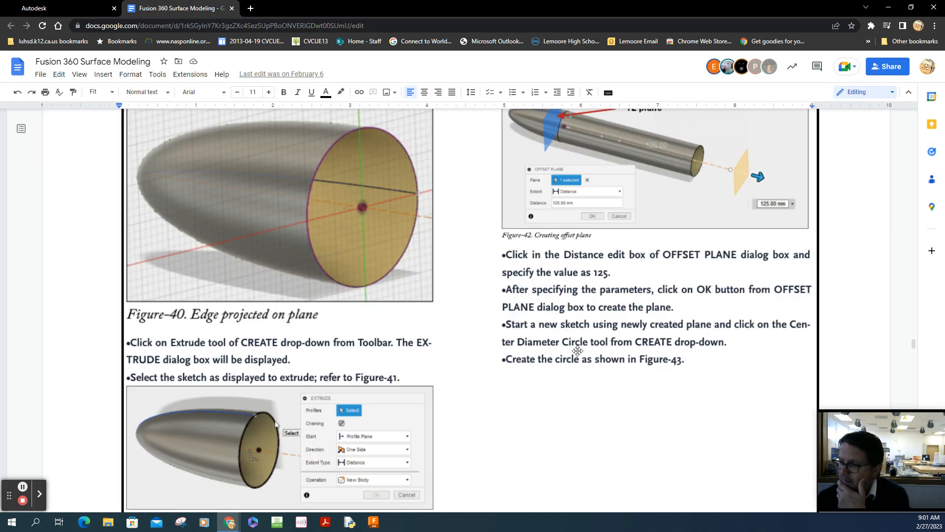
mouse_move(559, 348)
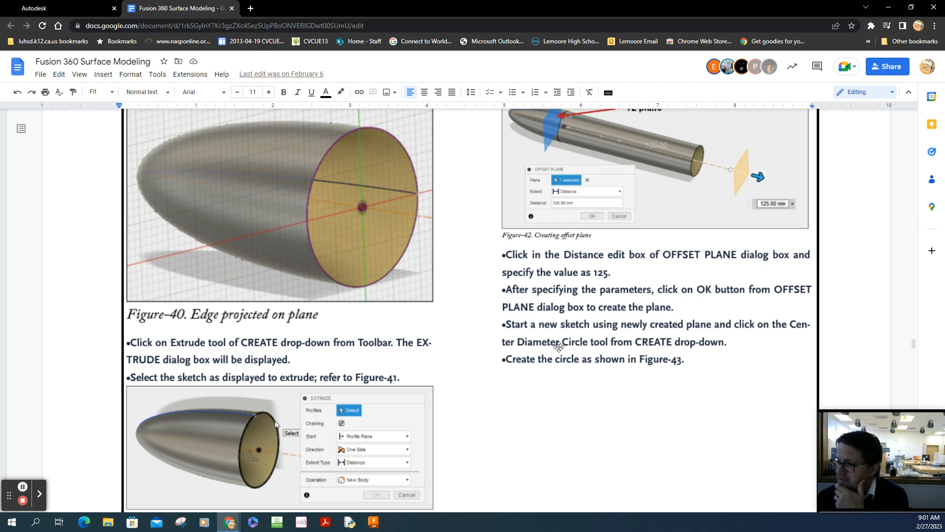
mouse_move(736, 338)
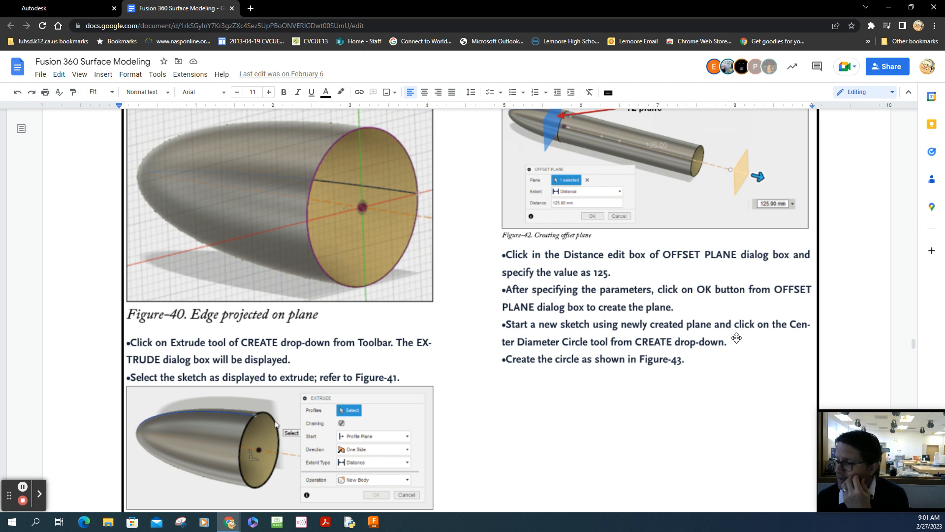
mouse_move(657, 357)
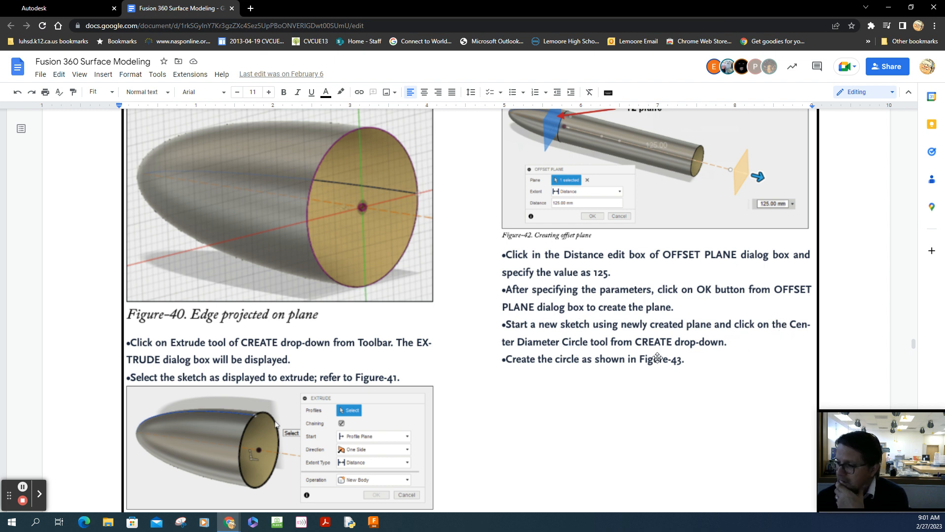
mouse_move(612, 372)
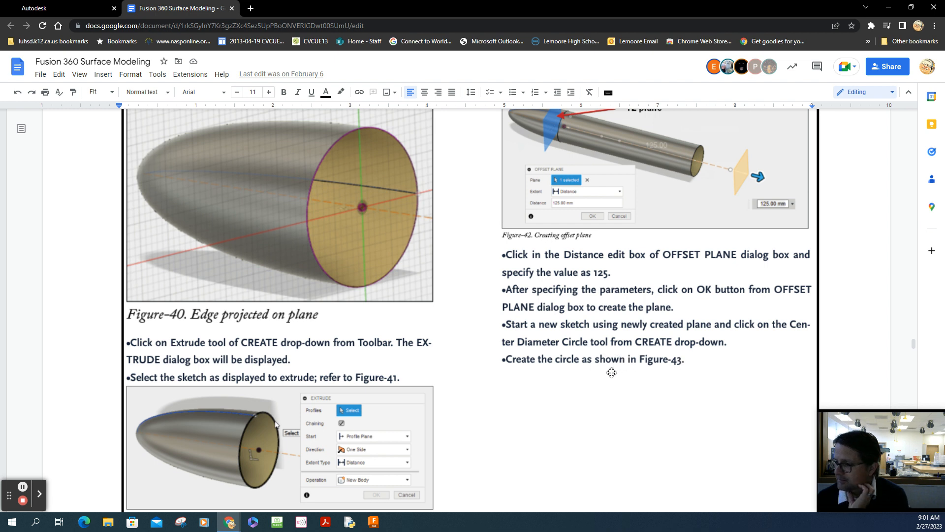
mouse_move(585, 388)
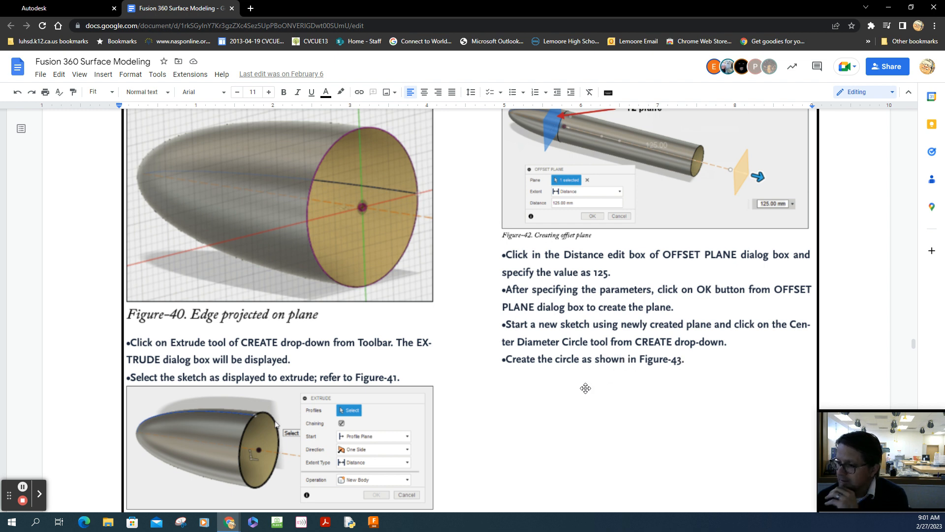
scroll("down", 3)
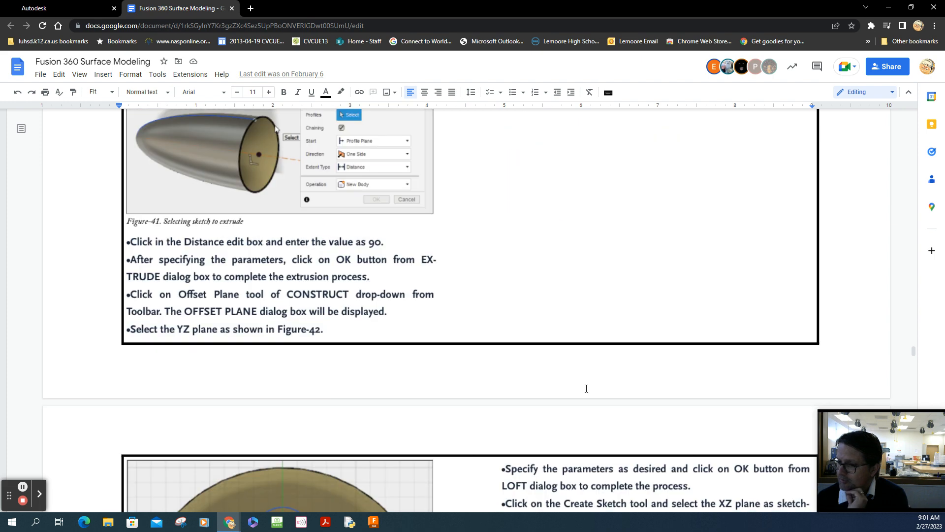
scroll("down", 3)
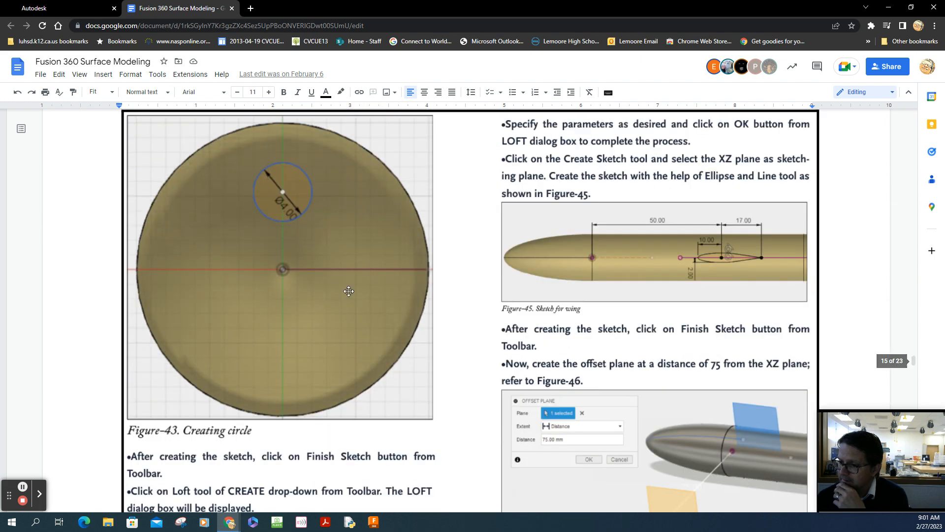
mouse_move(298, 281)
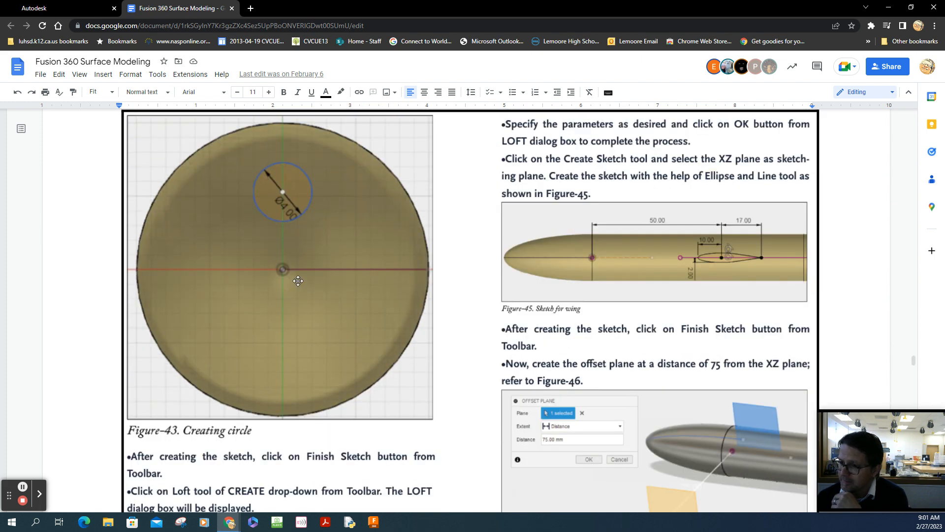
mouse_move(406, 415)
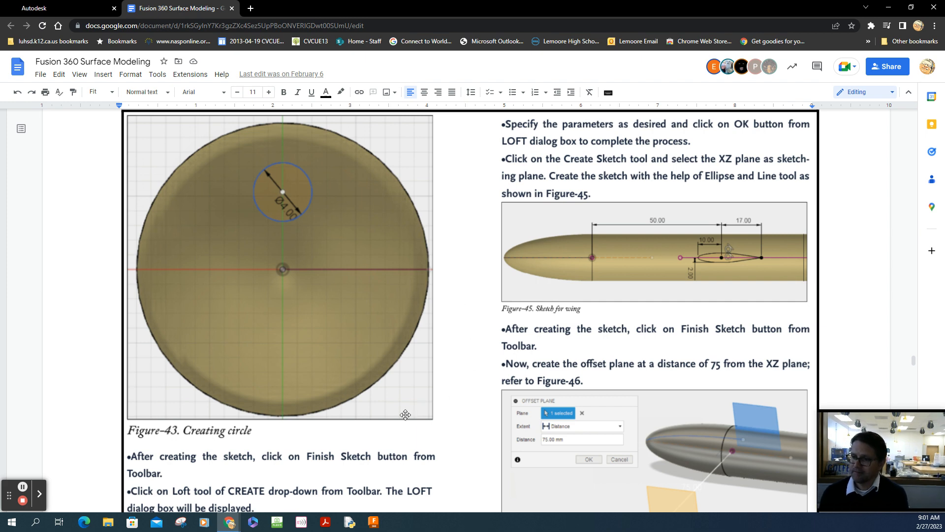
mouse_move(392, 298)
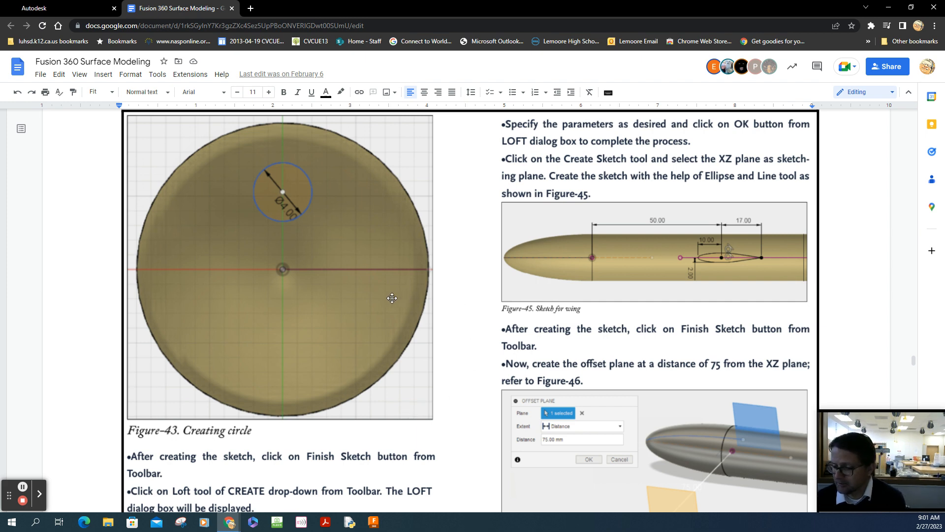
mouse_move(406, 271)
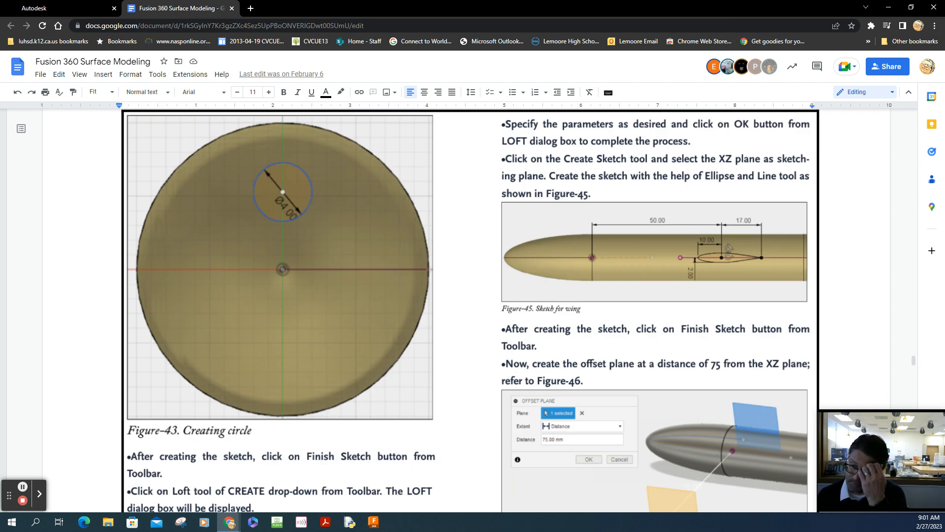
mouse_move(231, 282)
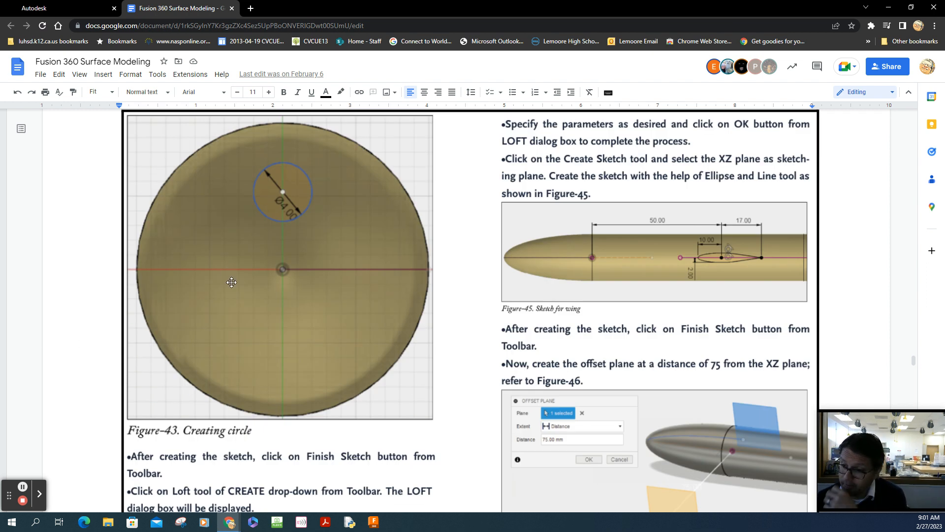
scroll("down", 3)
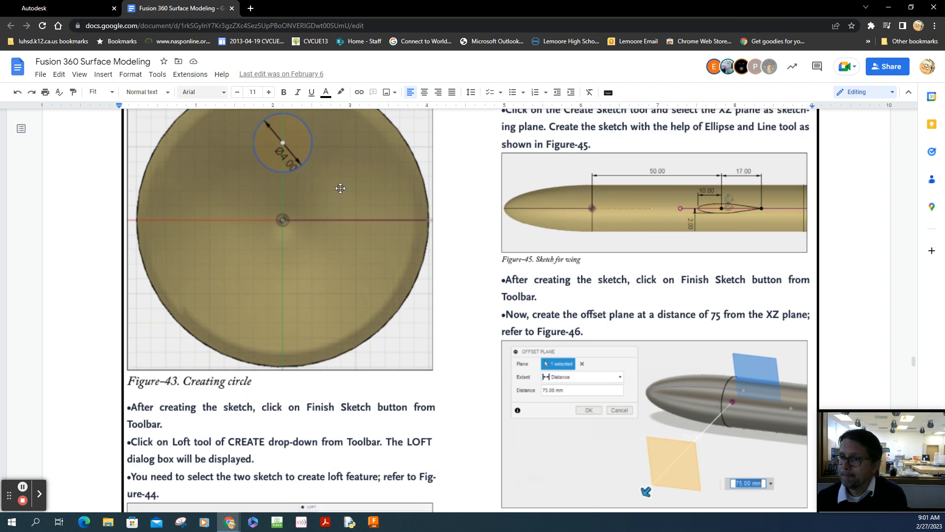
scroll("up", 3)
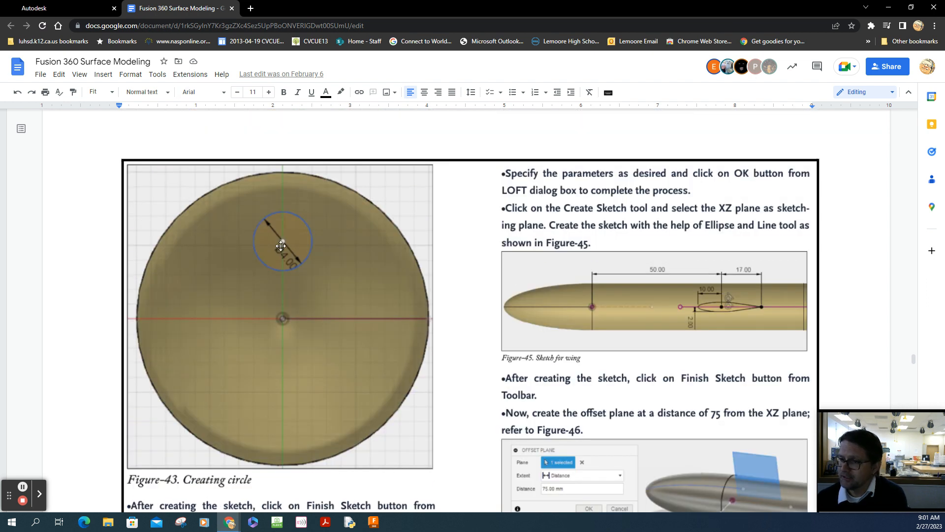
mouse_move(413, 364)
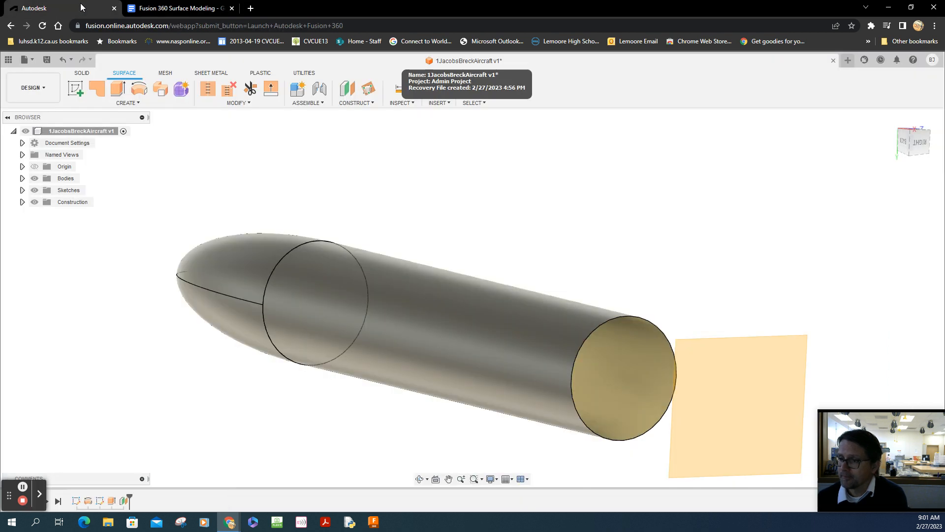
mouse_move(75, 89)
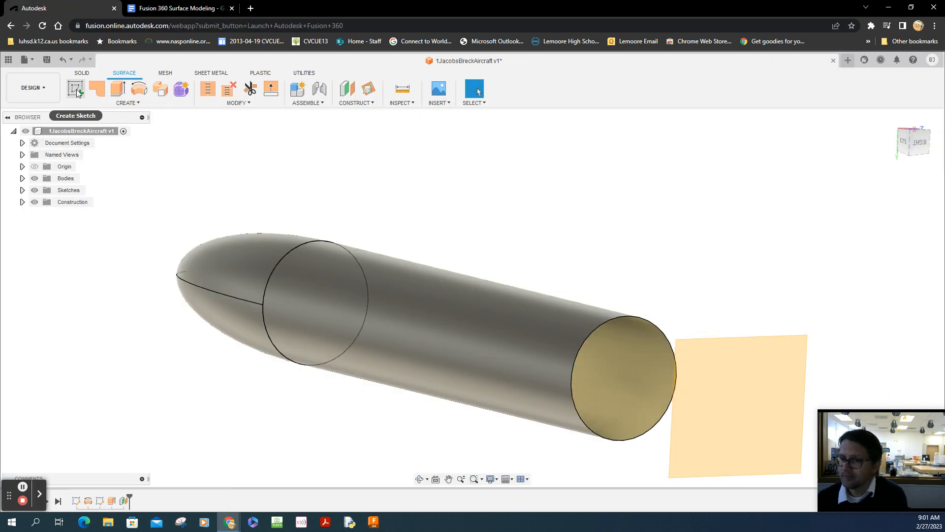
- Start a sketch on the 125 mm offset plane and choose the circle tool
left_click(76, 88)
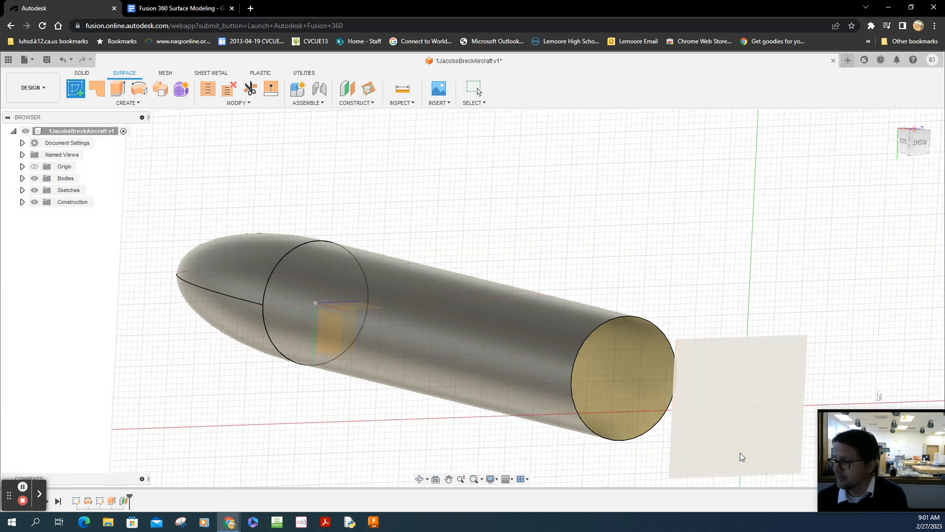
left_click(740, 454)
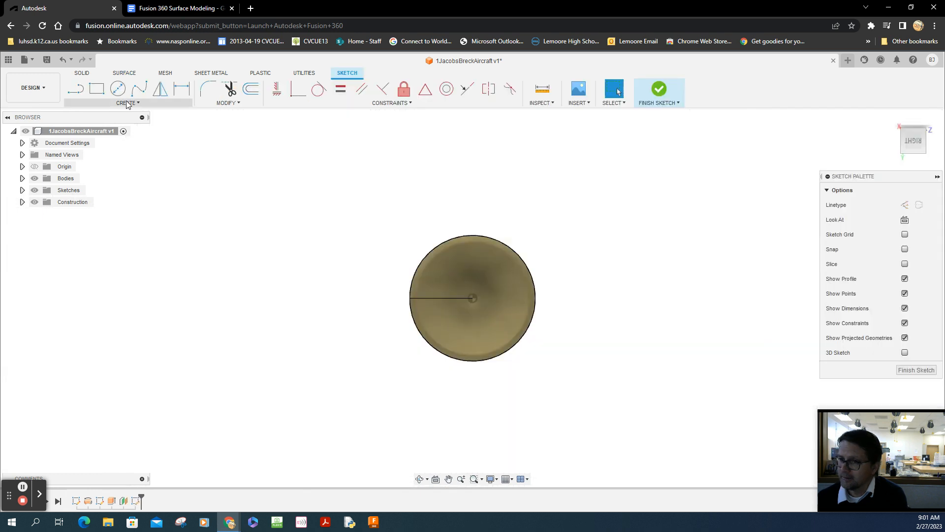
left_click(118, 89)
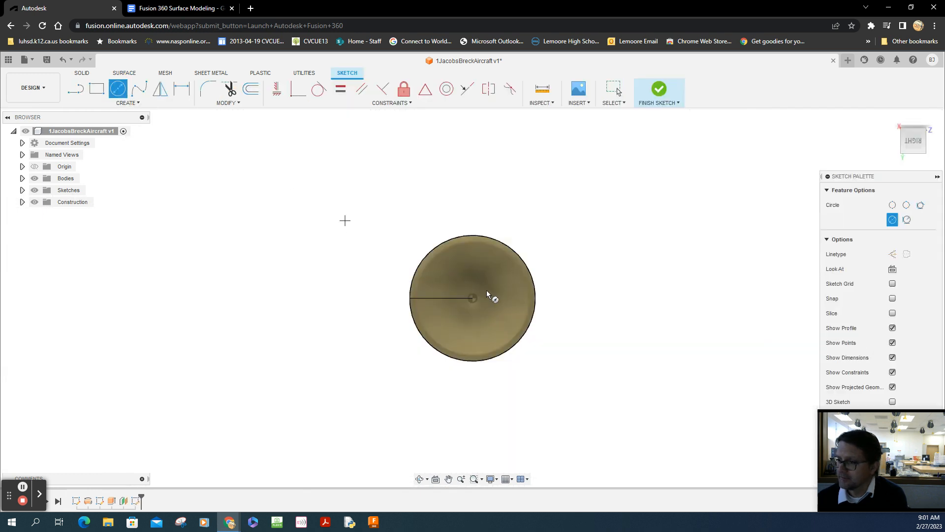
mouse_move(455, 326)
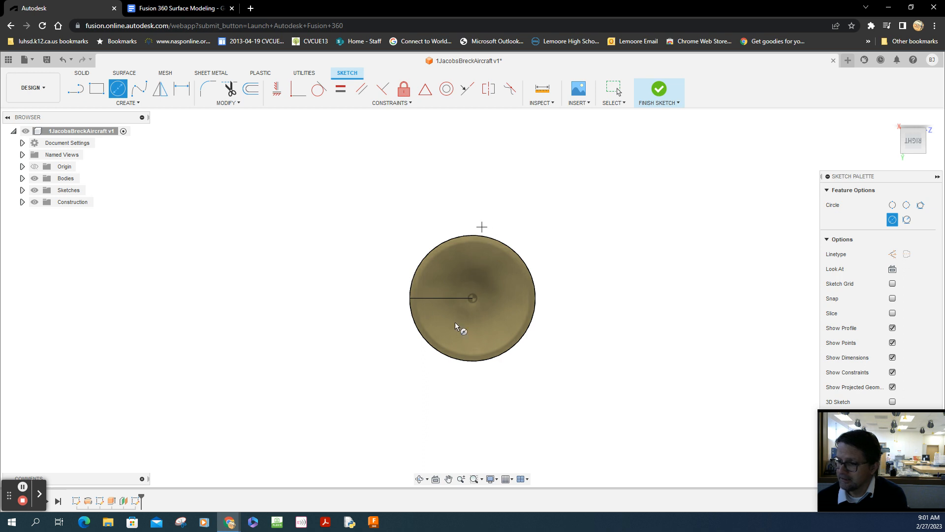
- View the tutorial's Figure-43 showing the 4.00-diameter circle
left_click(177, 7)
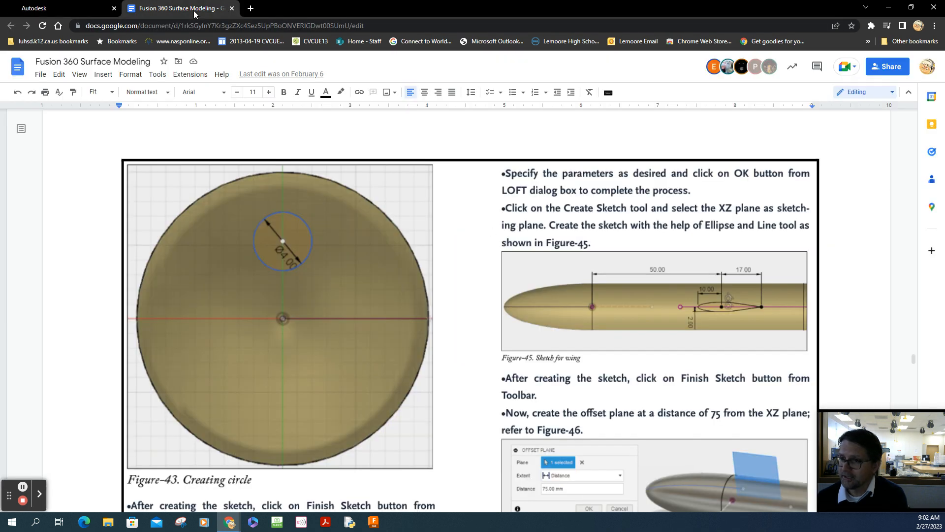
mouse_move(287, 220)
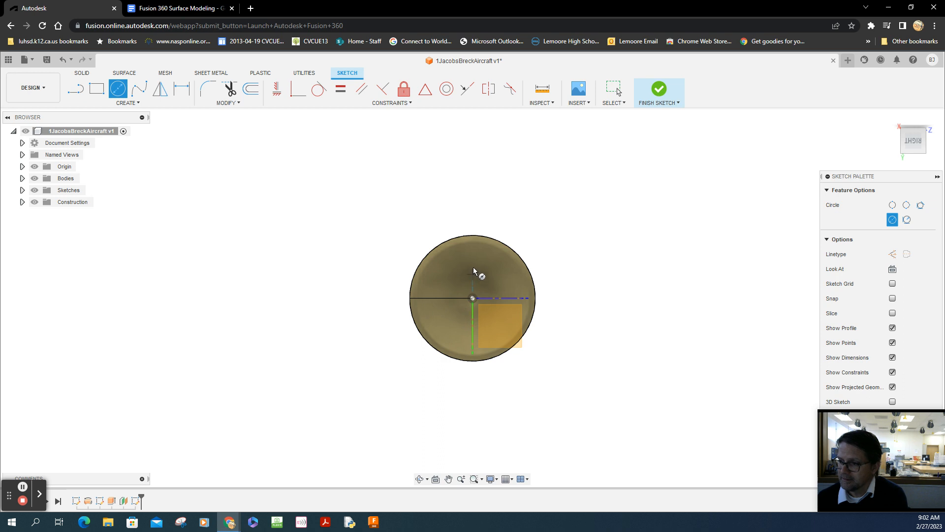
mouse_move(473, 328)
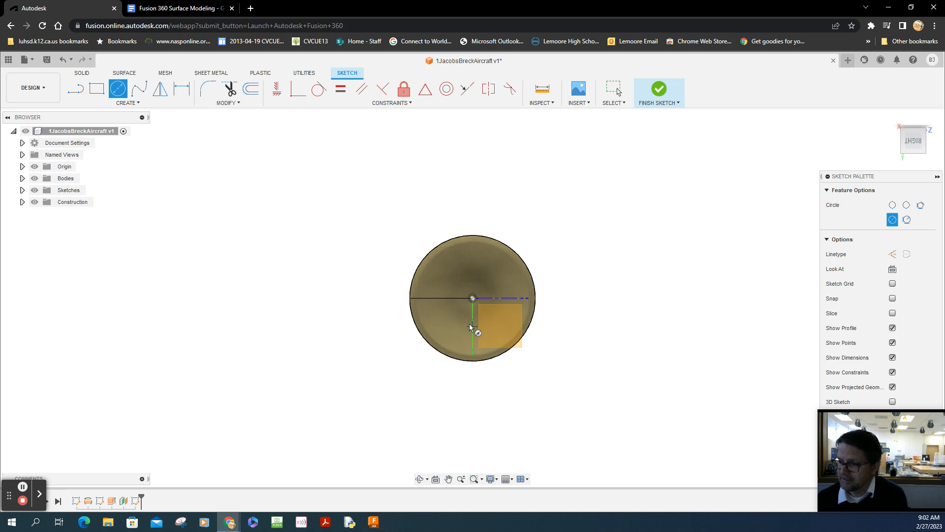
mouse_move(478, 276)
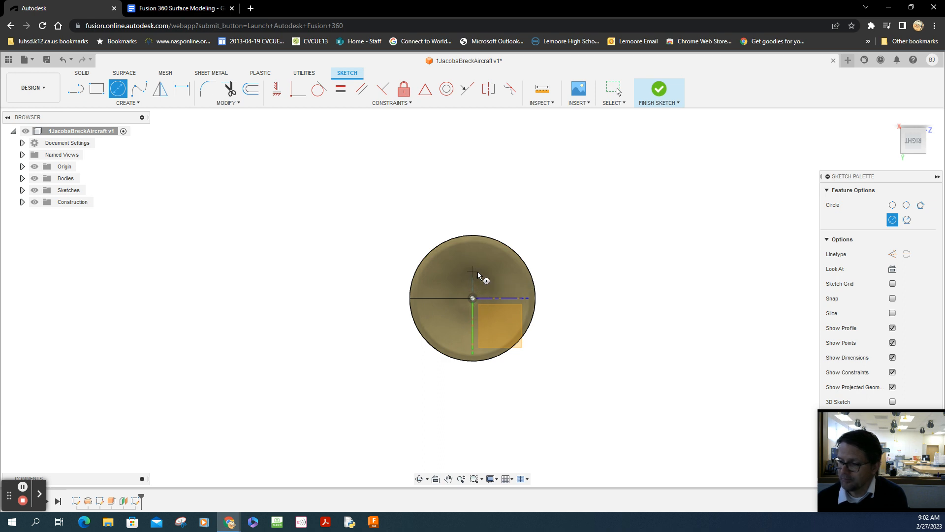
mouse_move(476, 271)
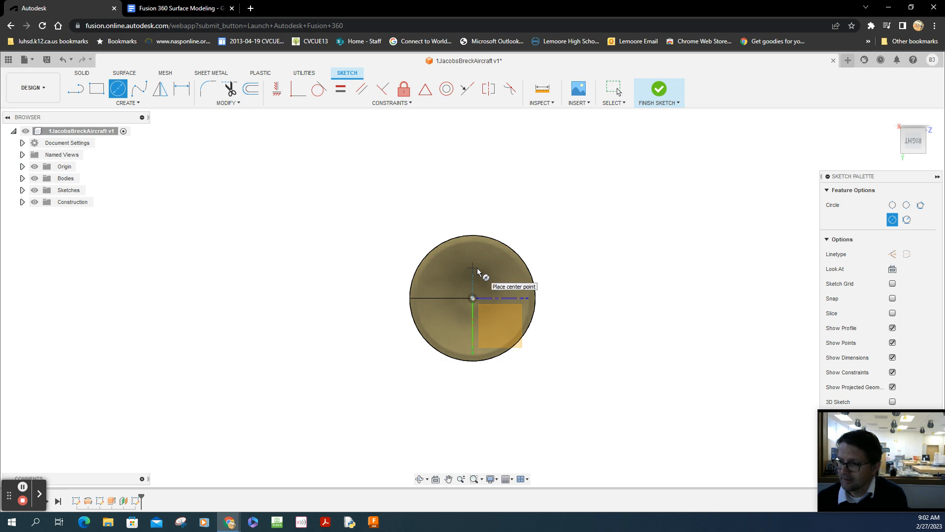
mouse_move(476, 278)
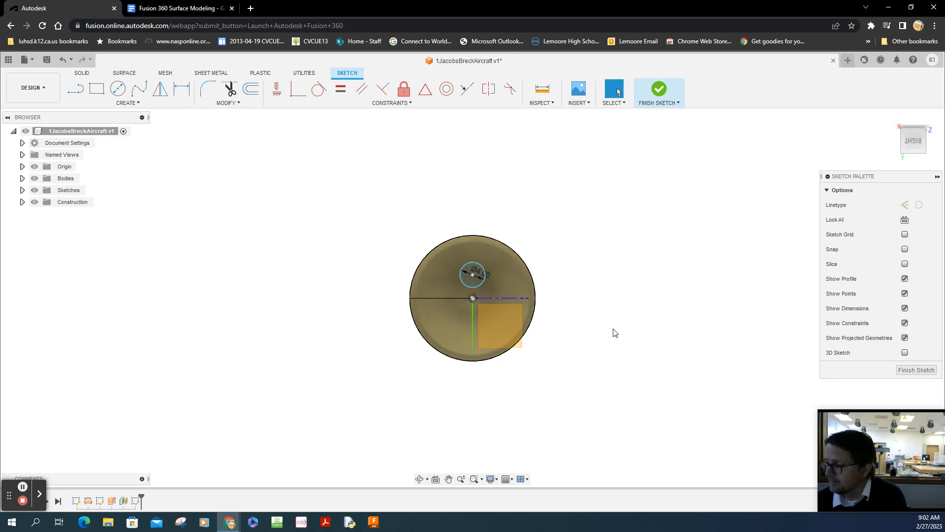
mouse_move(405, 185)
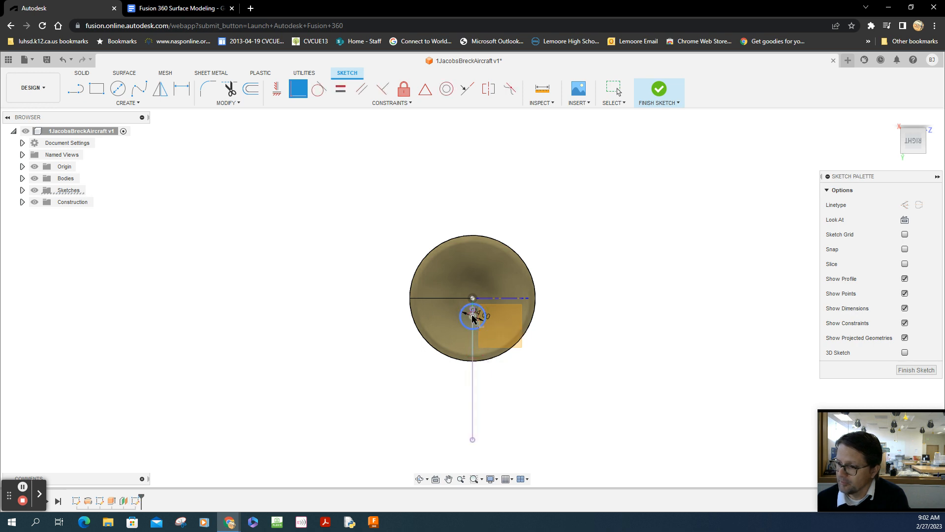
mouse_move(335, 228)
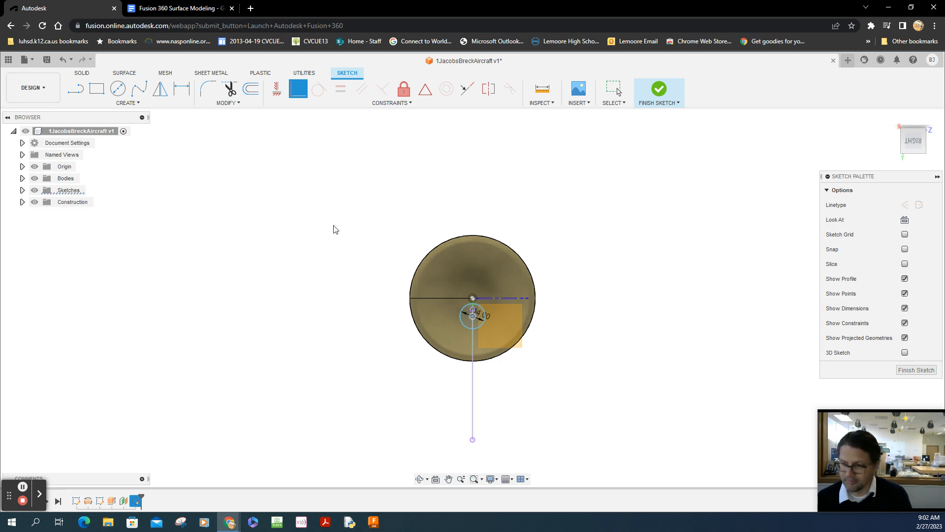
- Place the small circle just above the body's centre on the offset plane
left_click(473, 316)
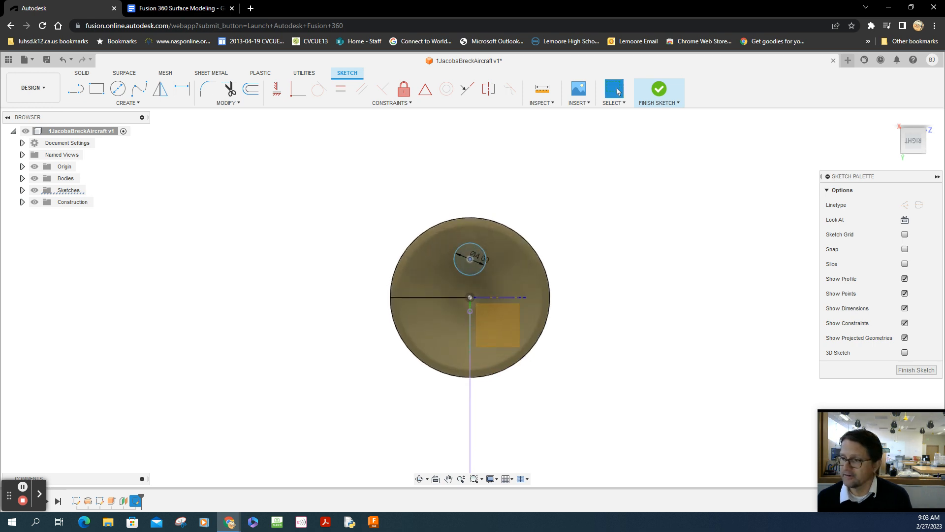
- Bring up the tutorial's Figure-43 circle figure in Google Docs for comparison
left_click(178, 8)
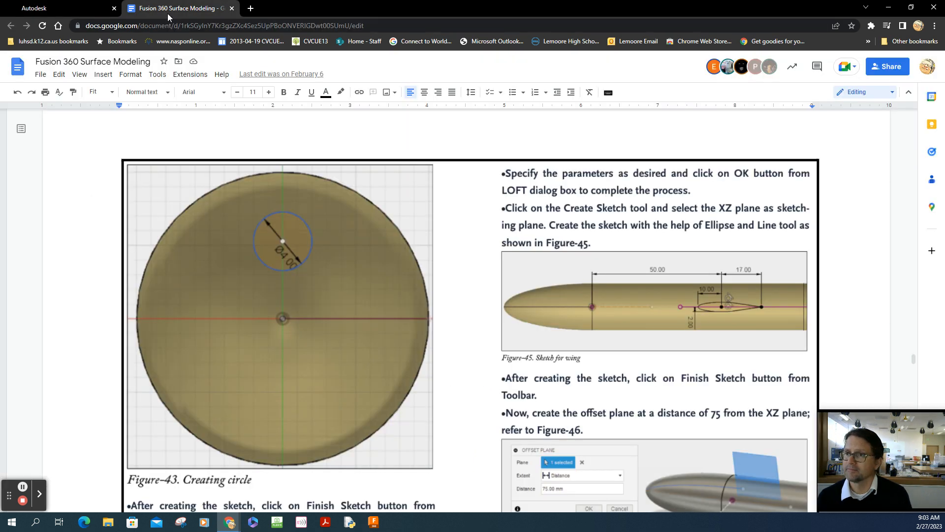
mouse_move(284, 247)
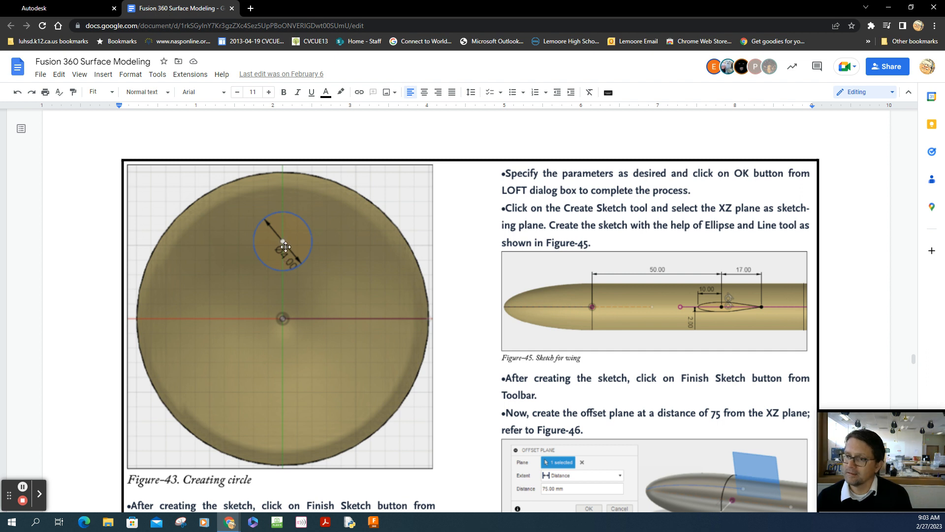
mouse_move(239, 142)
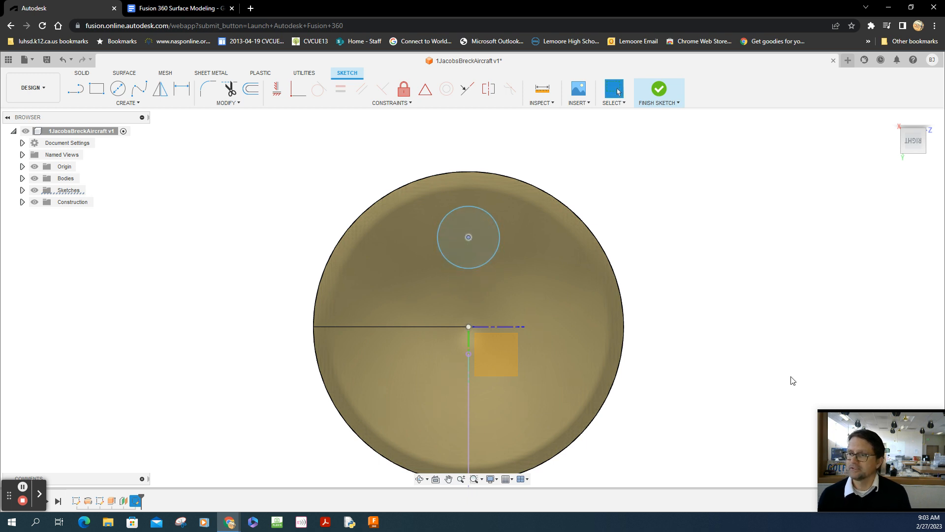
- Finish the small-circle sketch on the offset plane beyond the fuselage end
left_click(658, 88)
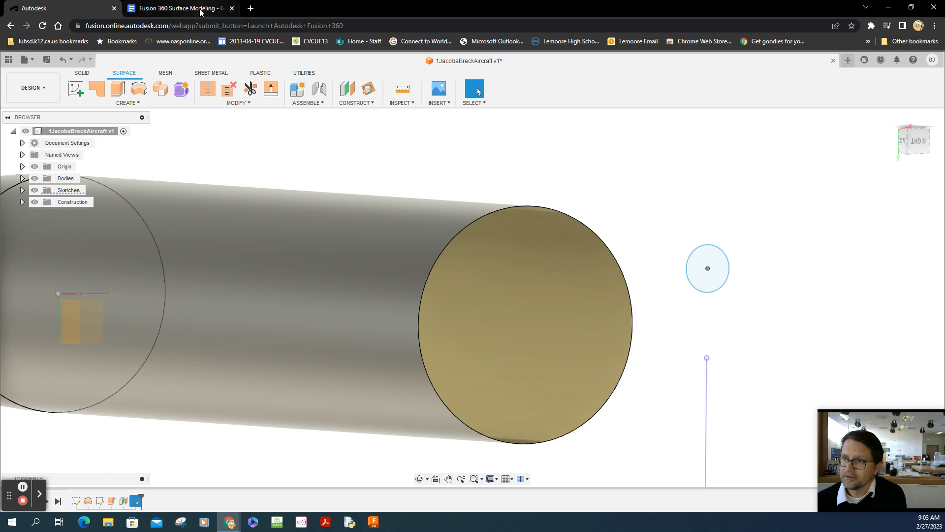
- Scroll the tutorial down to the Loft instructions and Figure-44
left_click(179, 8)
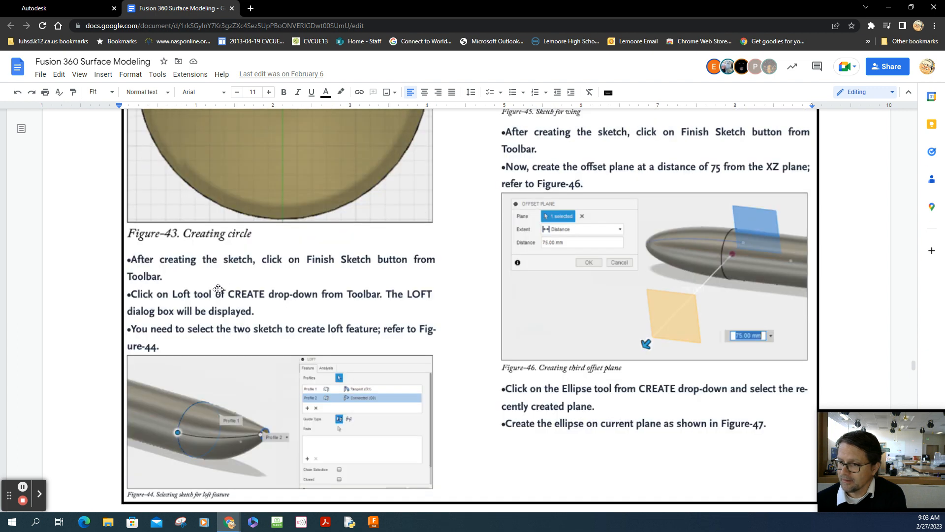
mouse_move(390, 318)
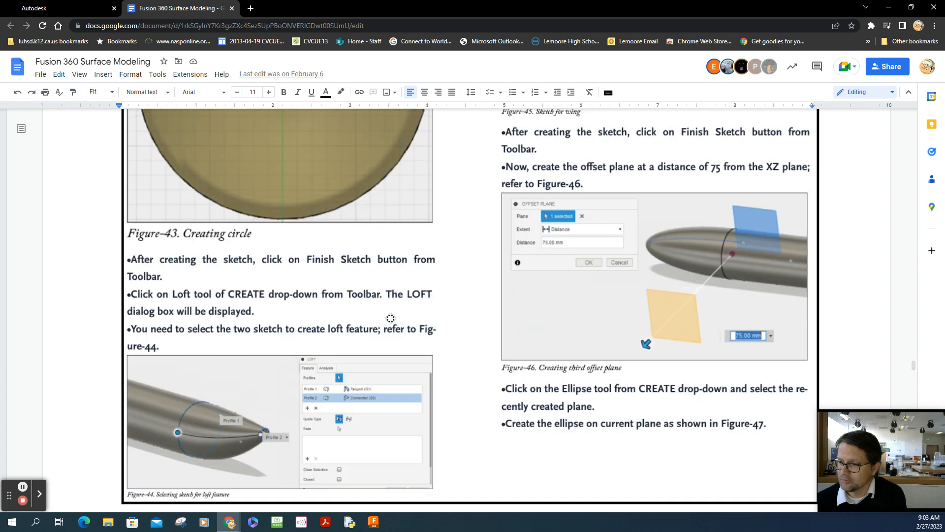
mouse_move(272, 343)
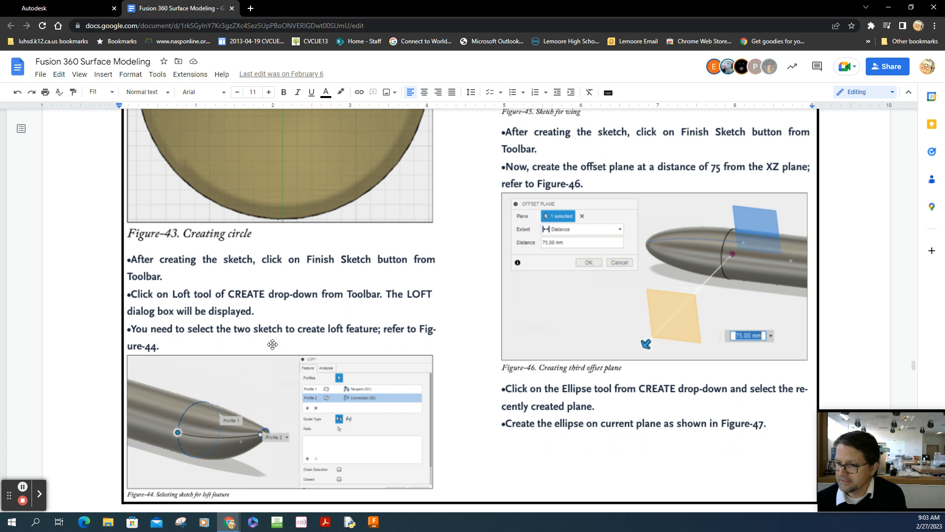
mouse_move(368, 438)
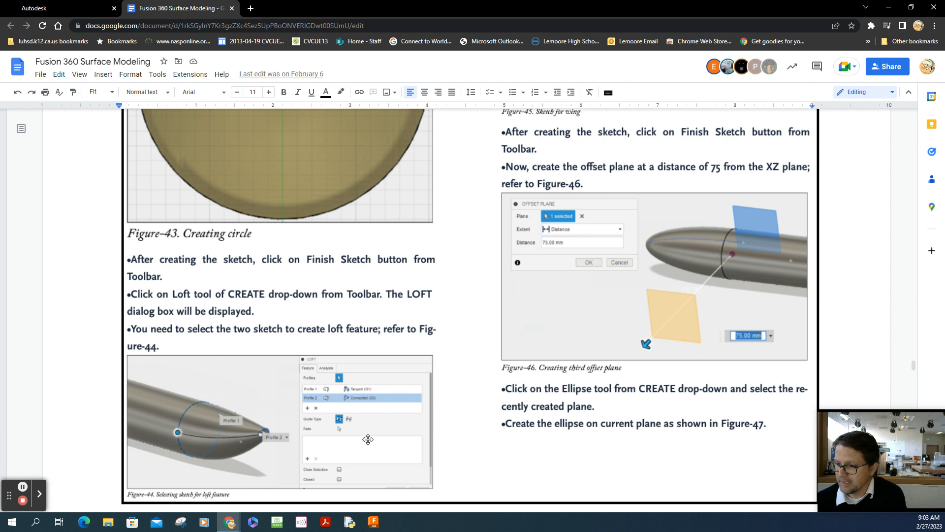
mouse_move(227, 441)
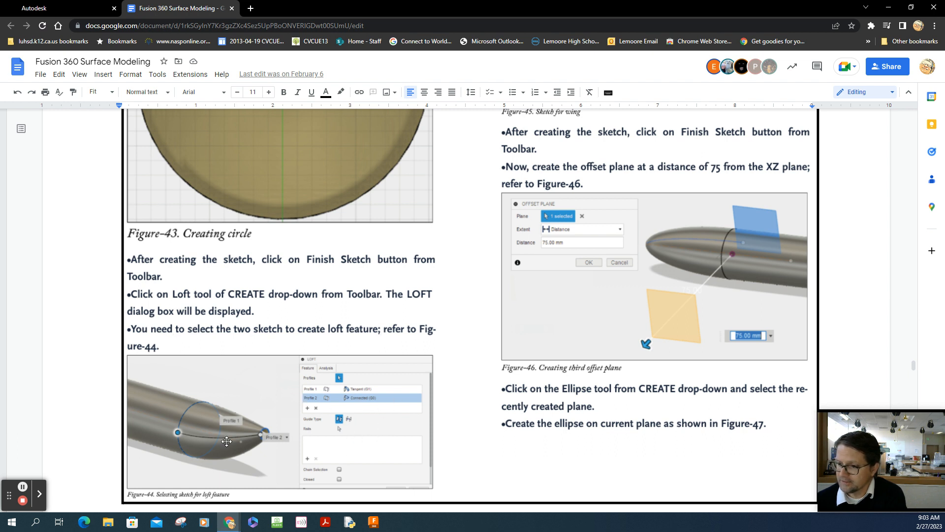
mouse_move(258, 414)
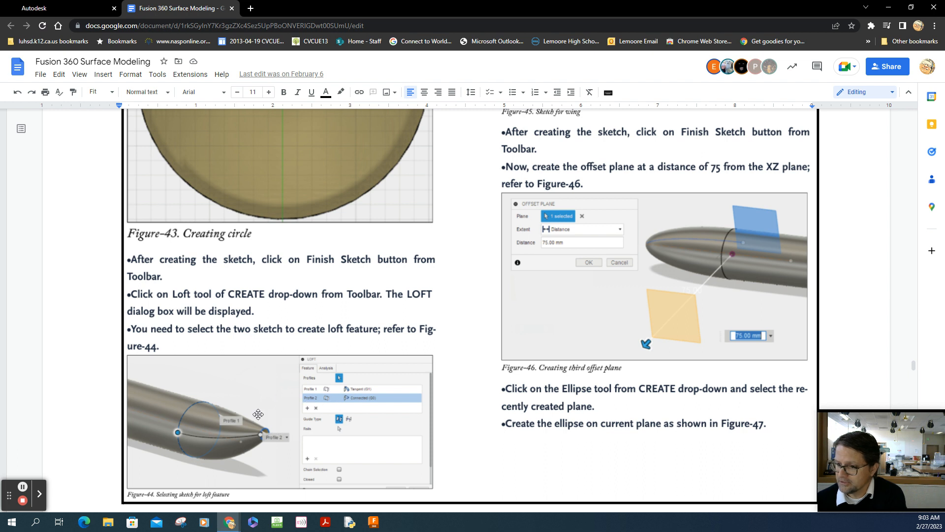
mouse_move(261, 438)
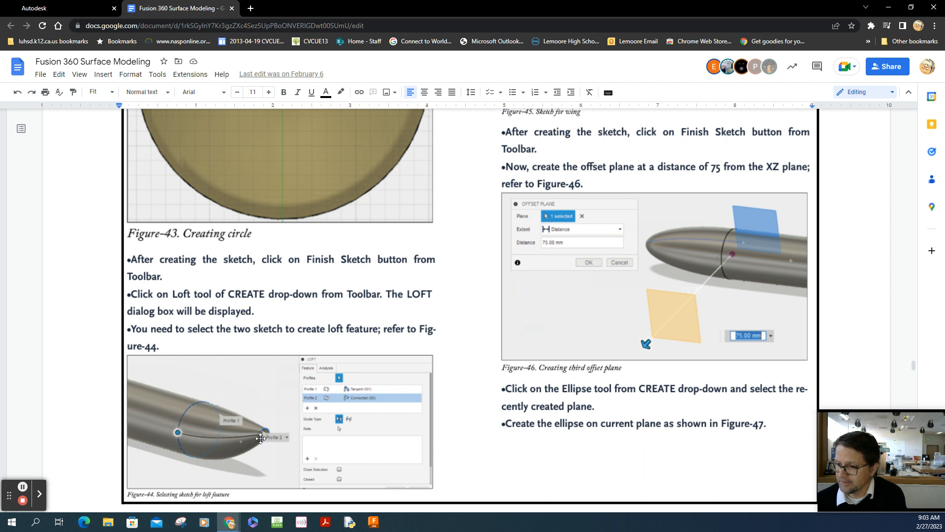
mouse_move(231, 422)
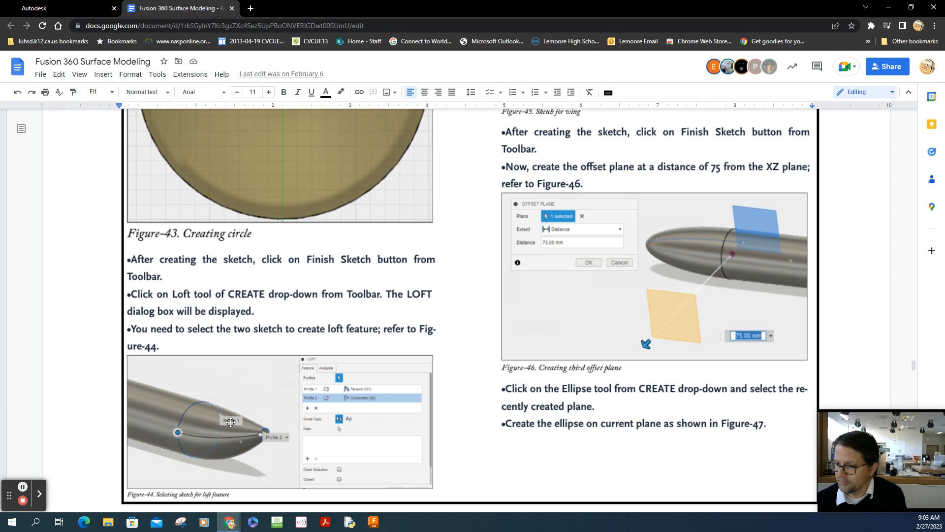
mouse_move(331, 389)
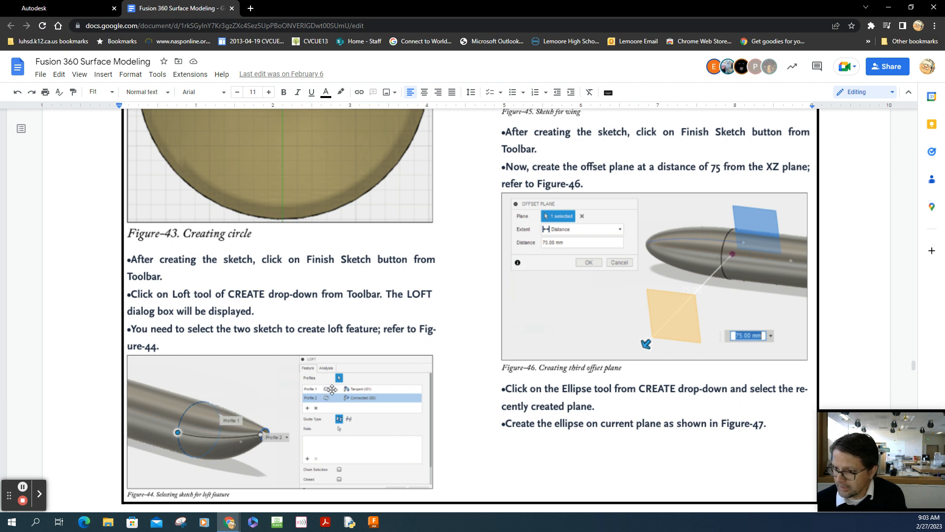
mouse_move(374, 390)
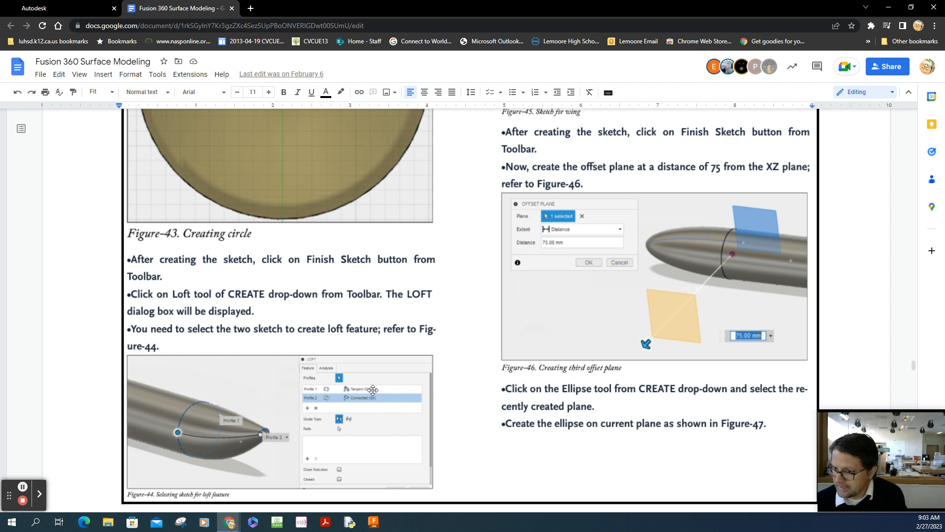
mouse_move(368, 400)
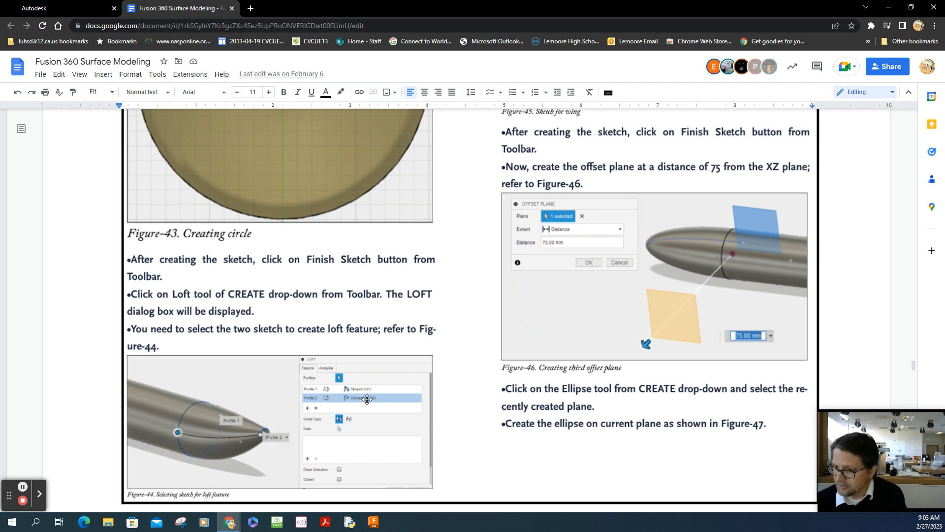
mouse_move(363, 470)
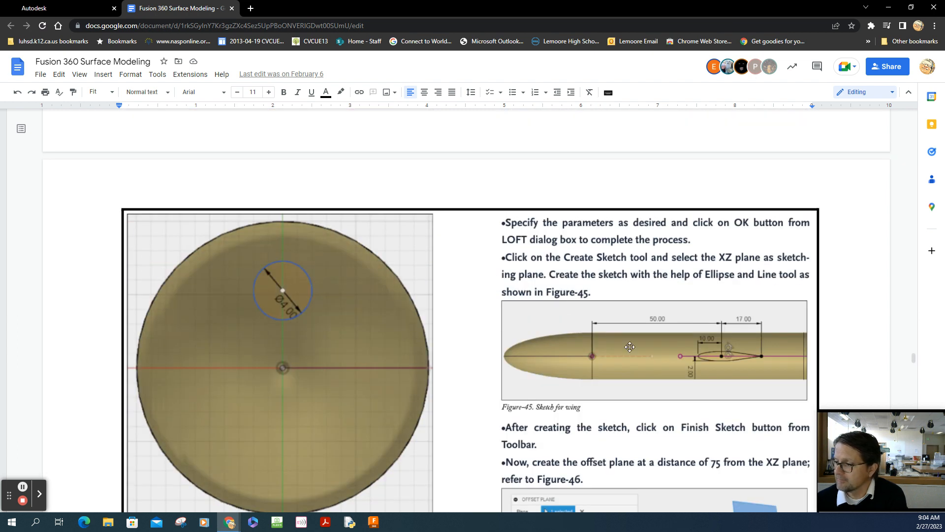
scroll("down", 3)
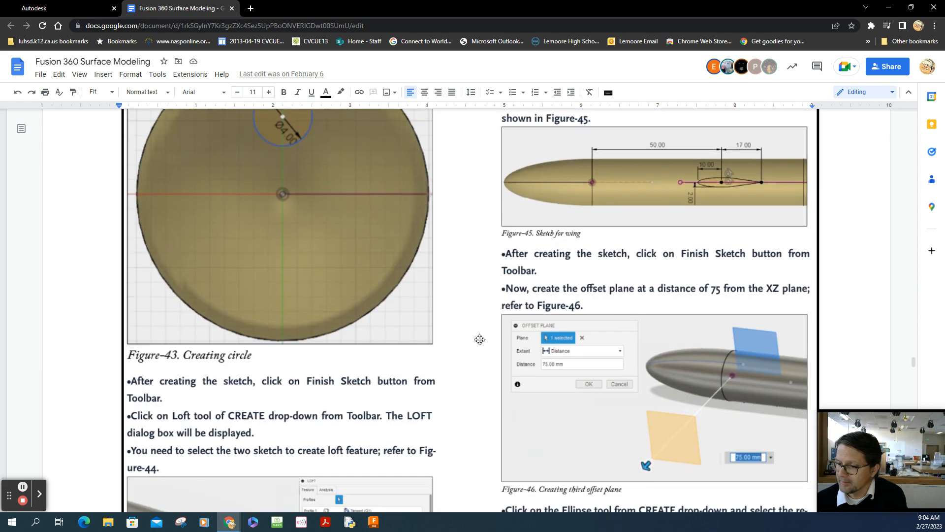
scroll("down", 3)
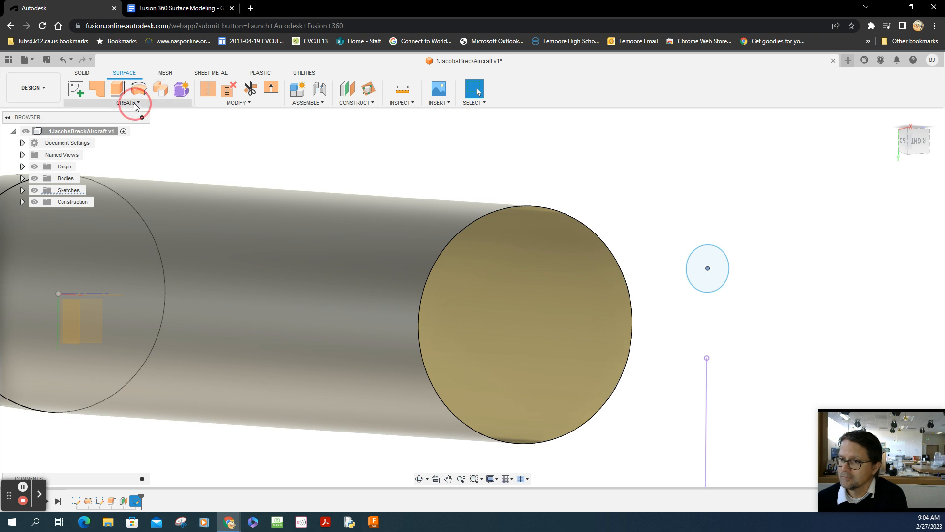
- Start a loft and make the fuselage's open end the first profile
left_click(127, 103)
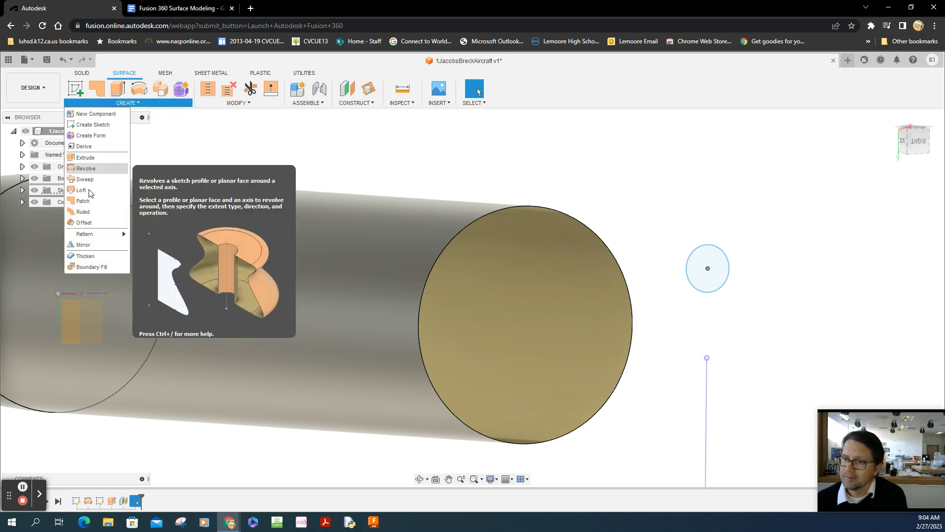
left_click(80, 190)
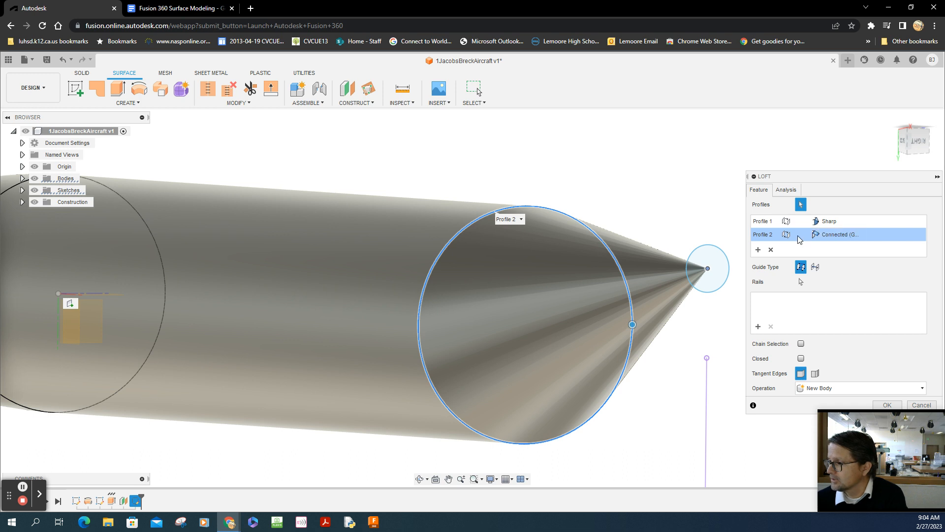
left_click(771, 249)
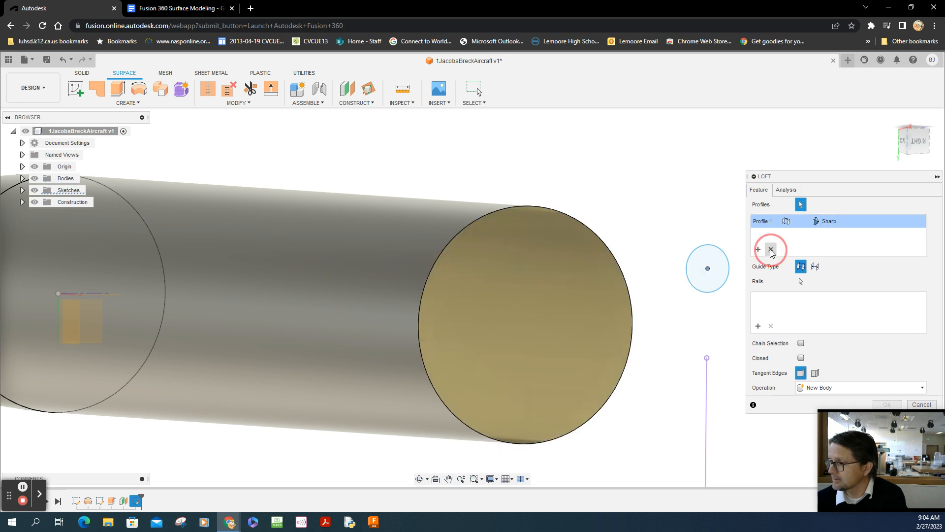
left_click(770, 250)
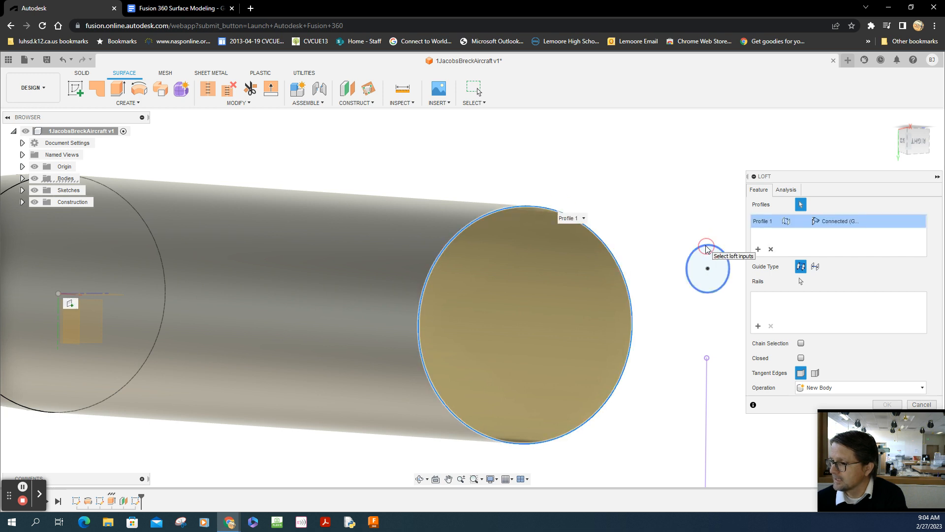
- Add the small circle as second profile and set Profile 1 to Tangent (G1)
left_click(707, 268)
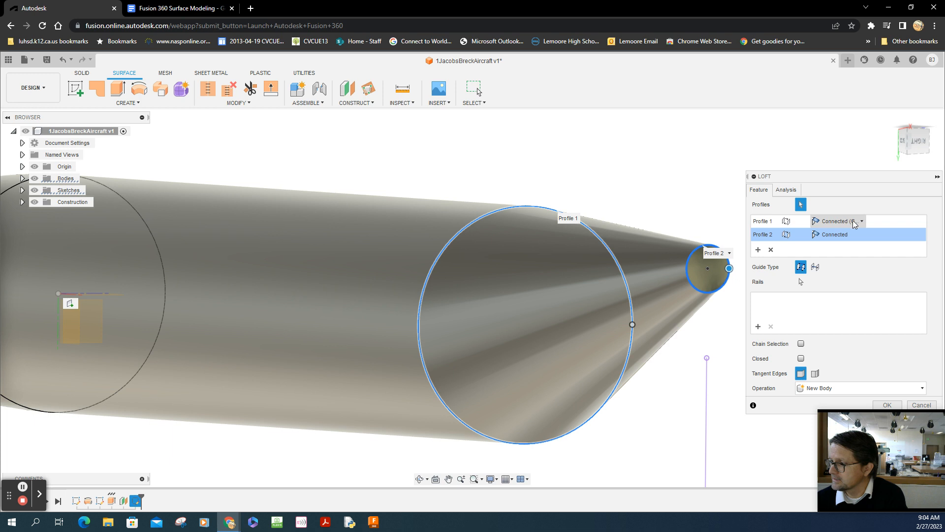
left_click(861, 221)
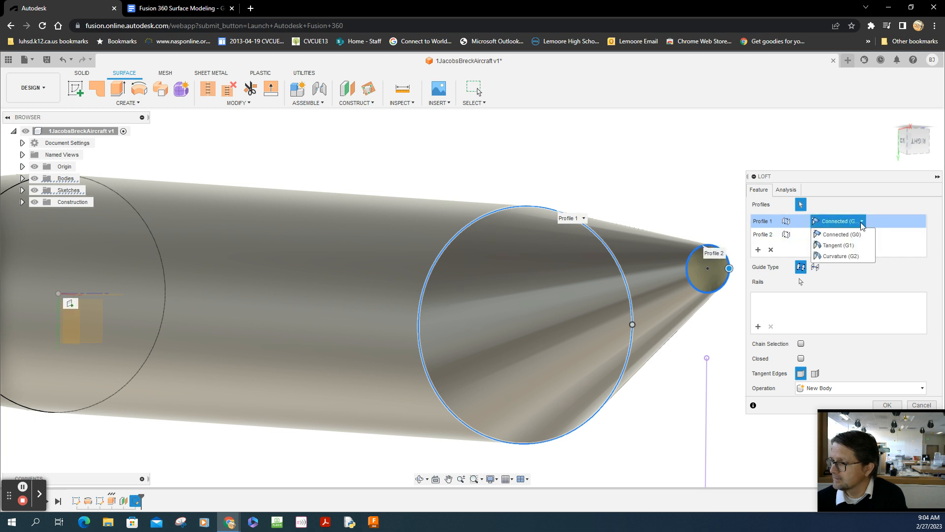
left_click(837, 245)
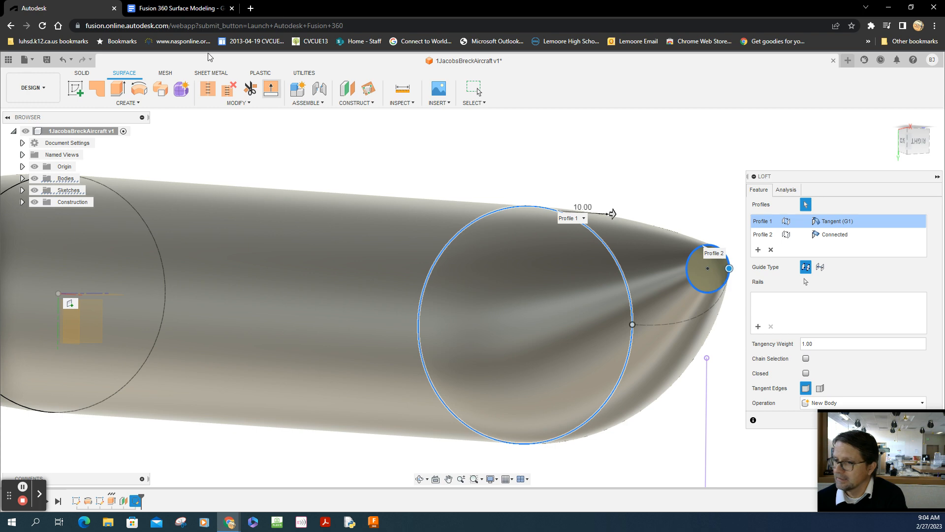
- Scroll through the tutorial's loft, ellipse and mirror figures, then return to Fusion 360
left_click(178, 8)
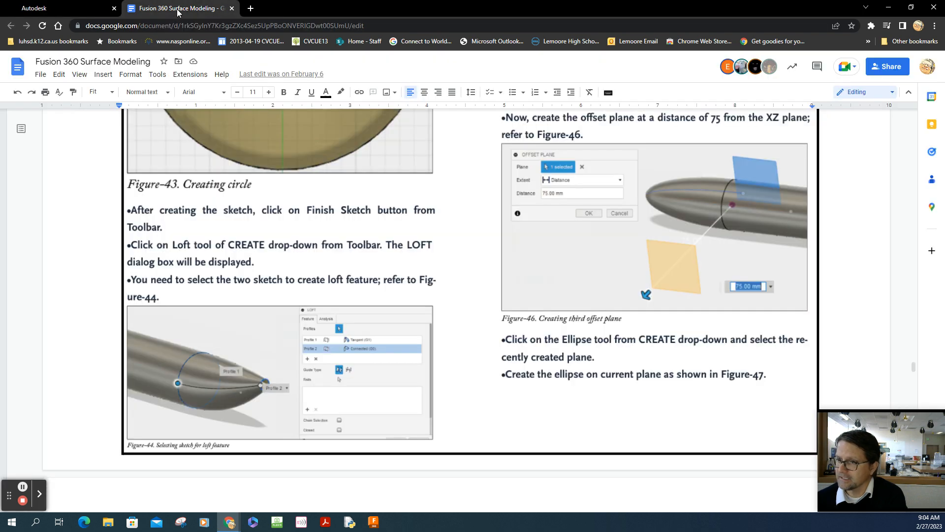
scroll("up", 3)
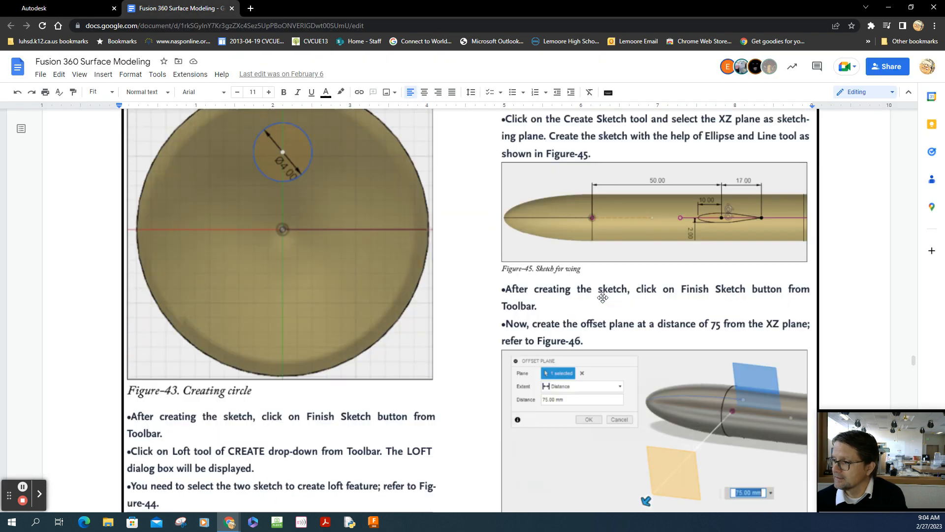
scroll("down", 3)
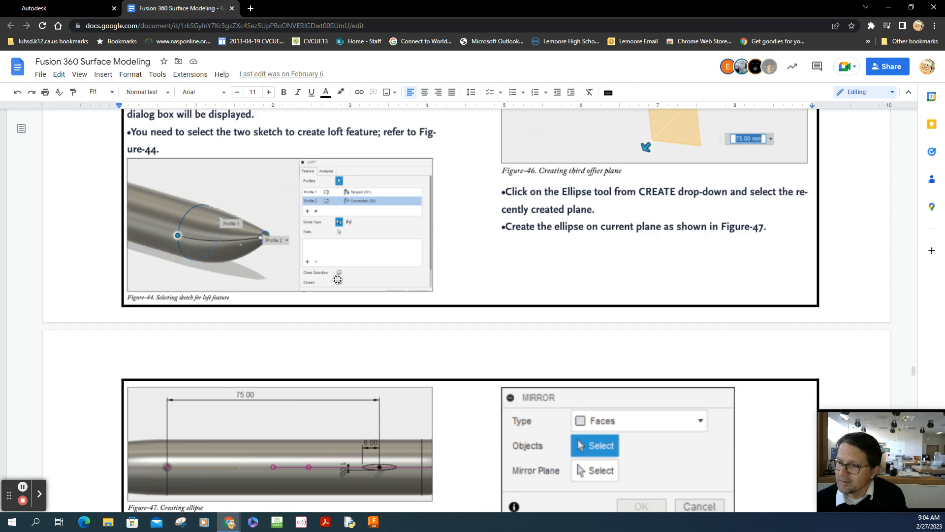
mouse_move(429, 277)
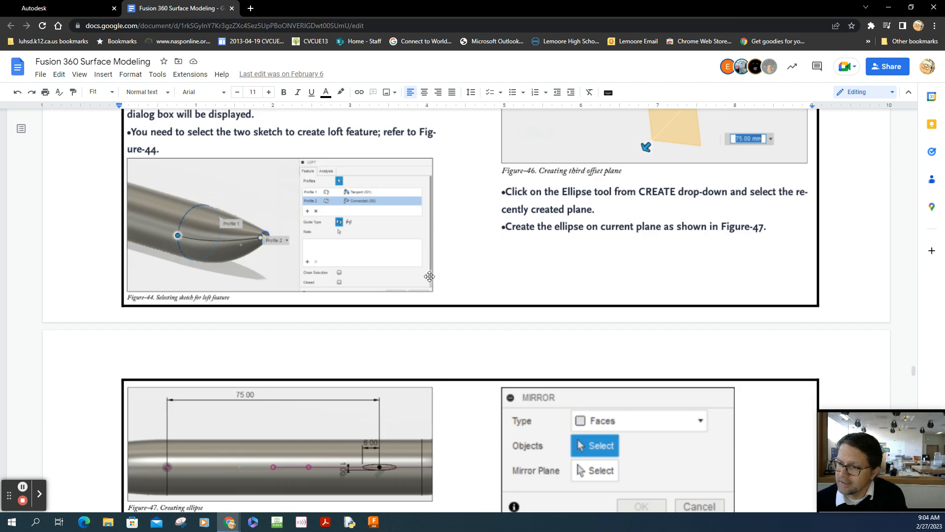
scroll("down", 3)
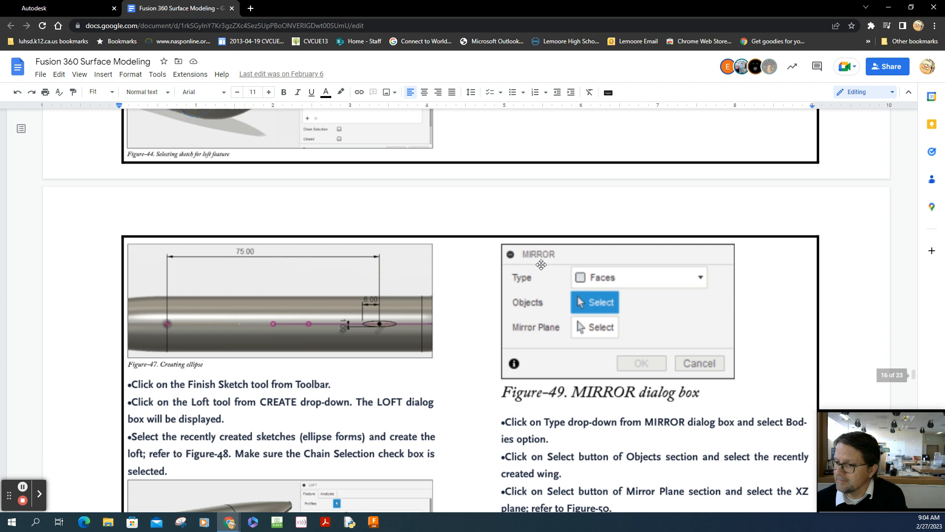
scroll("up", 3)
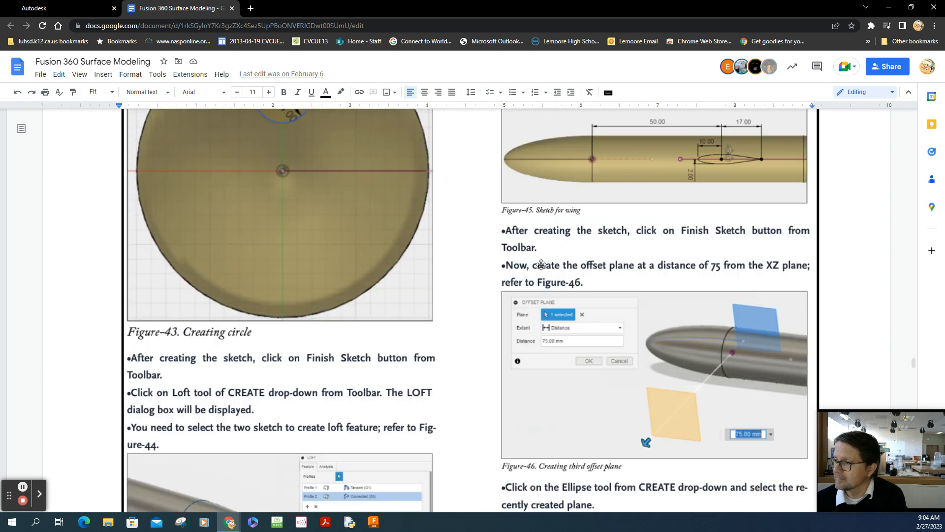
left_click(61, 8)
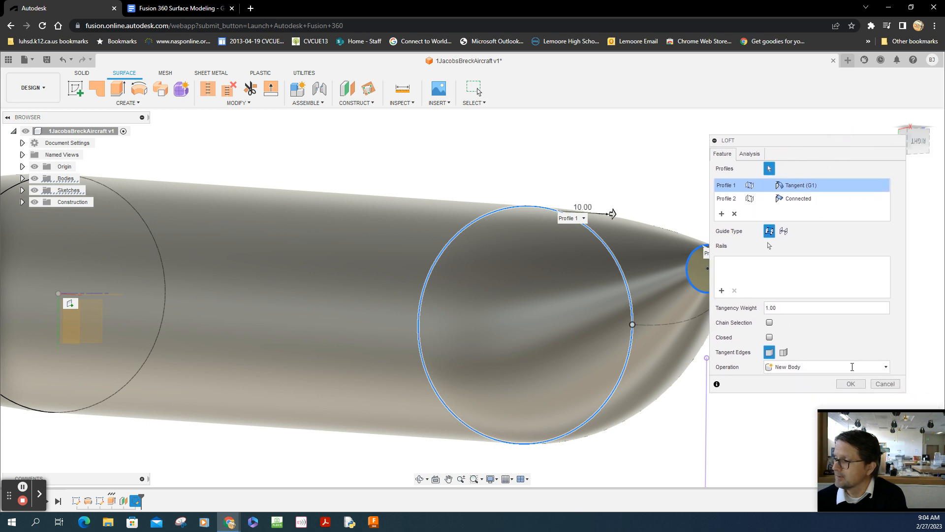
- Confirm the tangent loft, tapering the tail down to the small circle
left_click(850, 384)
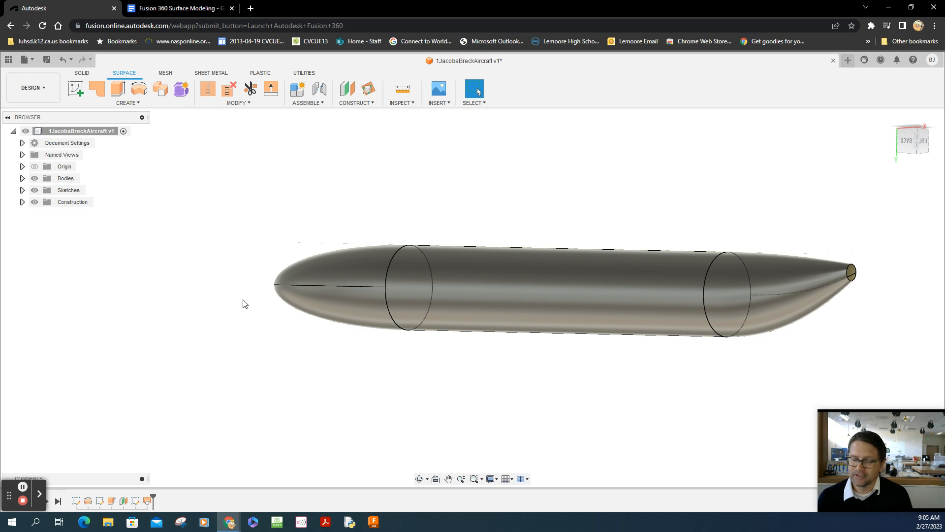
mouse_move(320, 425)
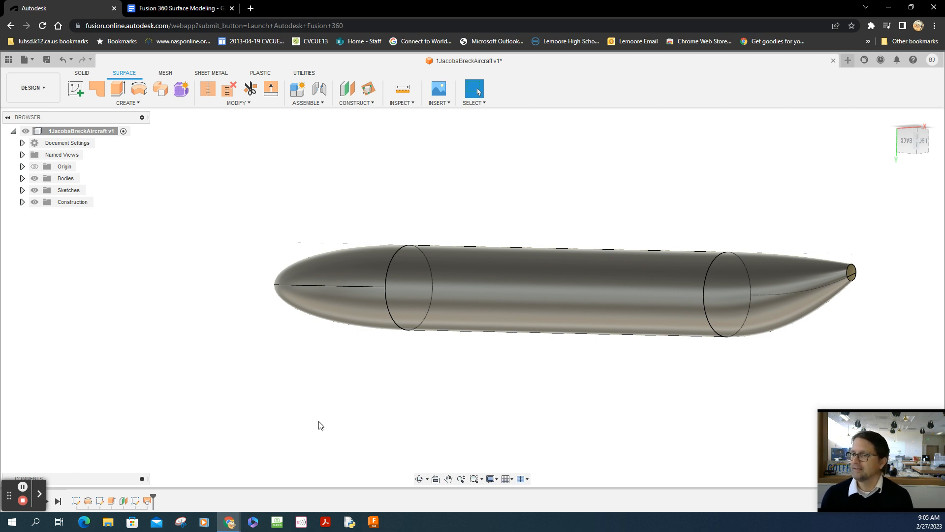
mouse_move(421, 390)
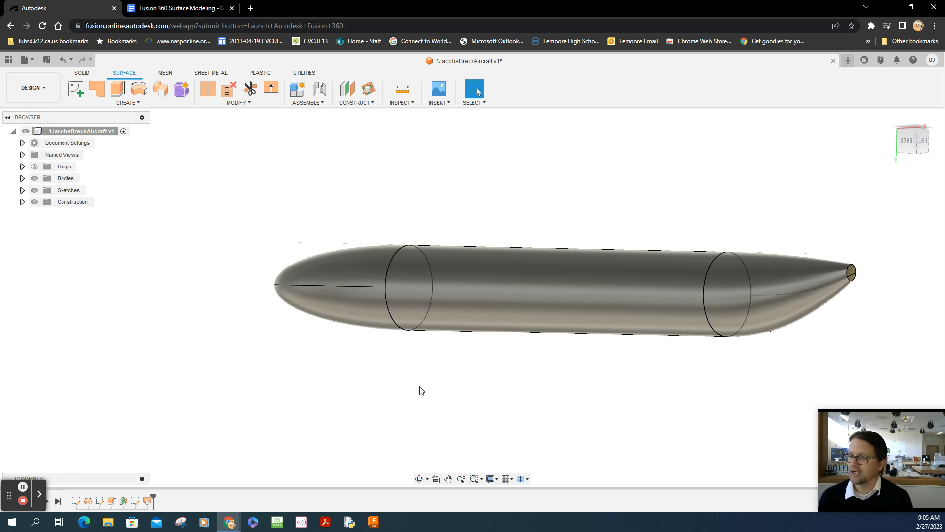
mouse_move(23, 488)
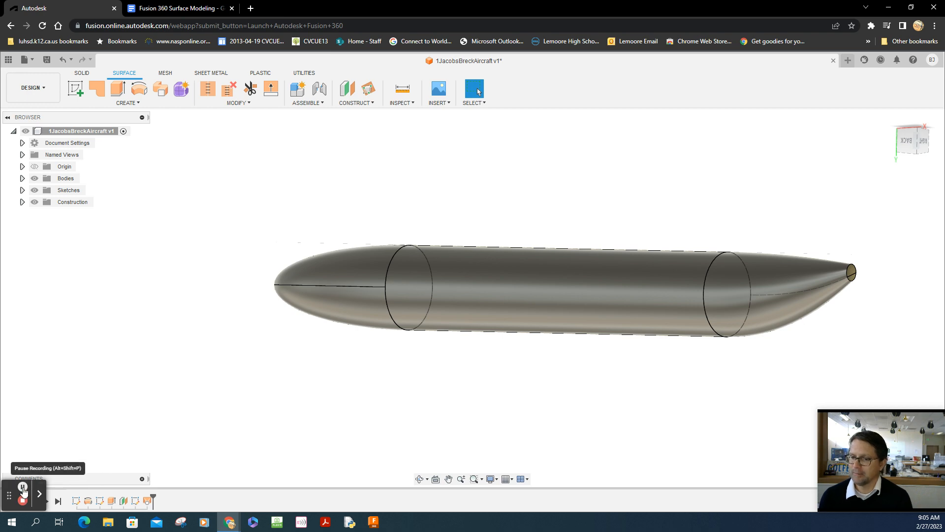